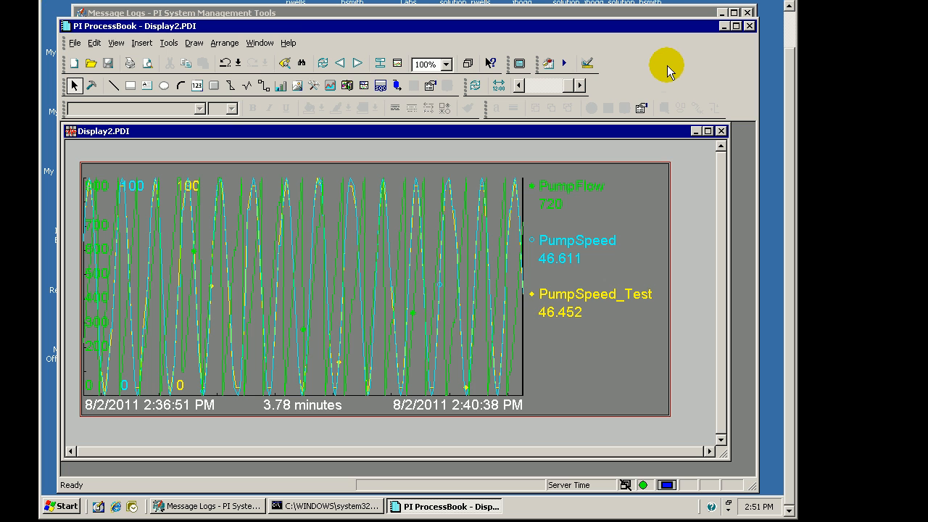
mouse_move(612, 16)
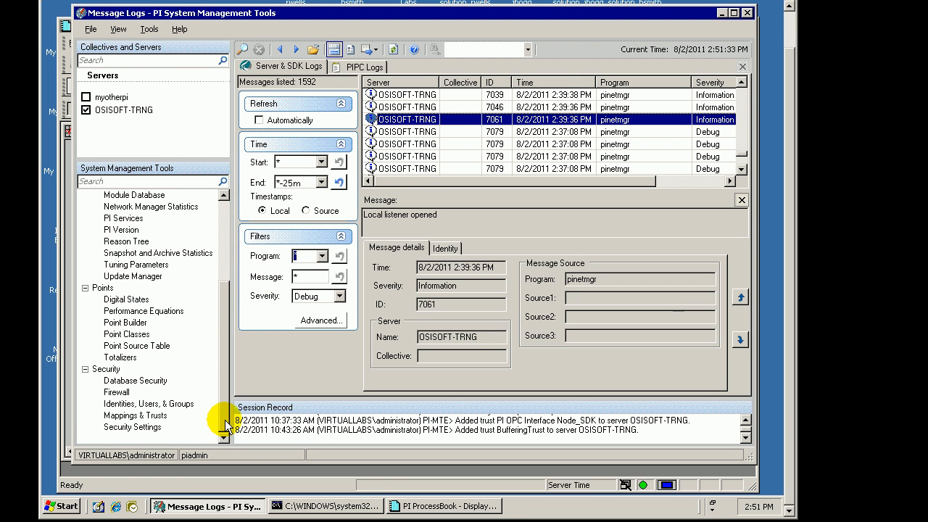
- Review the BufferingTrust entry for PIBufss.exe in the server's Mappings & Trusts list
left_click(135, 414)
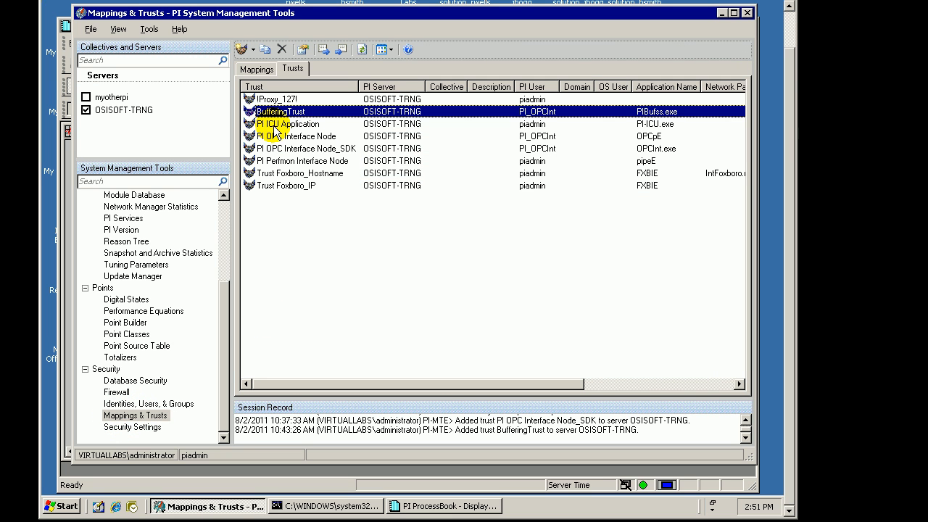
left_click(305, 136)
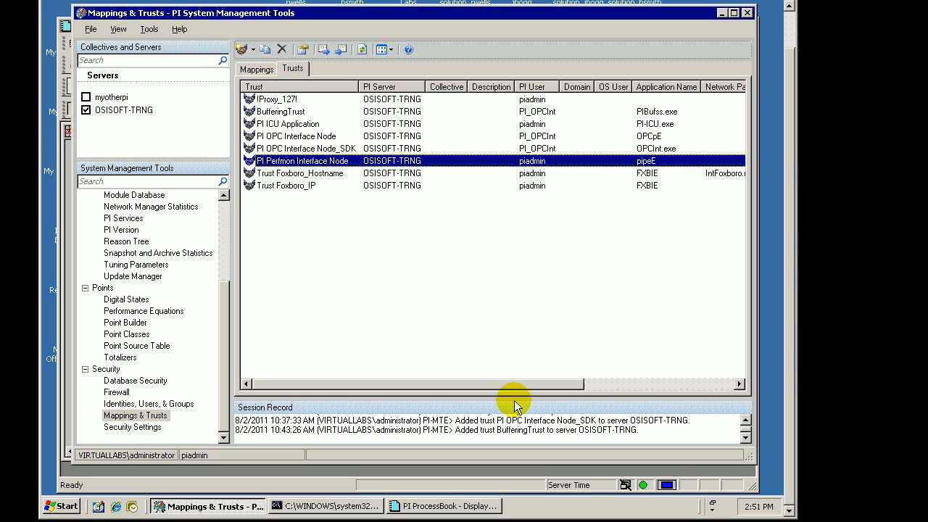
mouse_move(438, 448)
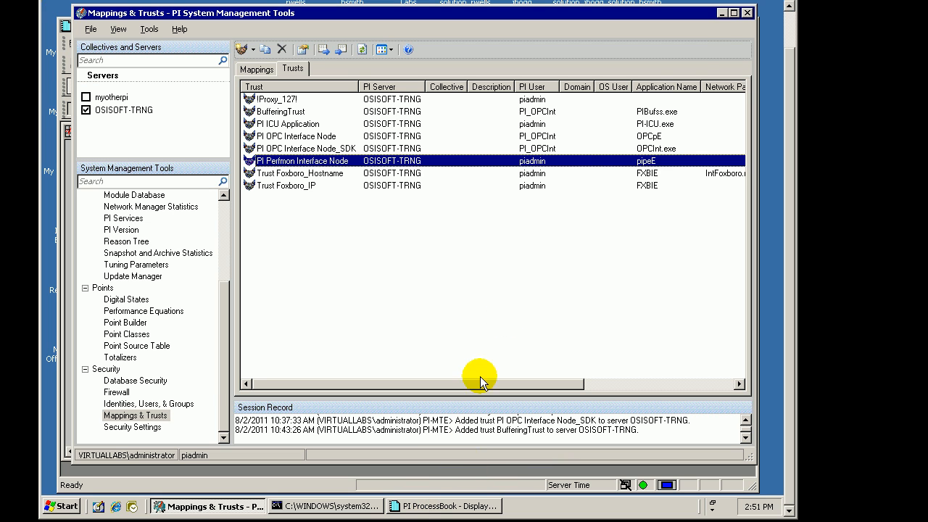
mouse_move(750, 13)
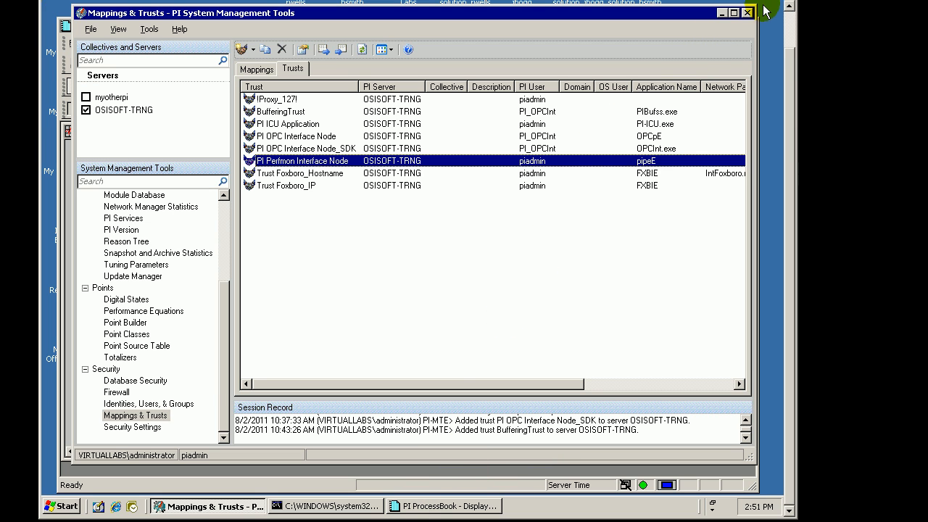
mouse_move(786, 109)
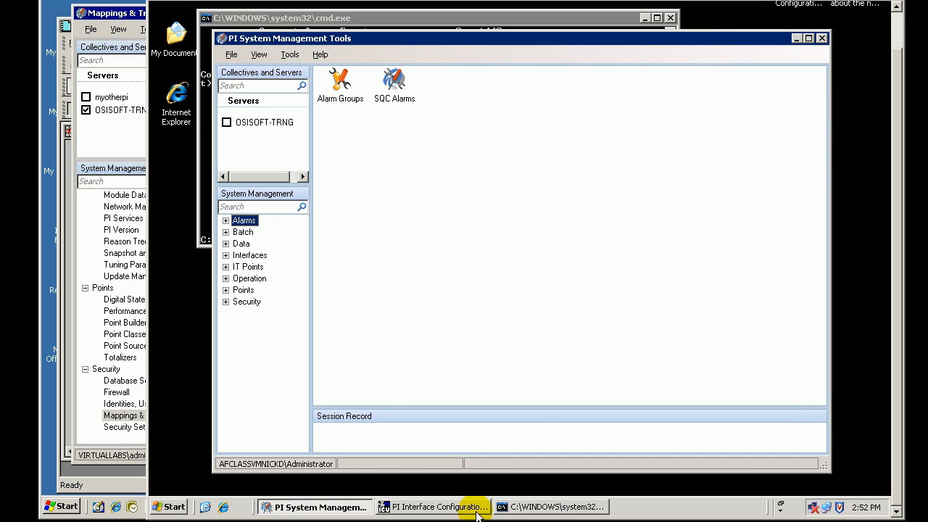
- Bring PI ICU forward and stop the running opcint1 interface service
left_click(437, 506)
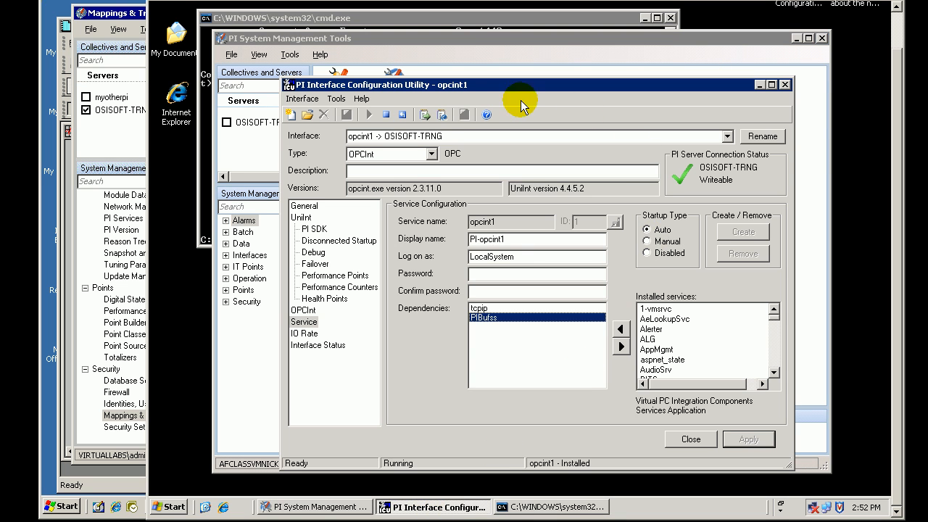
mouse_move(527, 92)
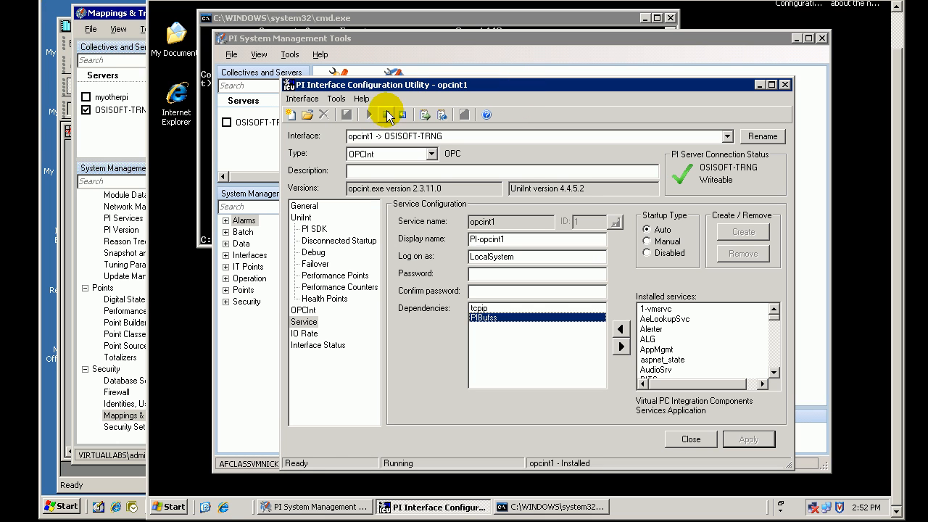
left_click(388, 115)
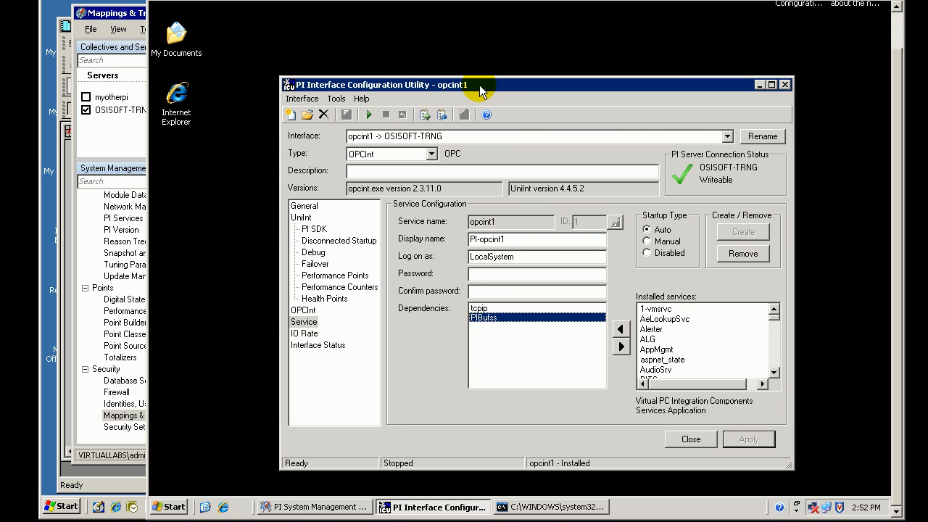
- Open the Buffering tool and review buffered servers and PI Buffer Subsystem status
left_click(336, 99)
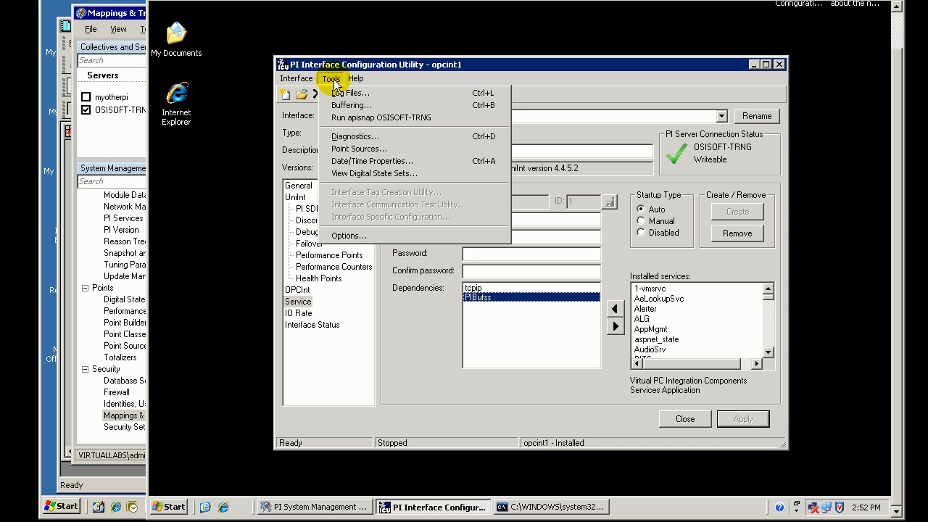
left_click(352, 105)
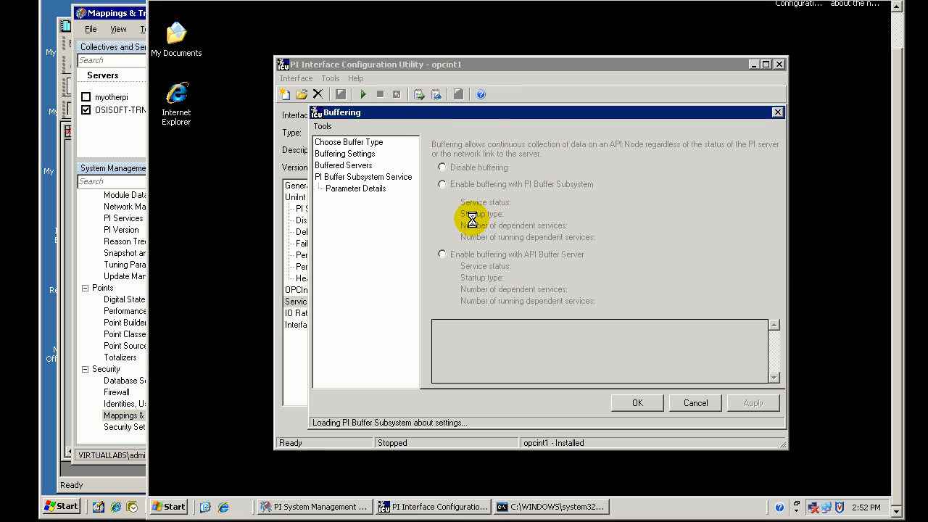
left_click(343, 165)
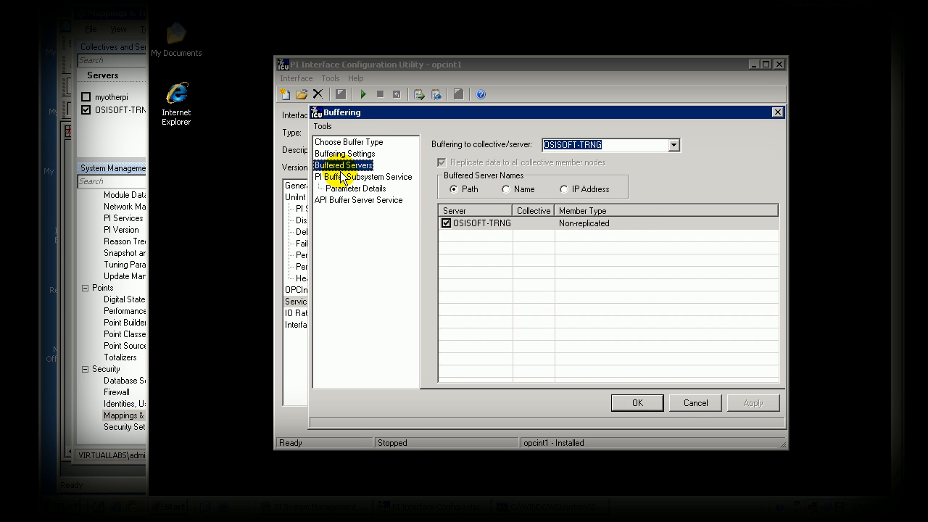
left_click(363, 176)
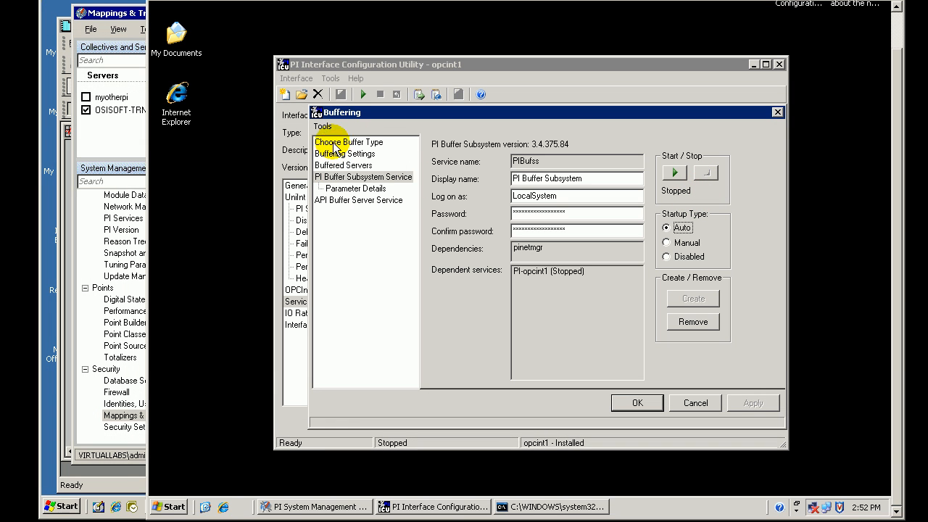
- Switch the buffer type to API Buffer Server, confirm, and apply
left_click(349, 141)
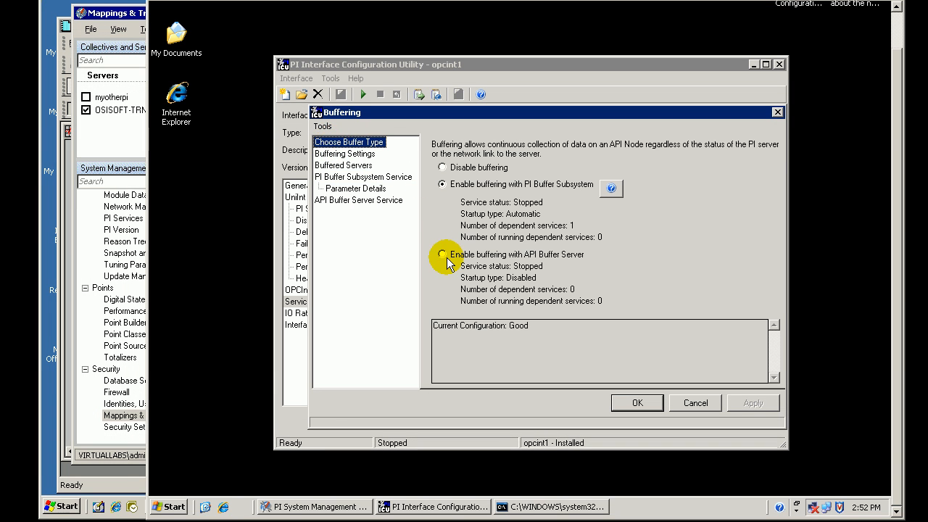
left_click(441, 254)
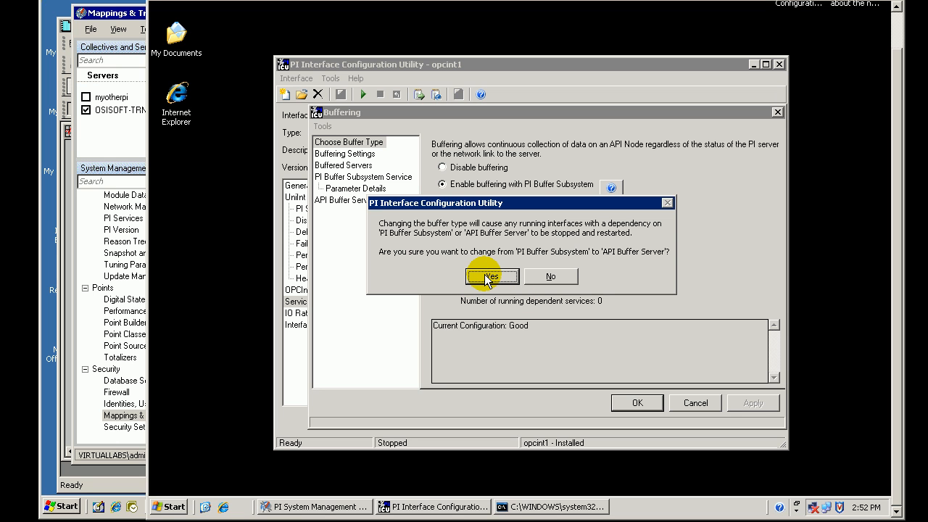
left_click(492, 276)
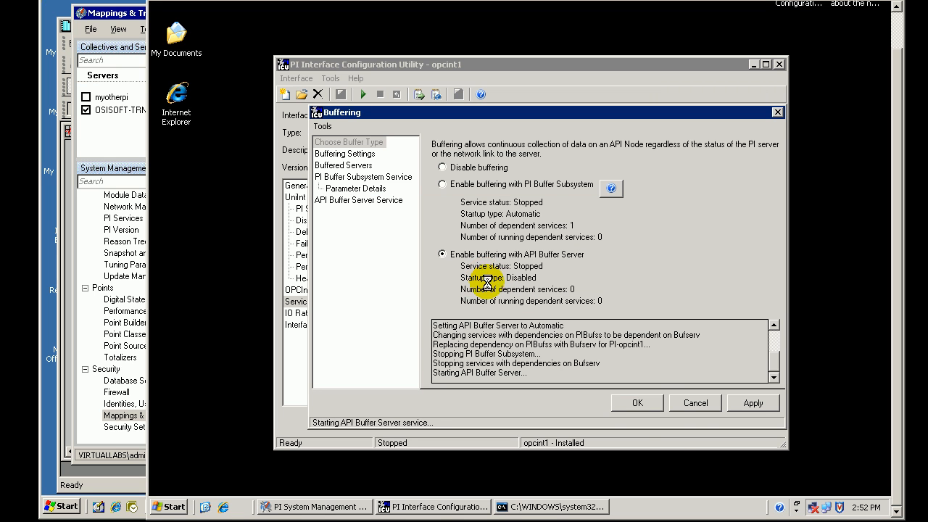
left_click(637, 402)
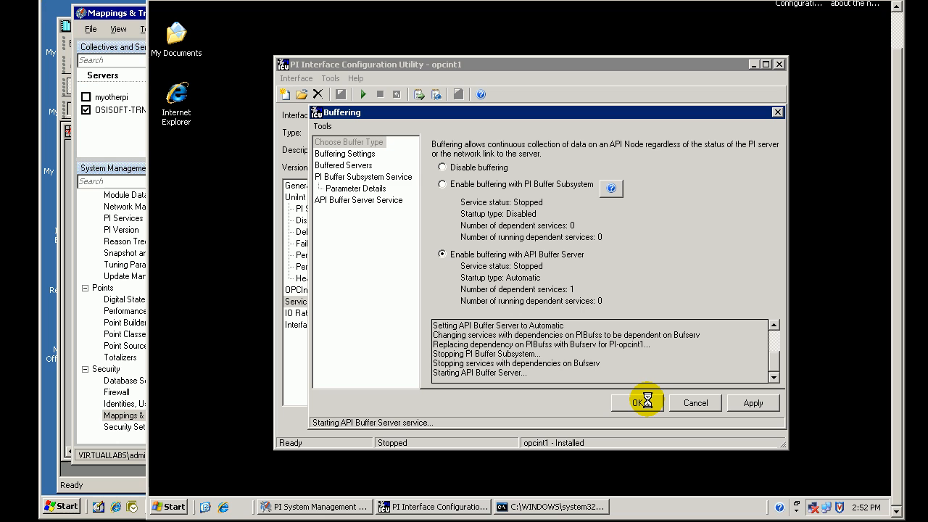
mouse_move(645, 403)
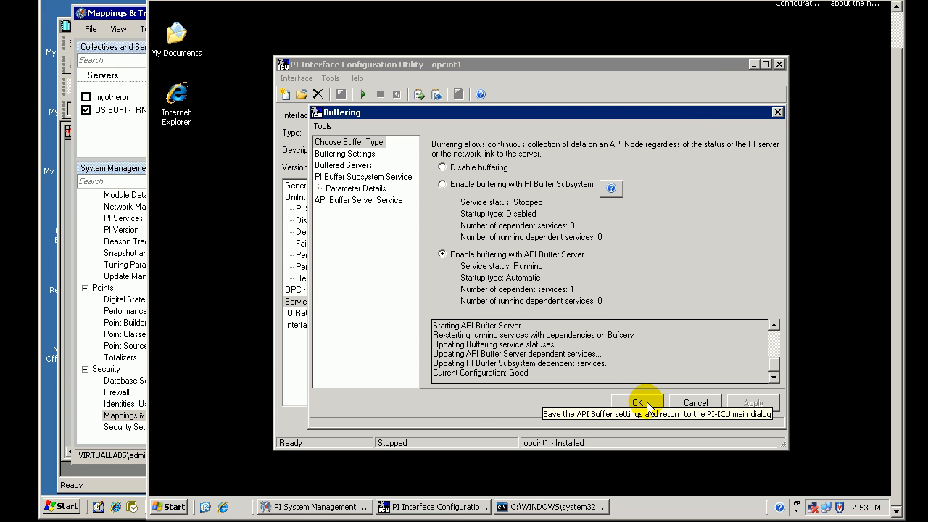
mouse_move(632, 416)
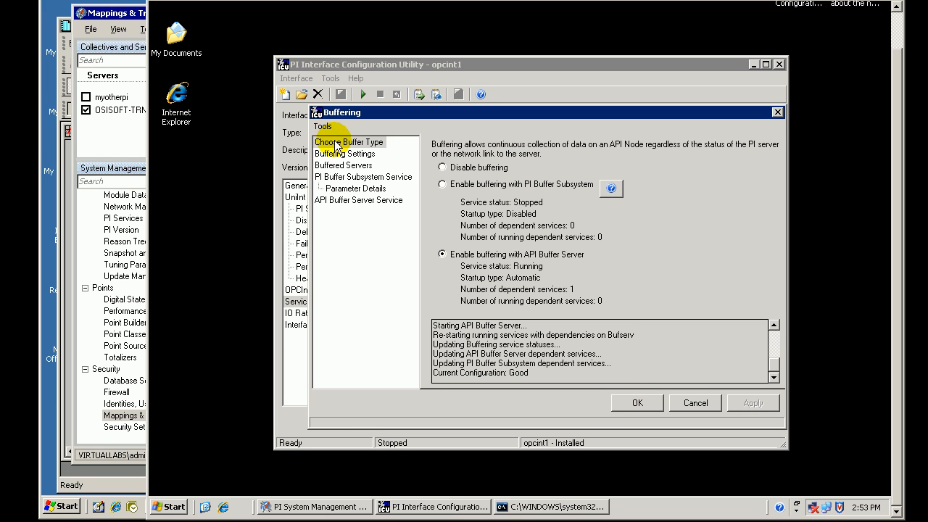
- Verify OSISOFT-TRNG is buffered, then stop the API Buffer Server service
left_click(344, 153)
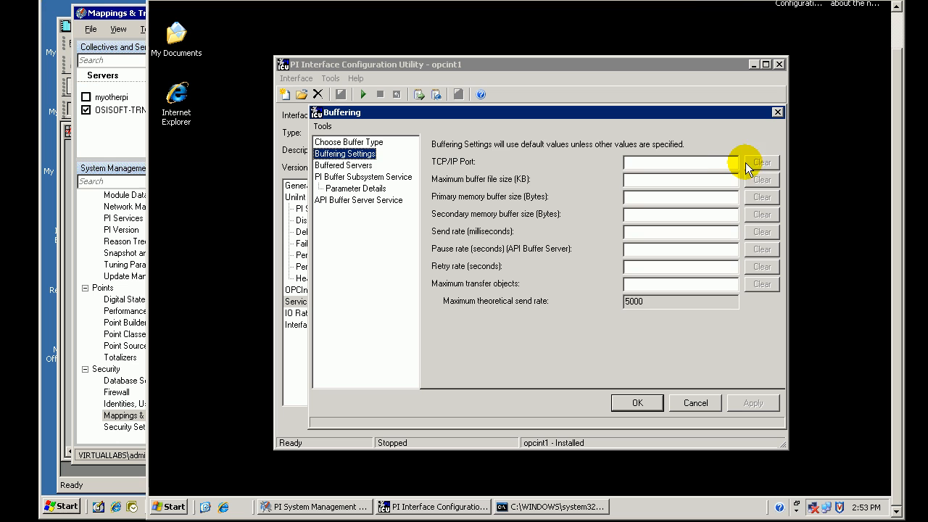
left_click(344, 165)
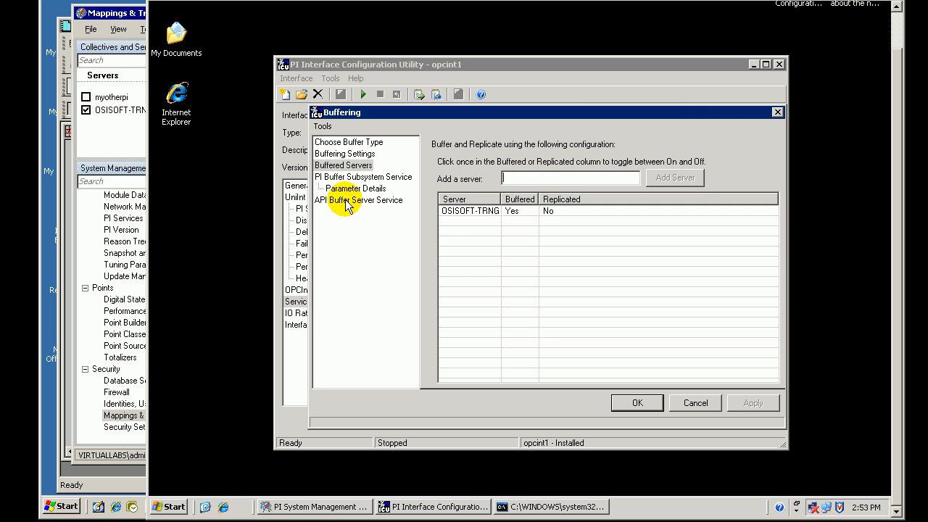
left_click(358, 200)
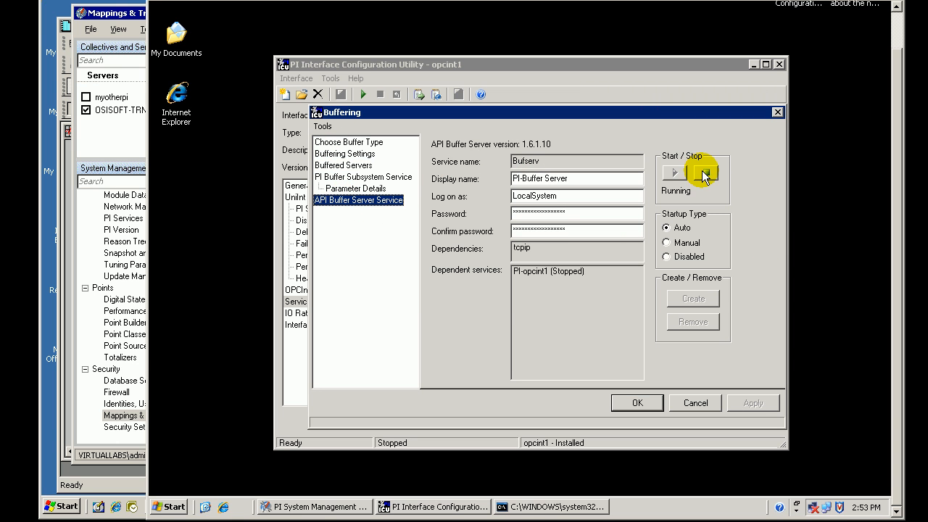
left_click(704, 174)
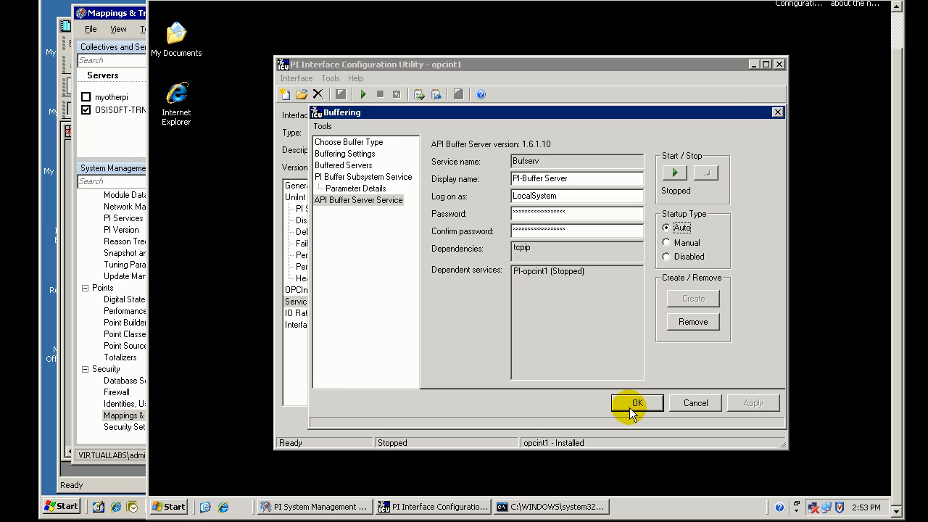
- Close Buffering and restart opcint1, agreeing to start its bufserv dependency
left_click(638, 403)
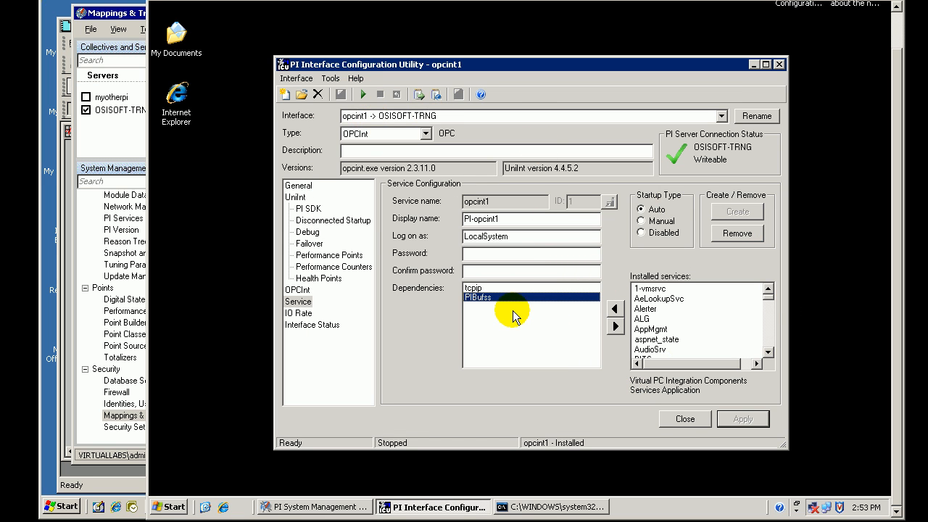
mouse_move(615, 326)
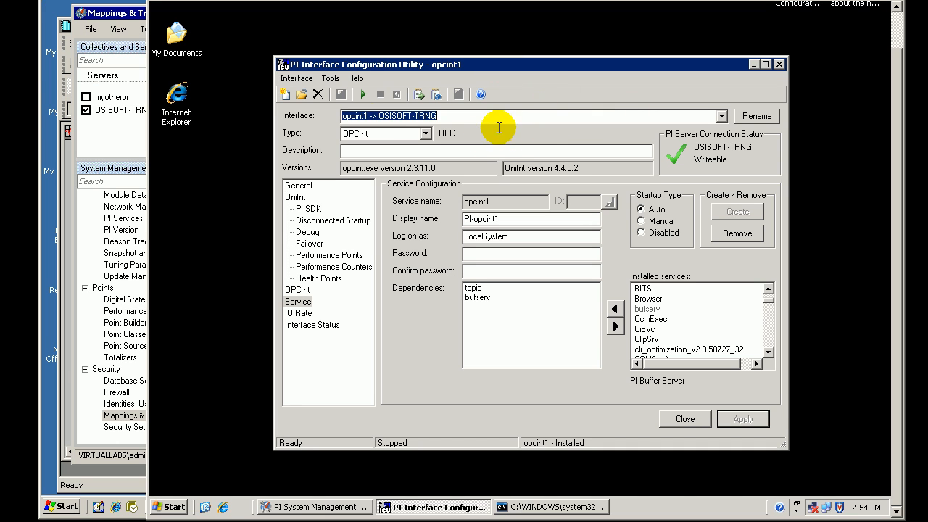
mouse_move(361, 95)
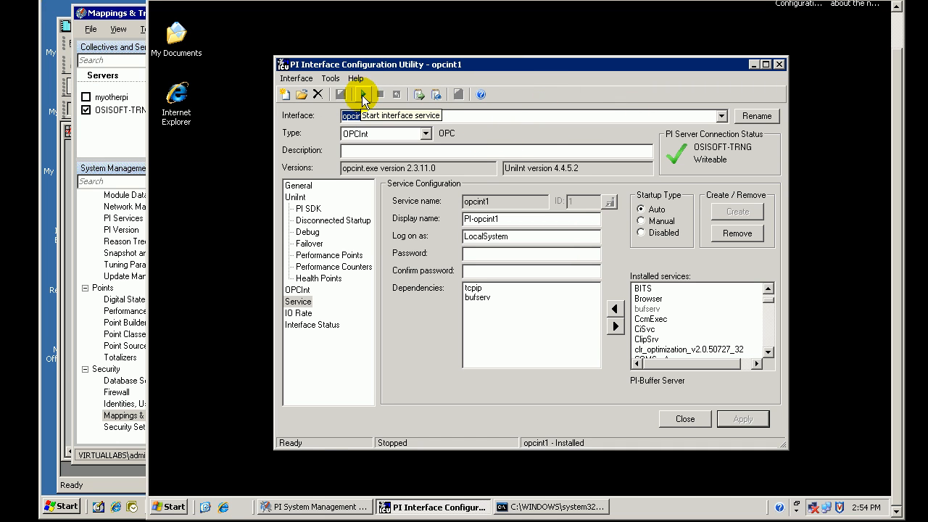
left_click(363, 94)
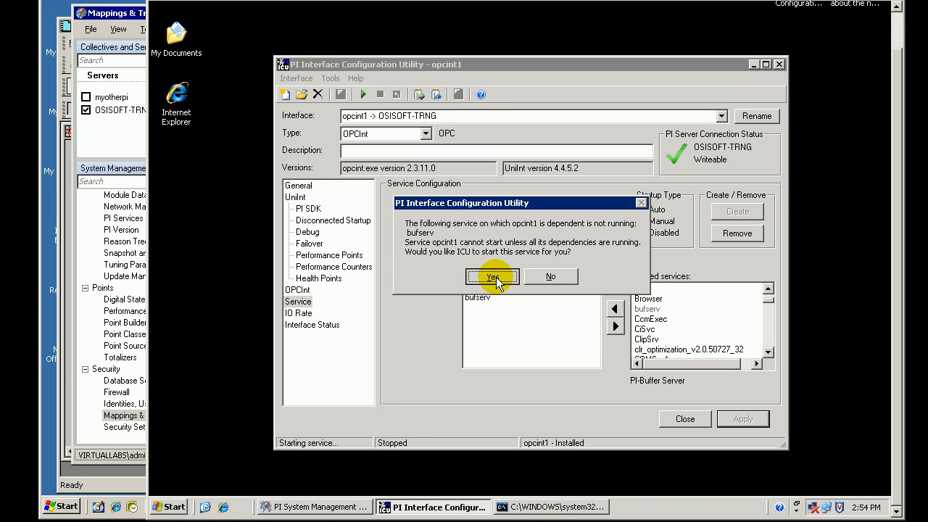
left_click(492, 277)
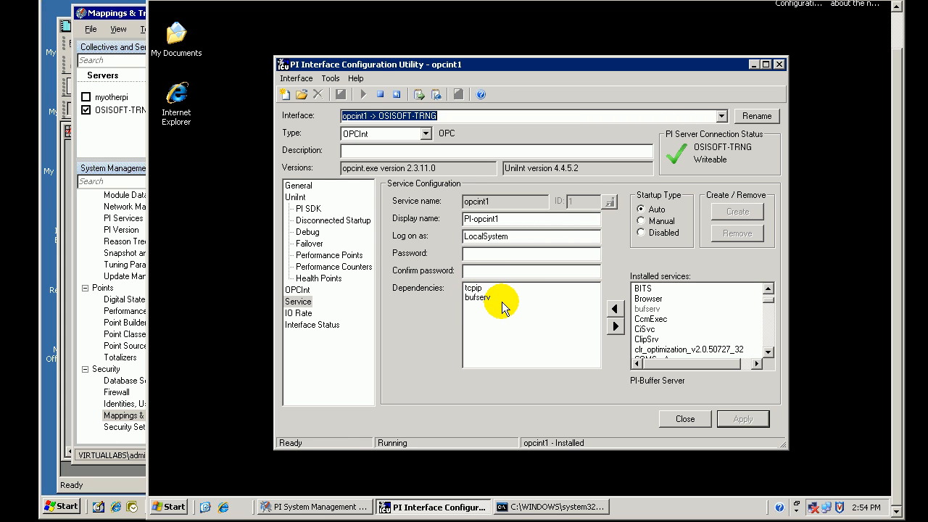
mouse_move(127, 10)
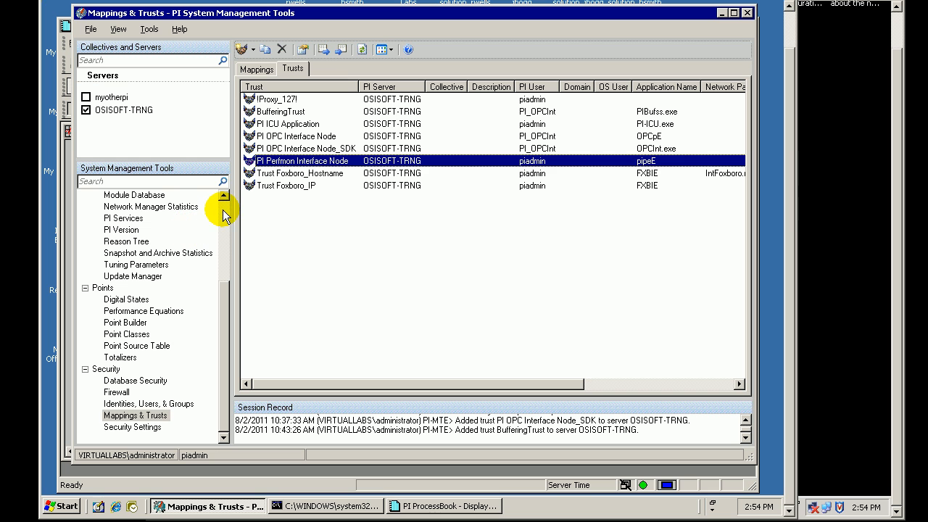
mouse_move(227, 245)
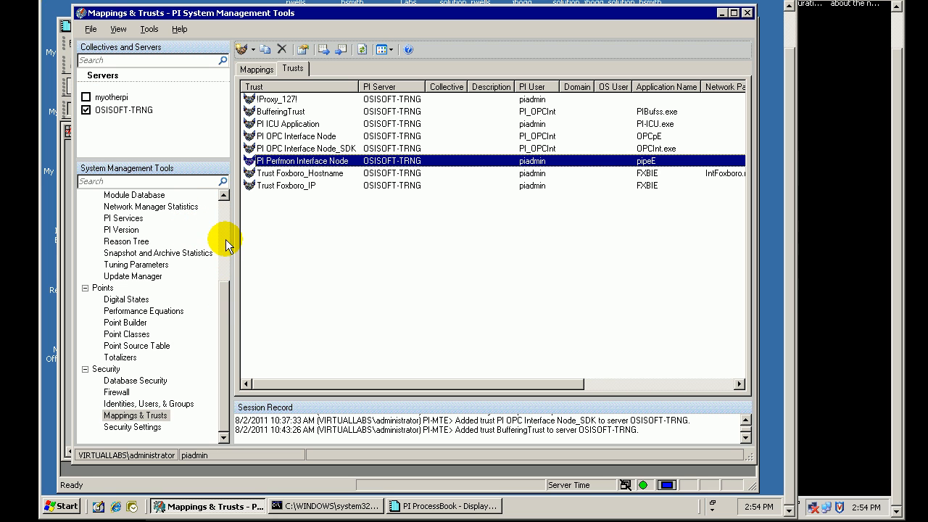
- Refresh the server message logs and open the newest pinetmgr APIBE message
left_click(127, 310)
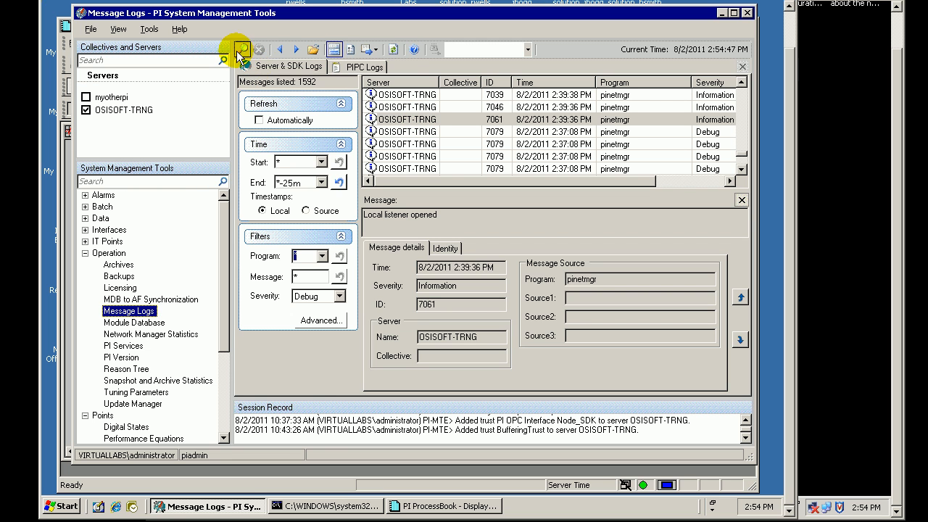
left_click(241, 49)
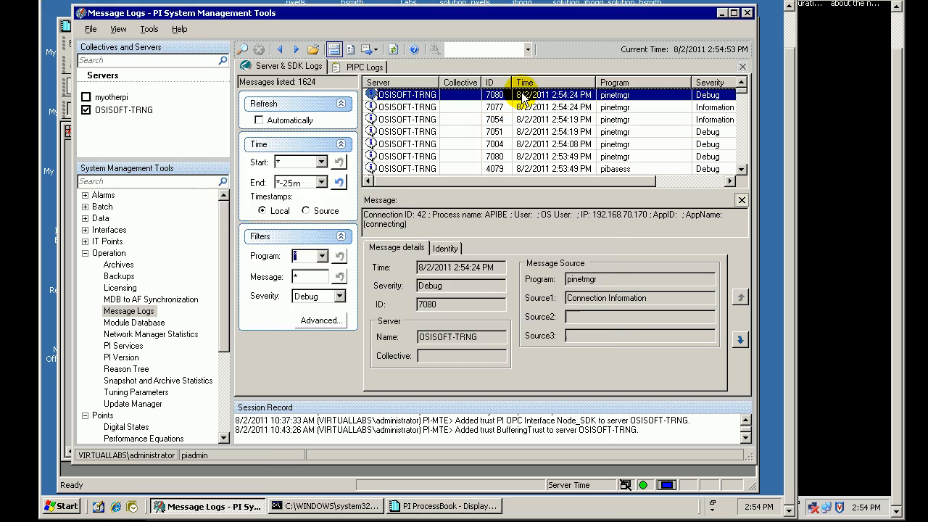
double_click(522, 94)
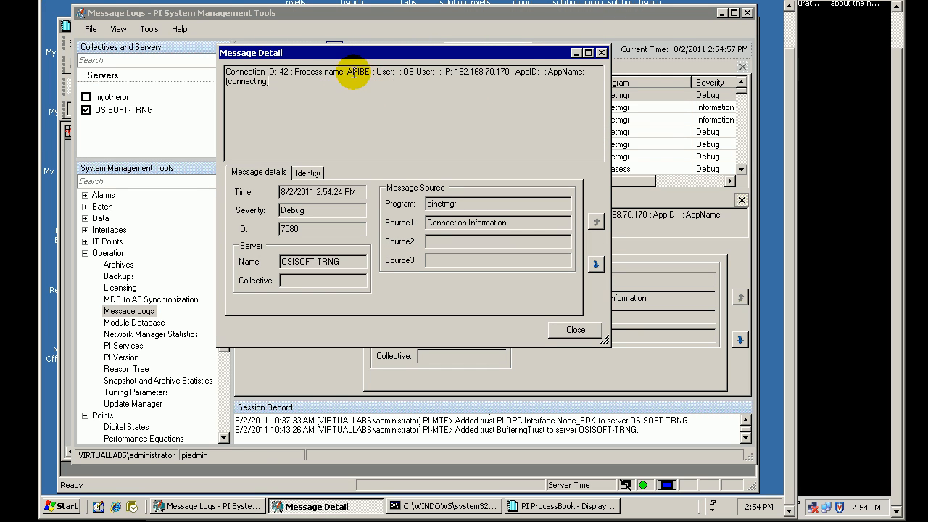
mouse_move(343, 78)
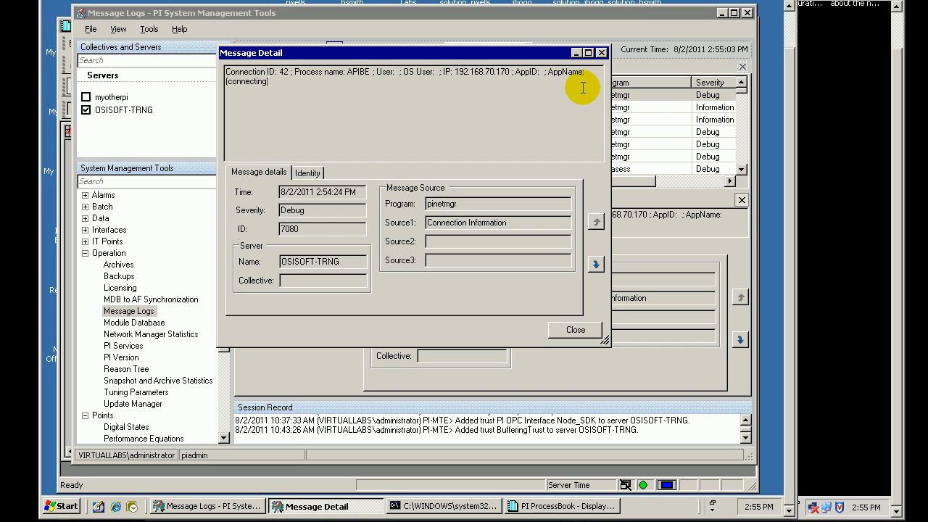
mouse_move(399, 219)
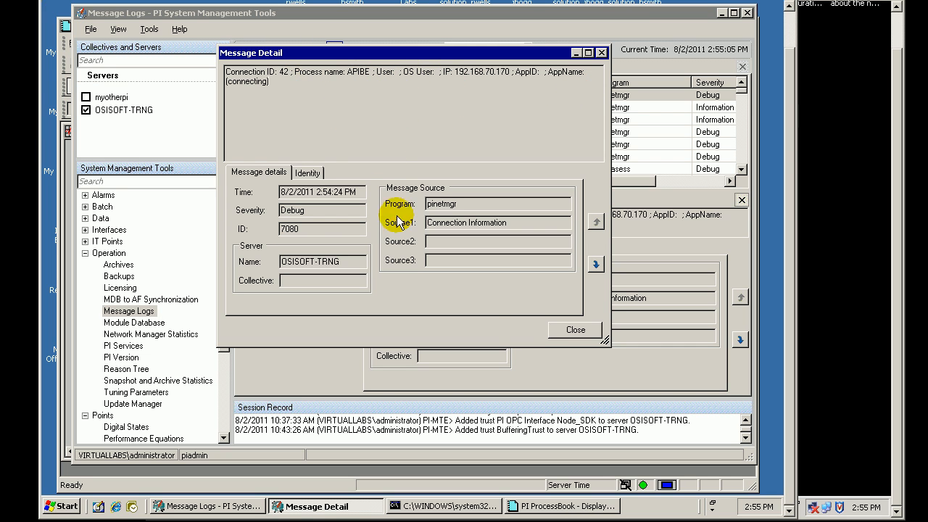
- Step through the APIBE connection messages to the access-denied entries, then close details
left_click(595, 265)
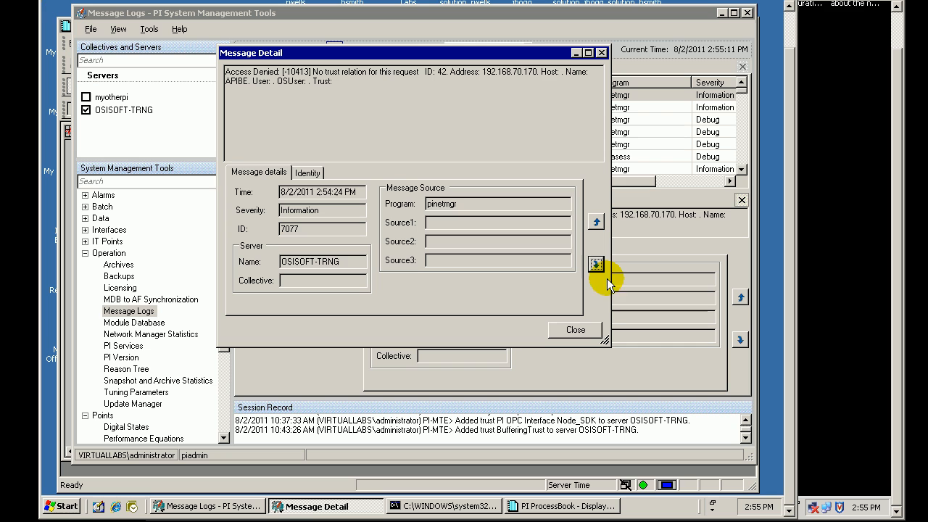
left_click(596, 264)
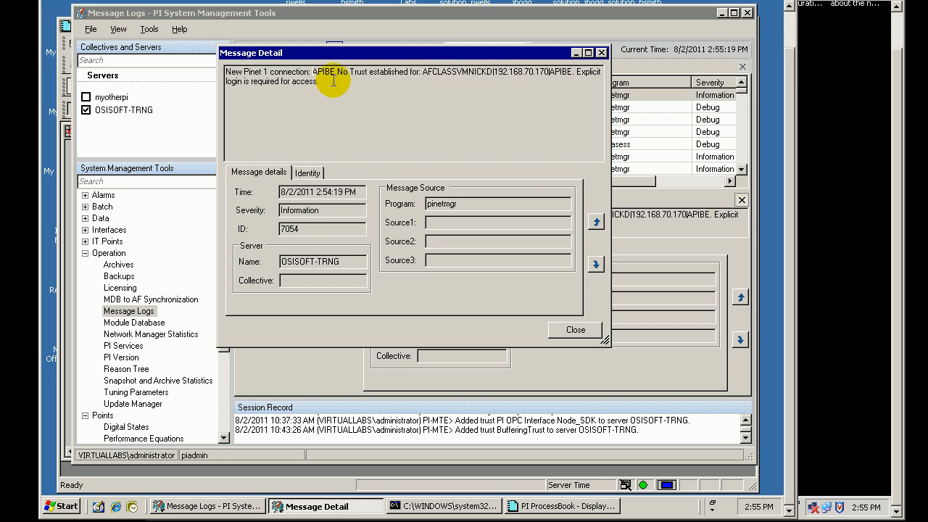
left_click(595, 221)
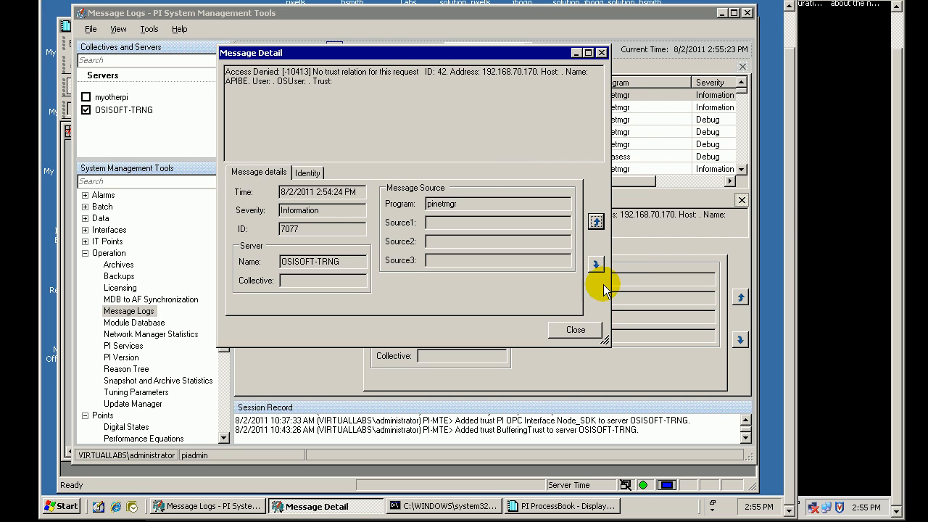
left_click(596, 264)
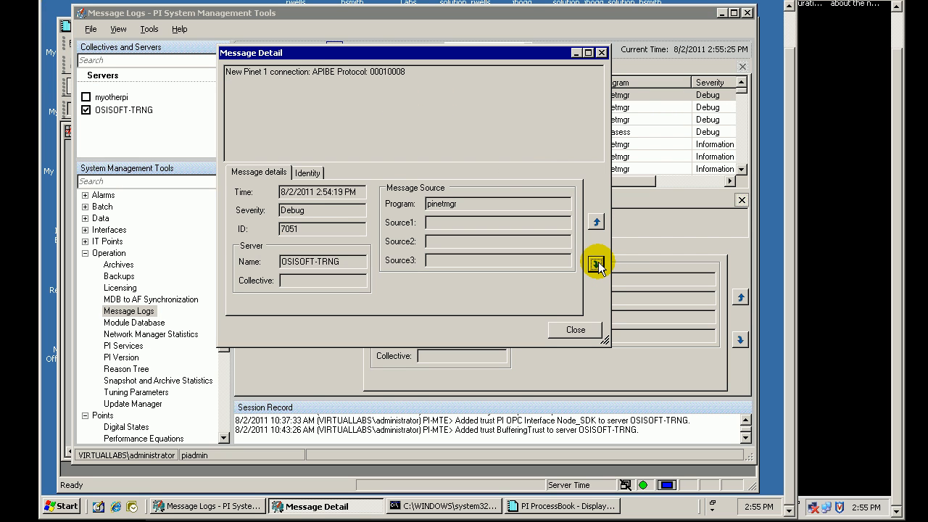
mouse_move(575, 336)
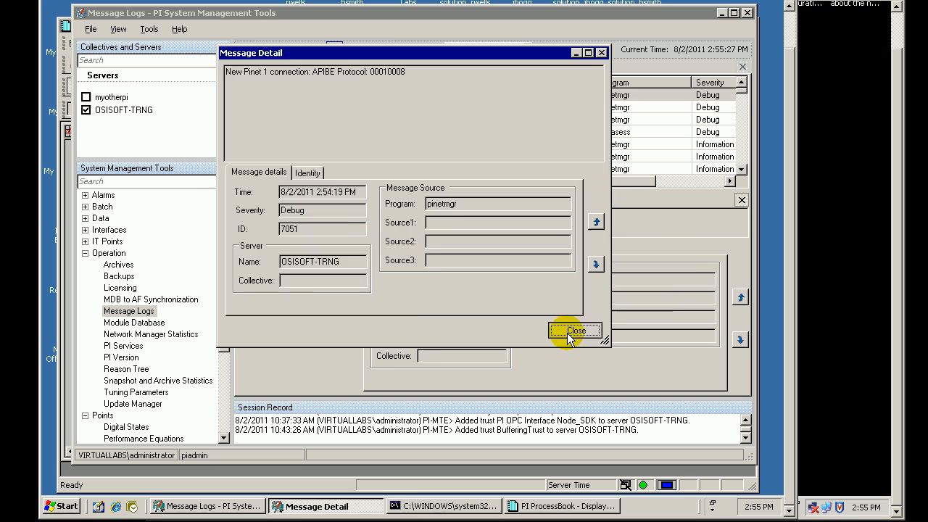
left_click(575, 331)
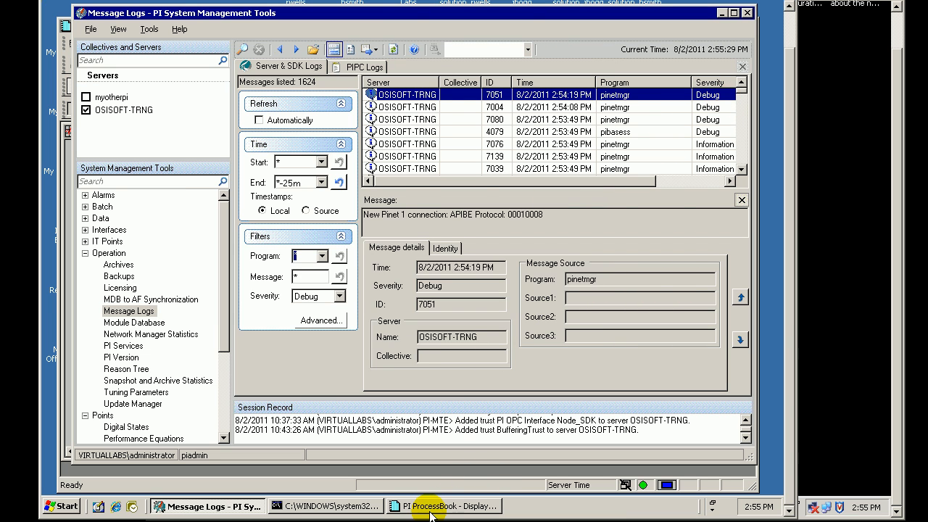
- Shift the ProcessBook trend to 2:51:41–2:53:41 PM, showing pump values flatlining
left_click(441, 502)
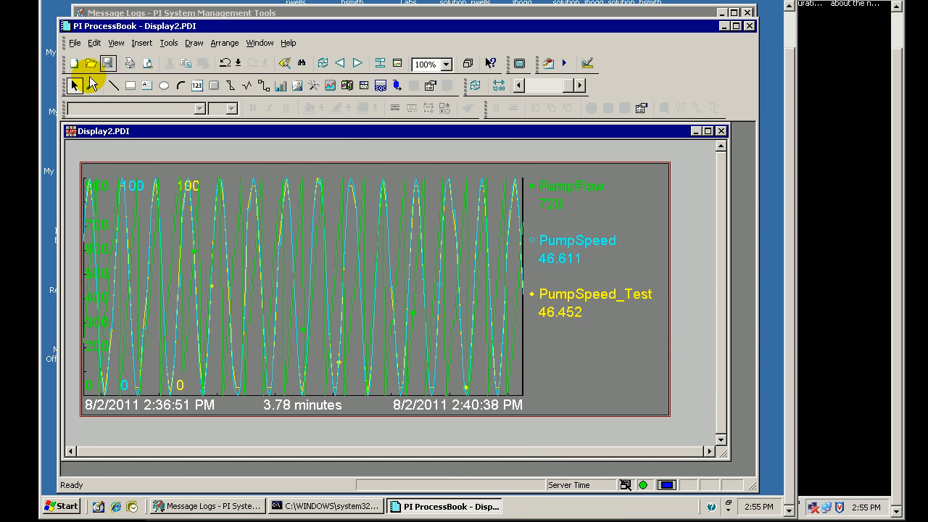
left_click(321, 64)
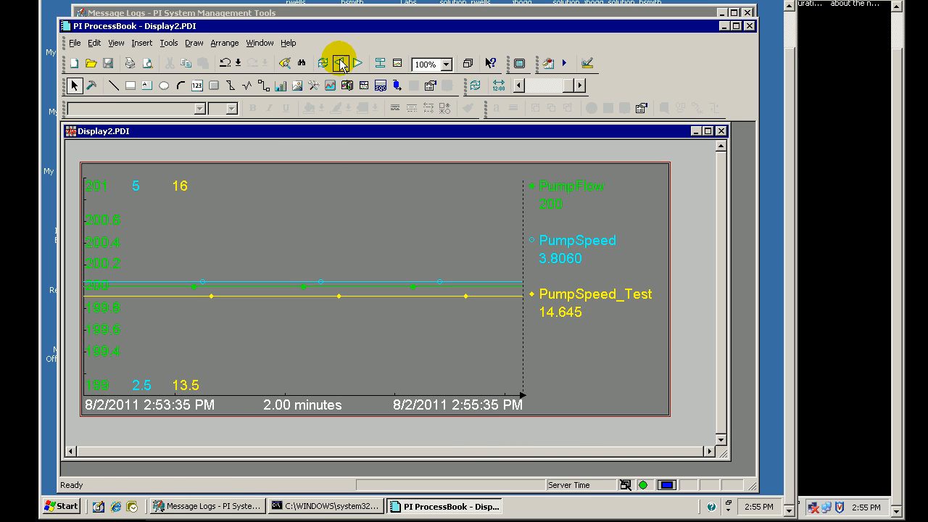
left_click(341, 62)
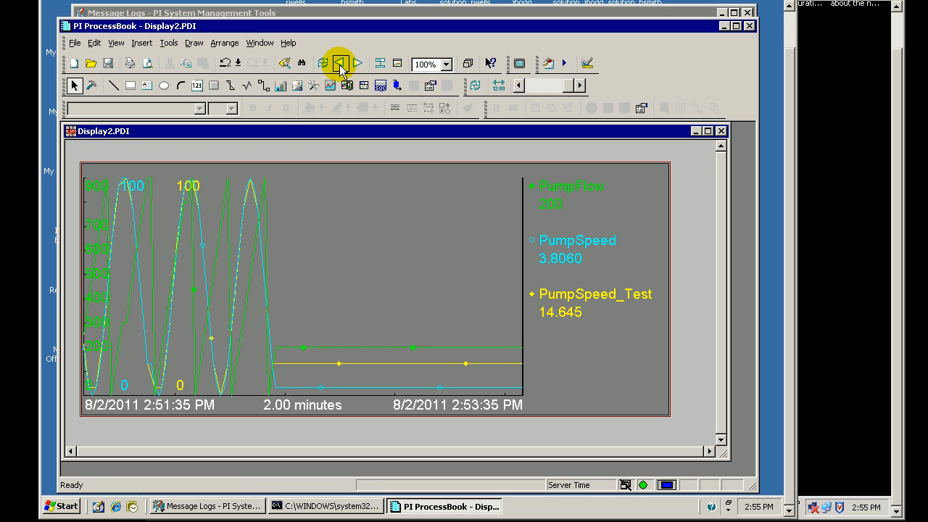
left_click(320, 63)
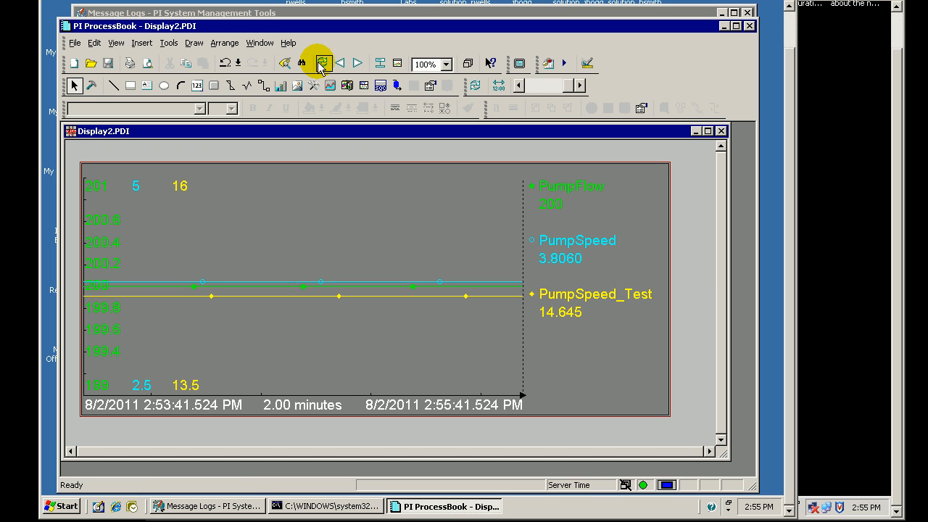
left_click(340, 64)
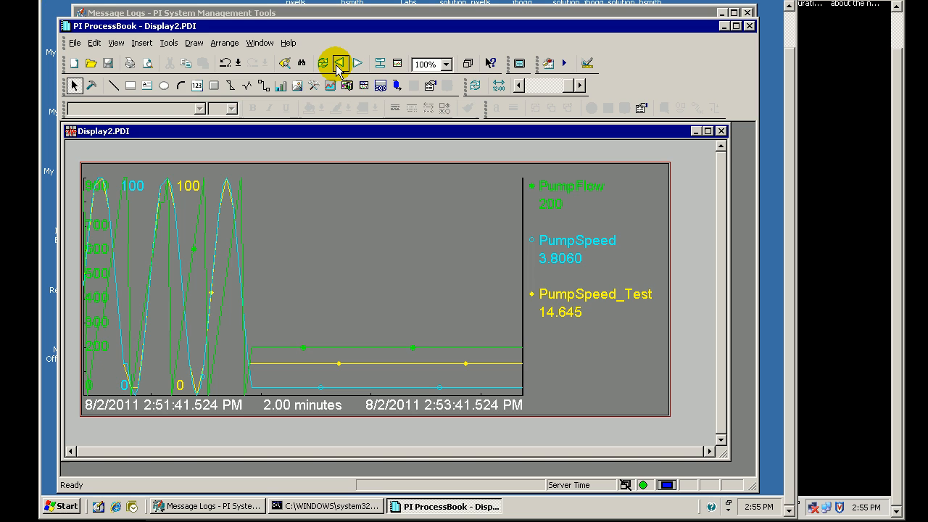
left_click(210, 504)
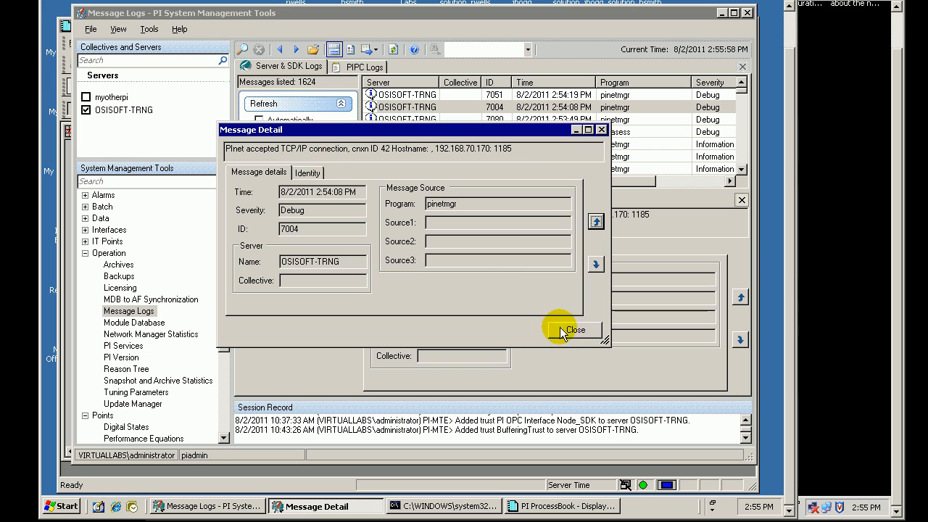
mouse_move(520, 119)
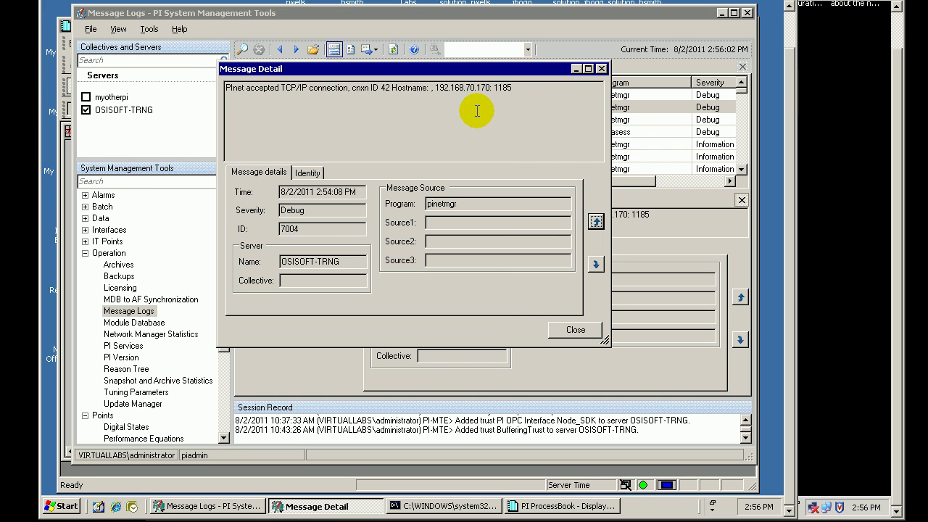
- Step up to message 7054 and highlight APIBE and 192.168.70.170 as lacking a trust
left_click(596, 221)
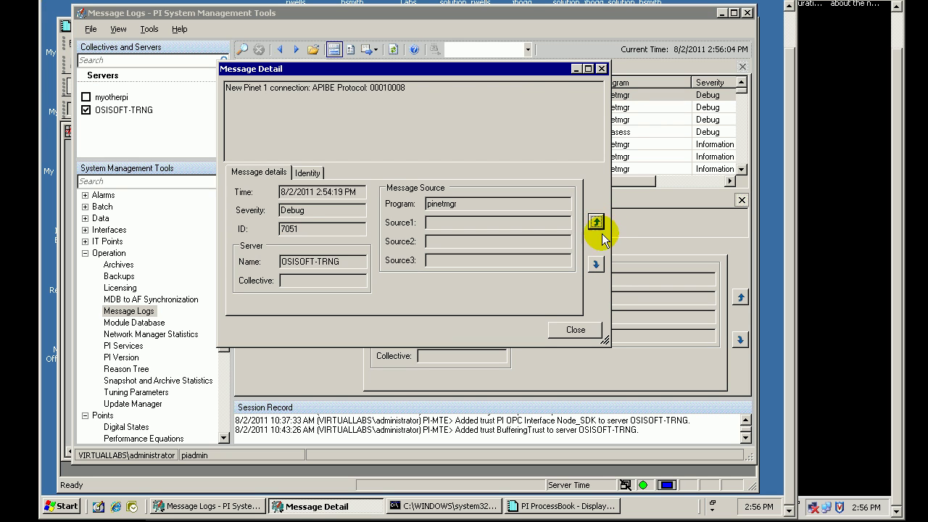
left_click(596, 221)
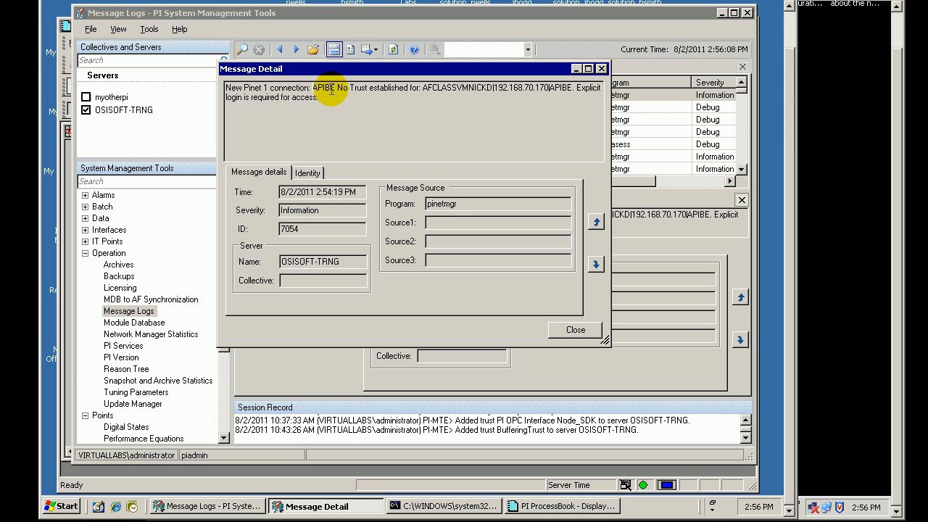
double_click(320, 87)
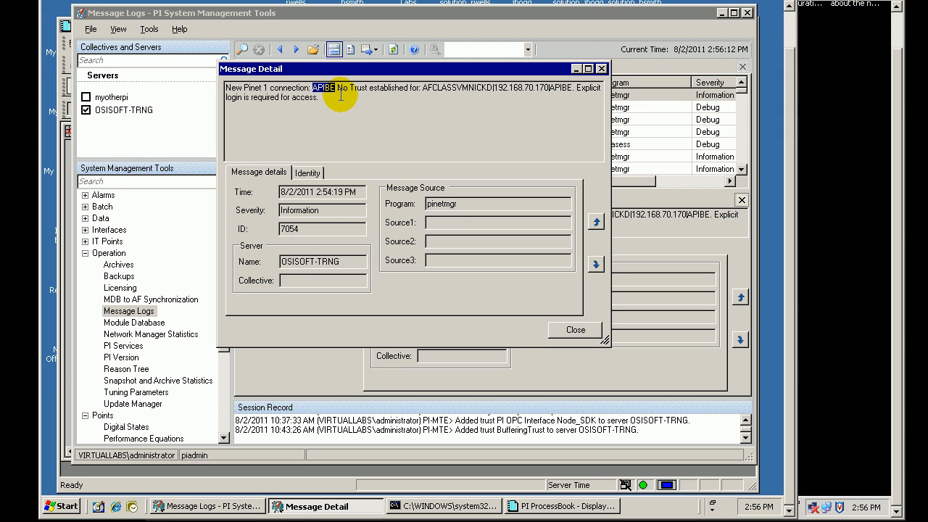
mouse_move(542, 113)
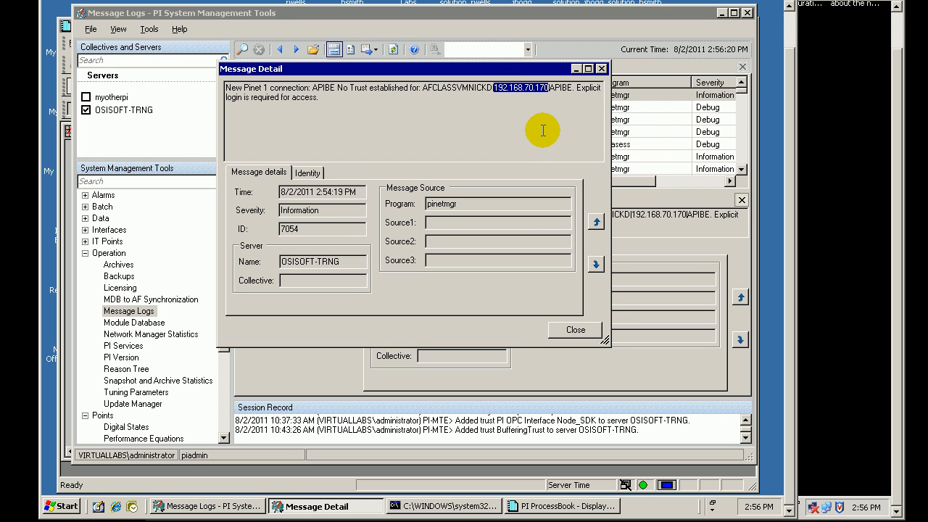
left_click(575, 329)
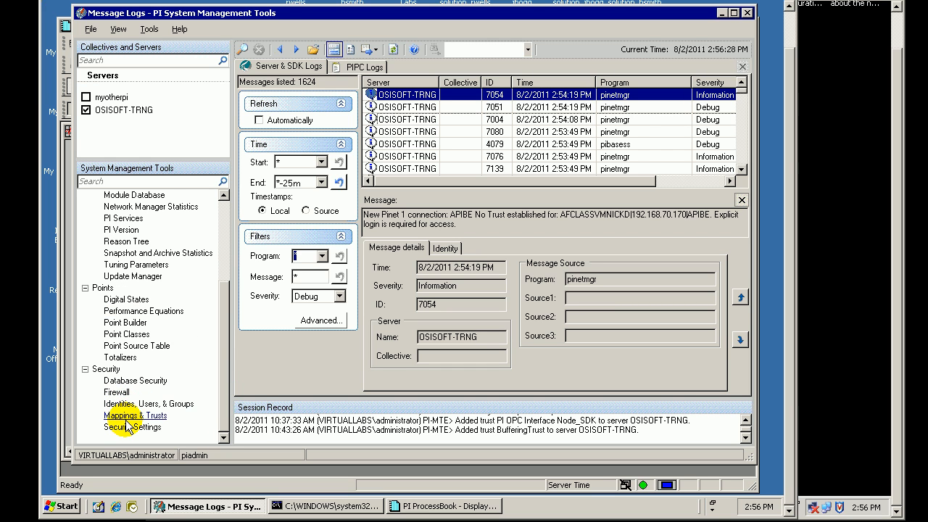
- Start a new trust from the OSISOFT-TRNG Mappings & Trusts list
left_click(134, 414)
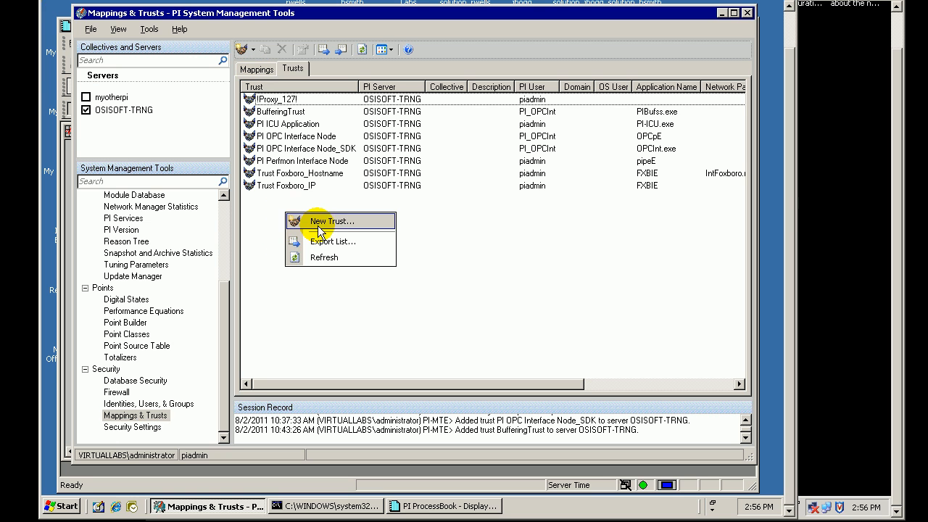
left_click(327, 221)
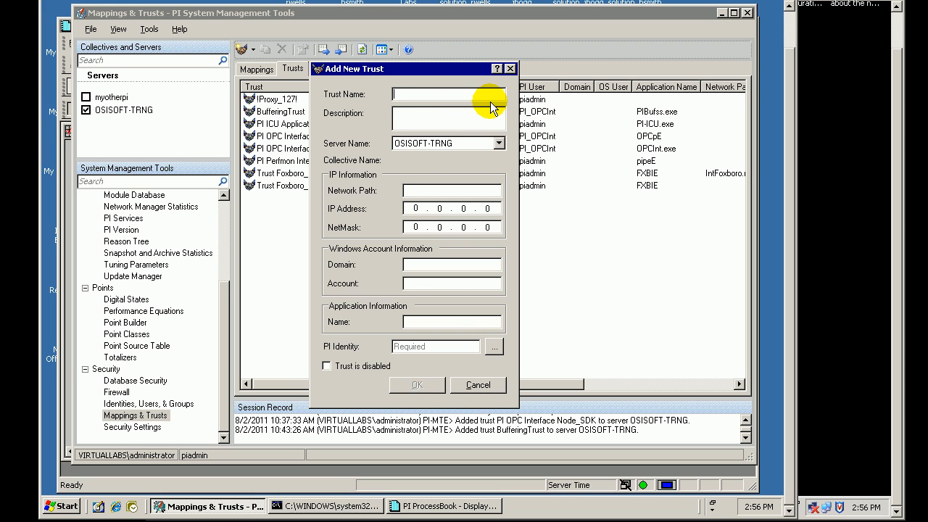
mouse_move(420, 72)
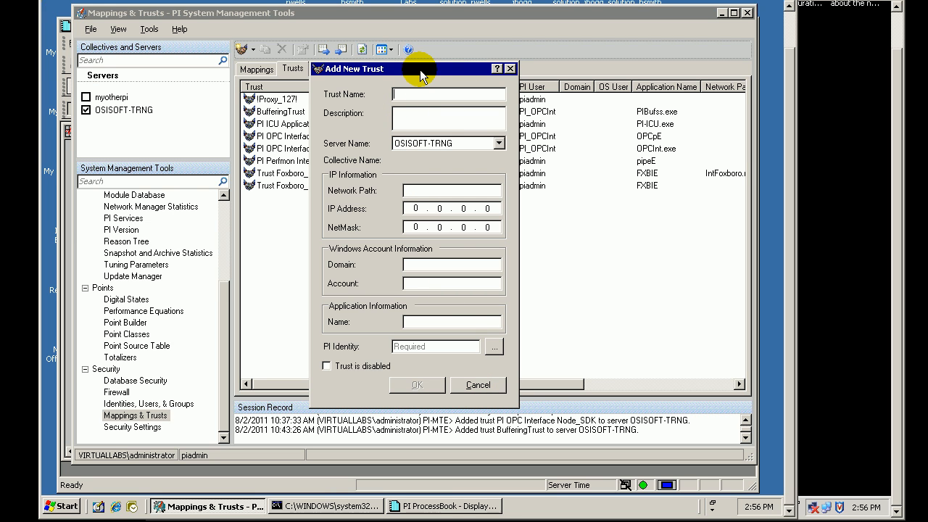
- Fill in trust BufferingTrustAPI: IP 192.168.70.170, netmask 255.255.255.255, application APIBE
type("Bufferint")
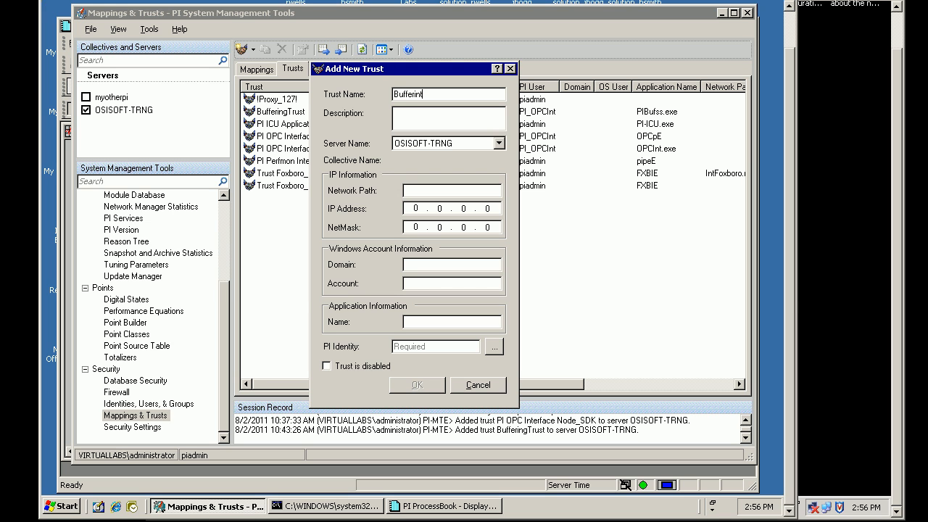
type("BufferingTrustAPI")
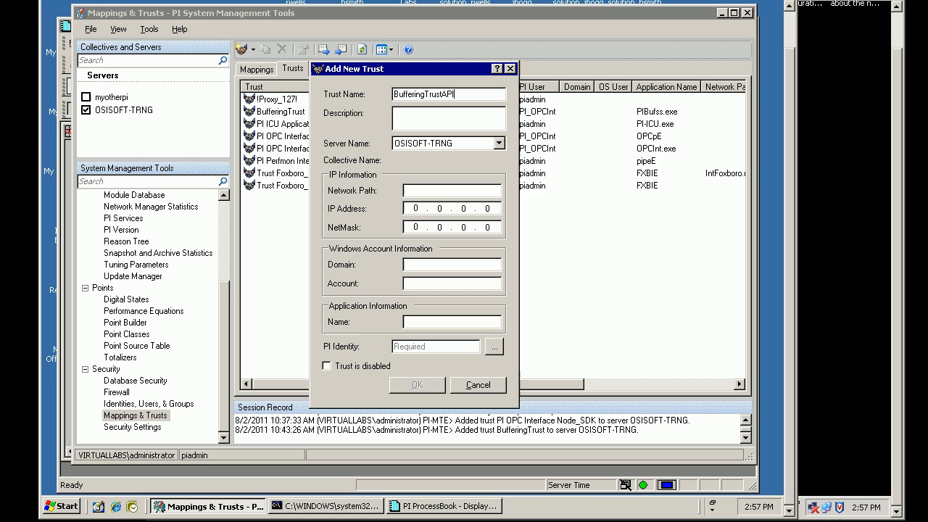
left_click(409, 209)
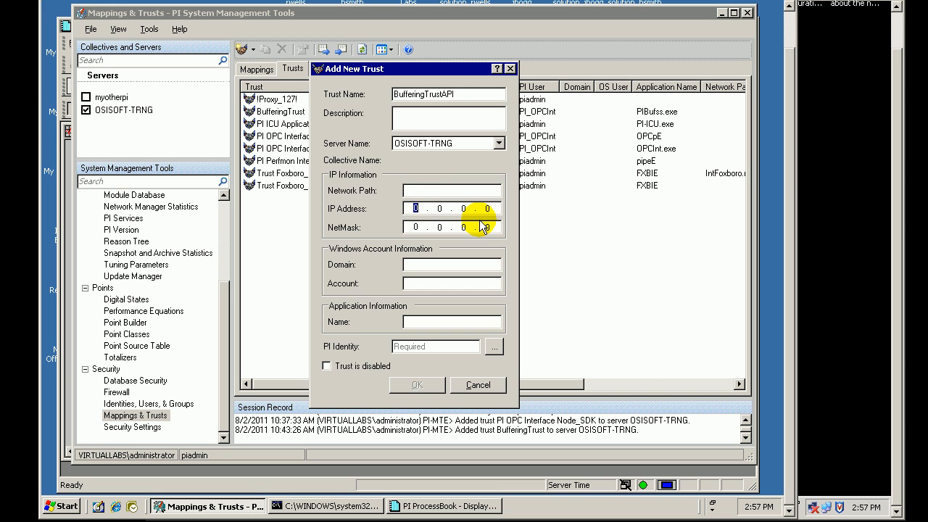
type("192")
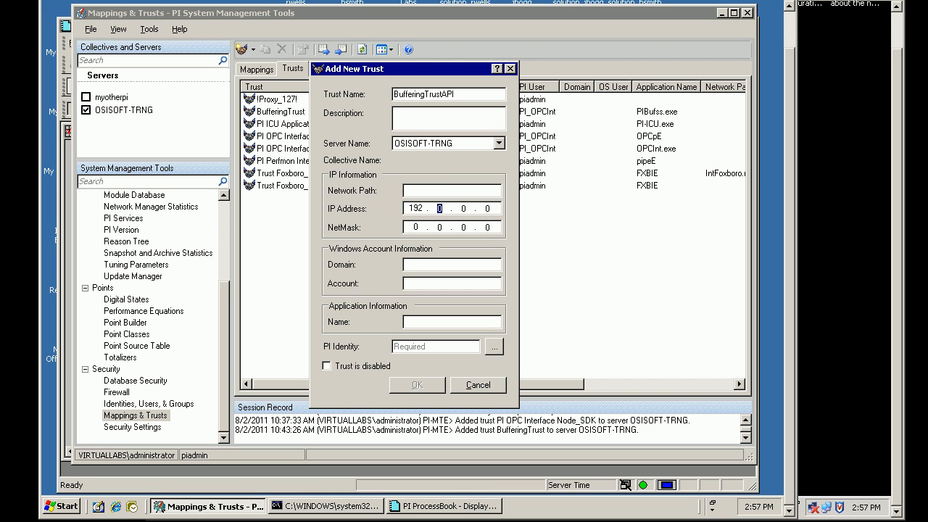
type("1")
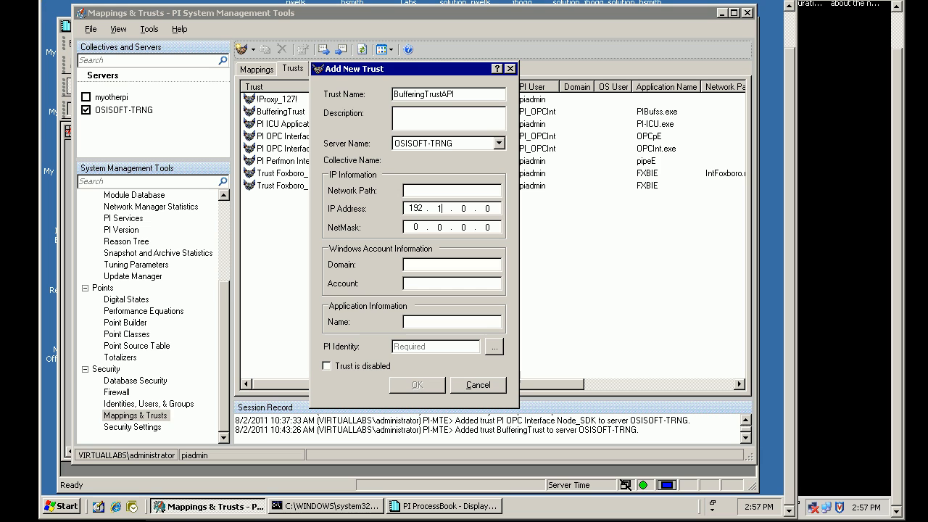
type("68.70")
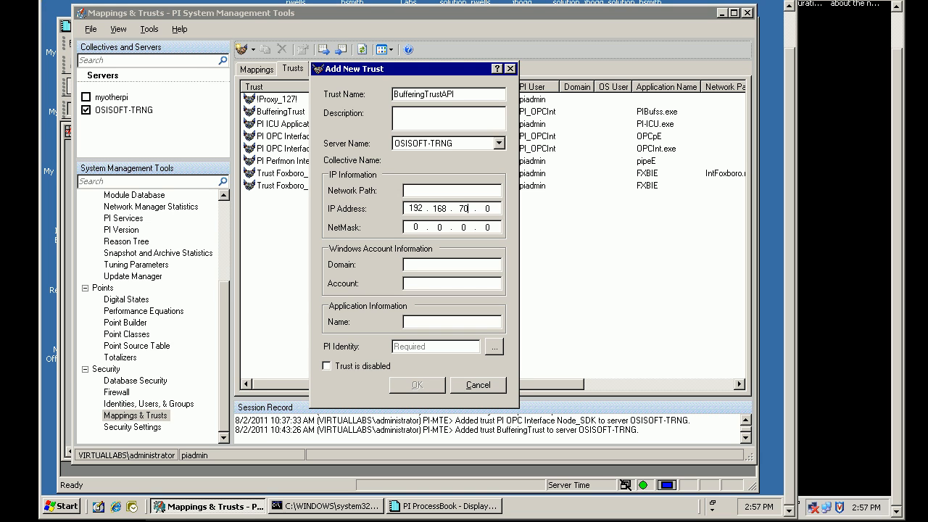
type("170")
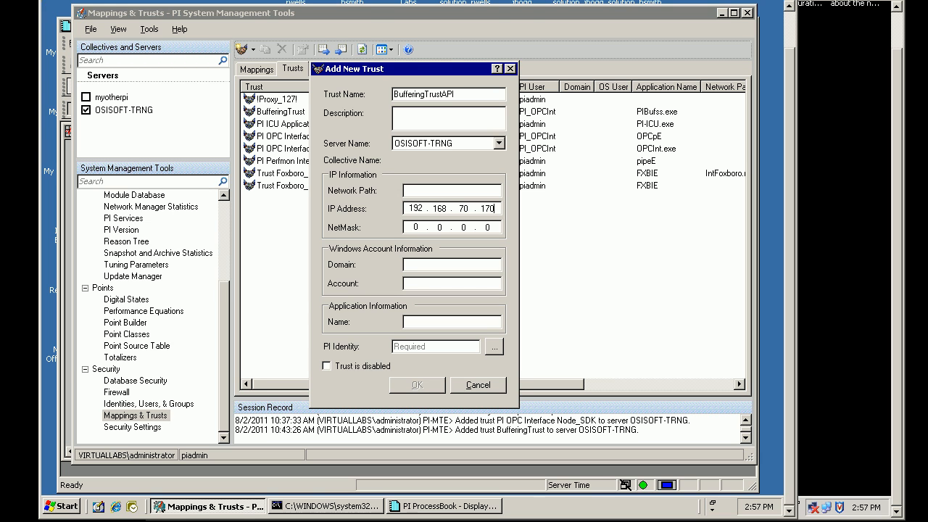
type("255.0.255.0")
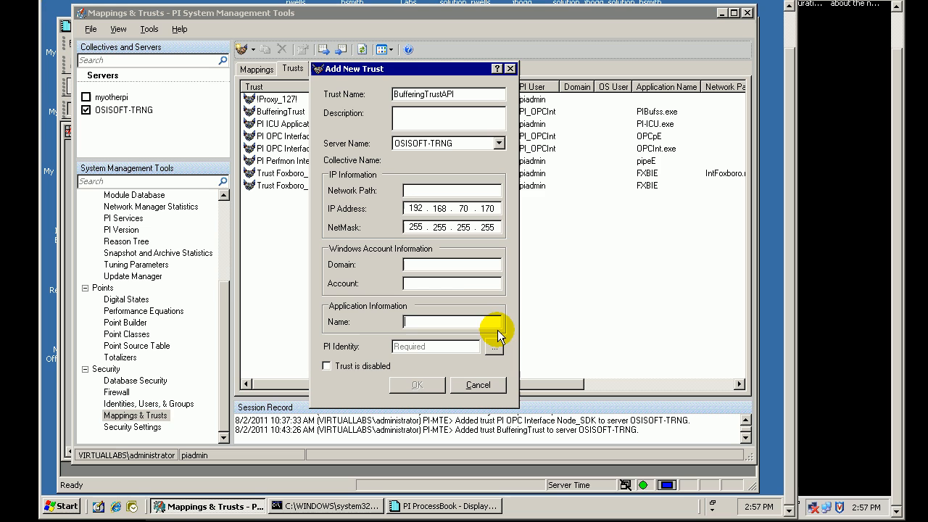
type("APIB")
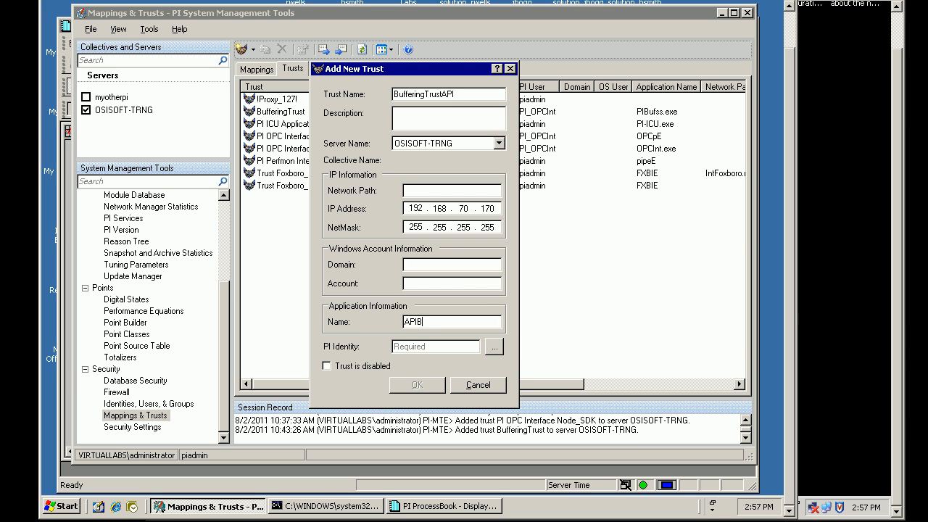
type("E")
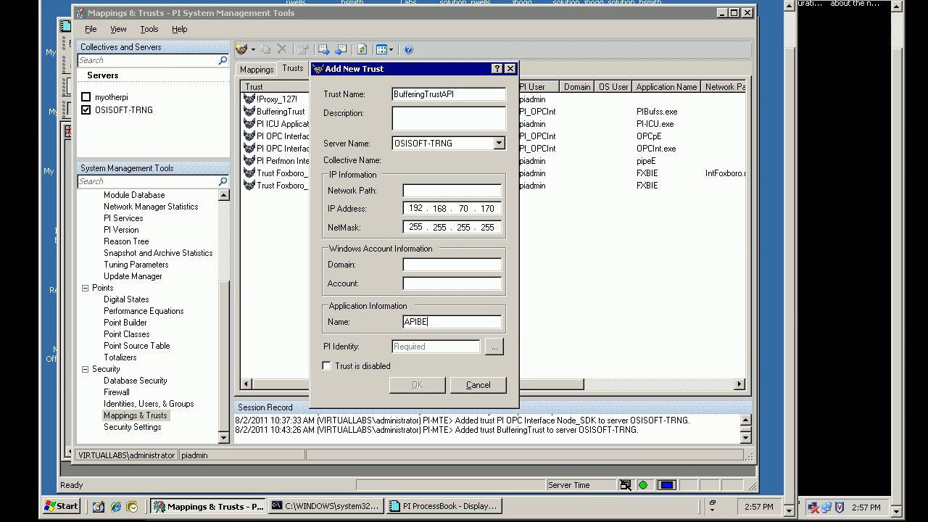
mouse_move(419, 73)
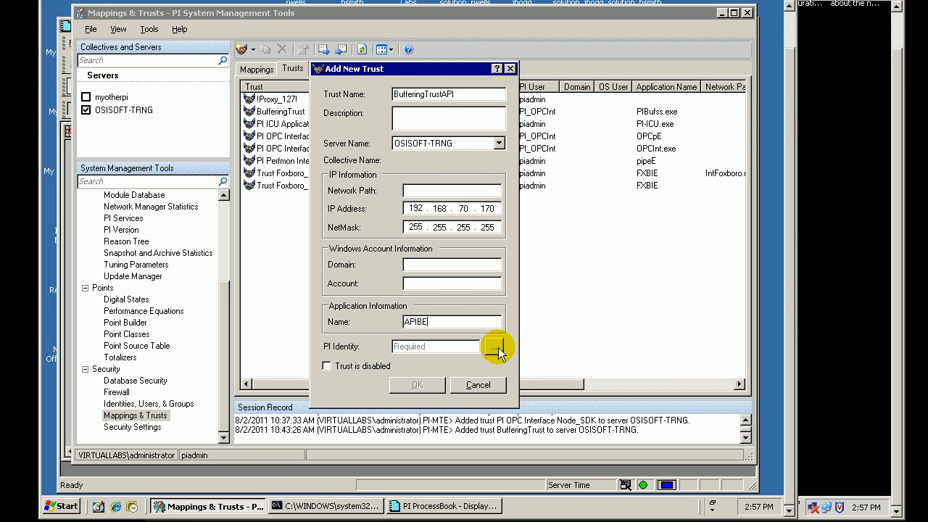
- Save the BufferingTrustAPI trust with PI identity PI_OPCInt, then select it in the list
left_click(496, 347)
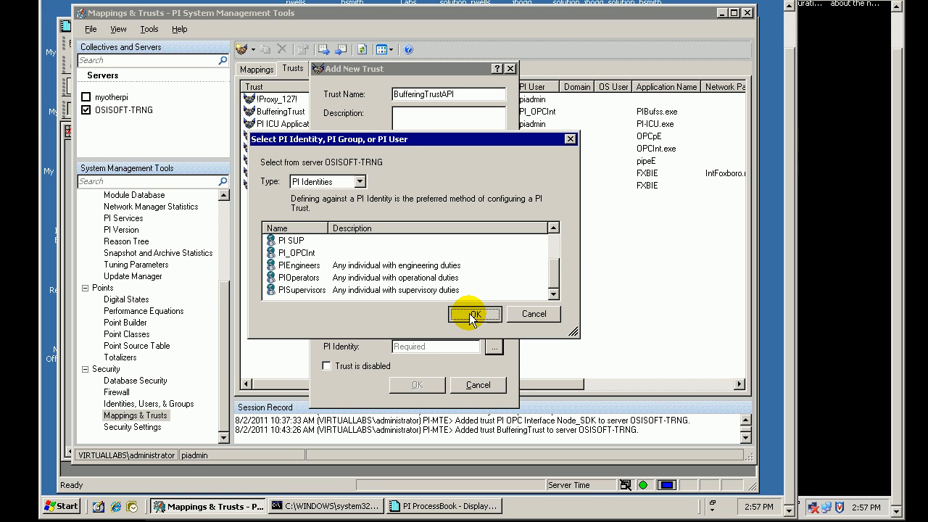
left_click(474, 314)
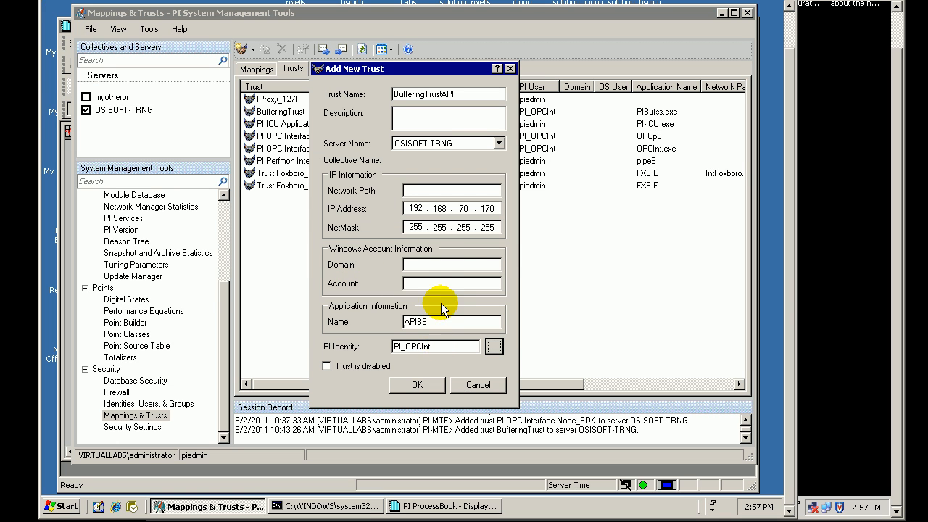
left_click(417, 385)
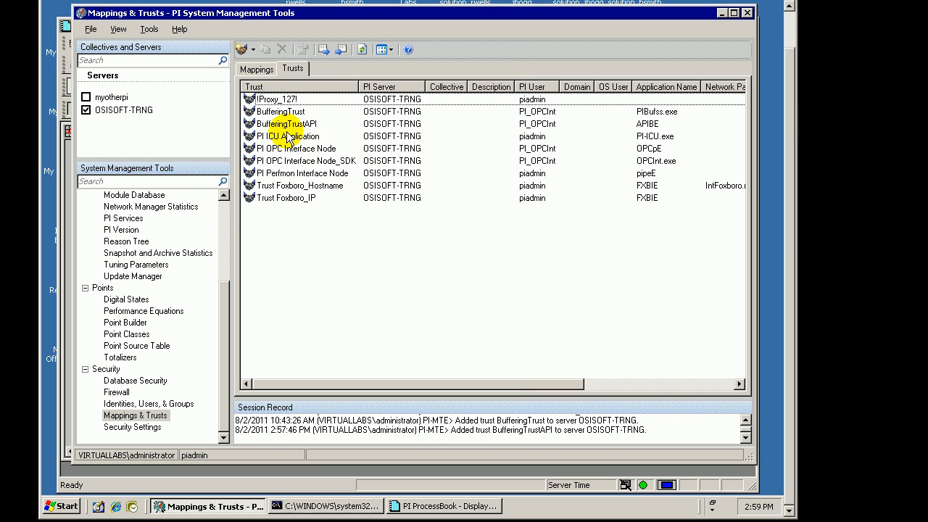
left_click(302, 123)
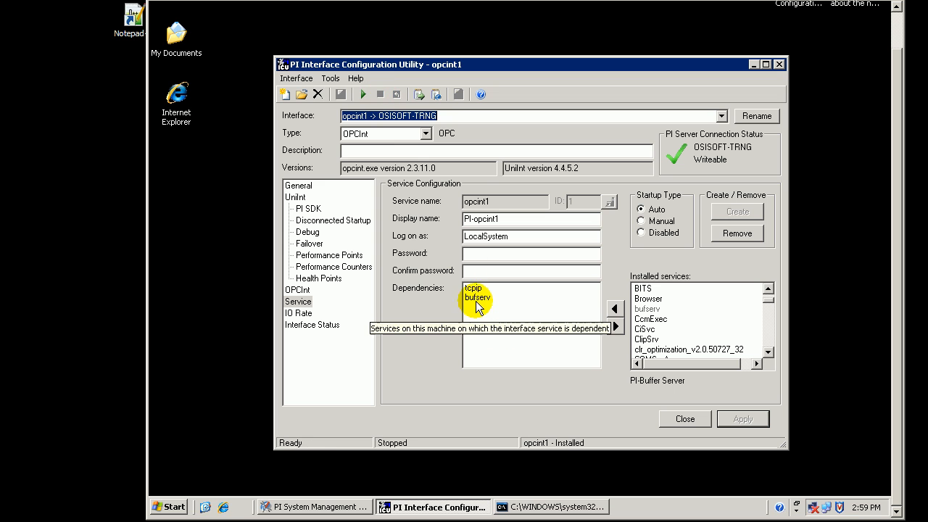
- Stop the API Buffer Server service from the Tools > Buffering window
left_click(329, 79)
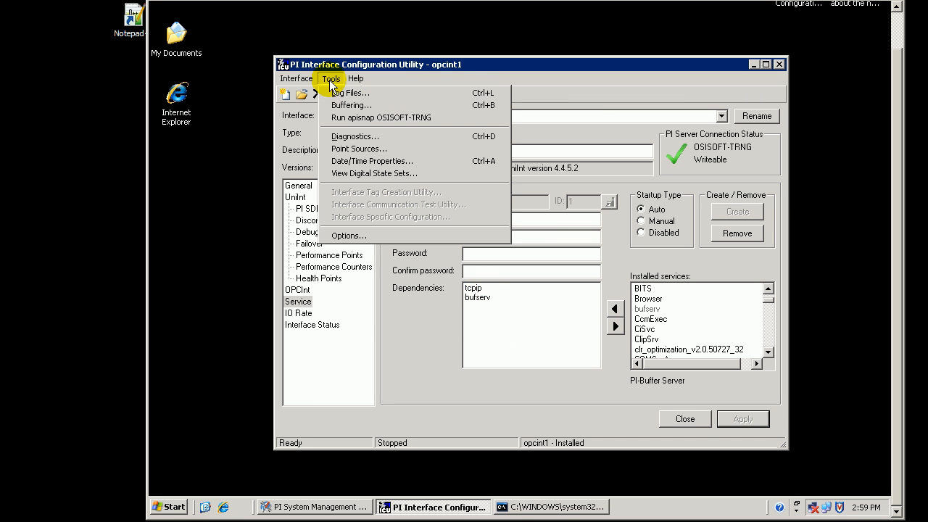
left_click(349, 105)
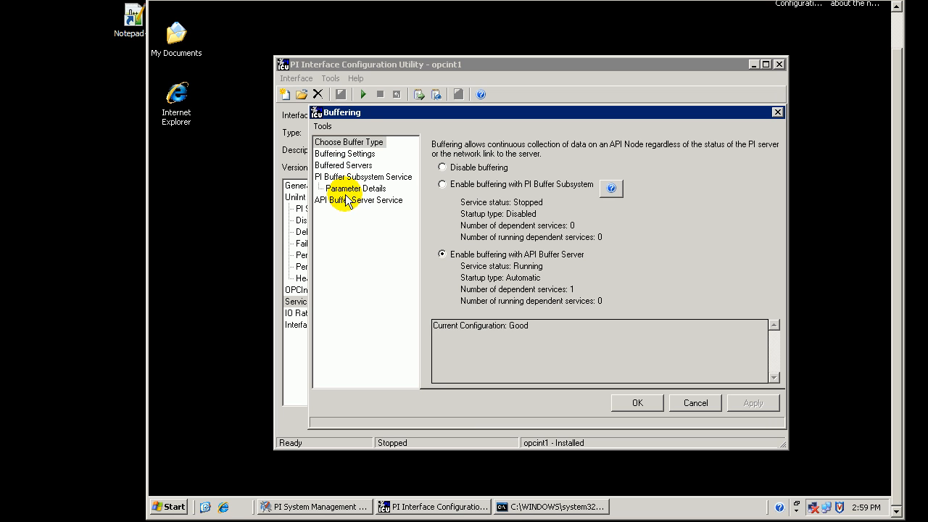
left_click(358, 199)
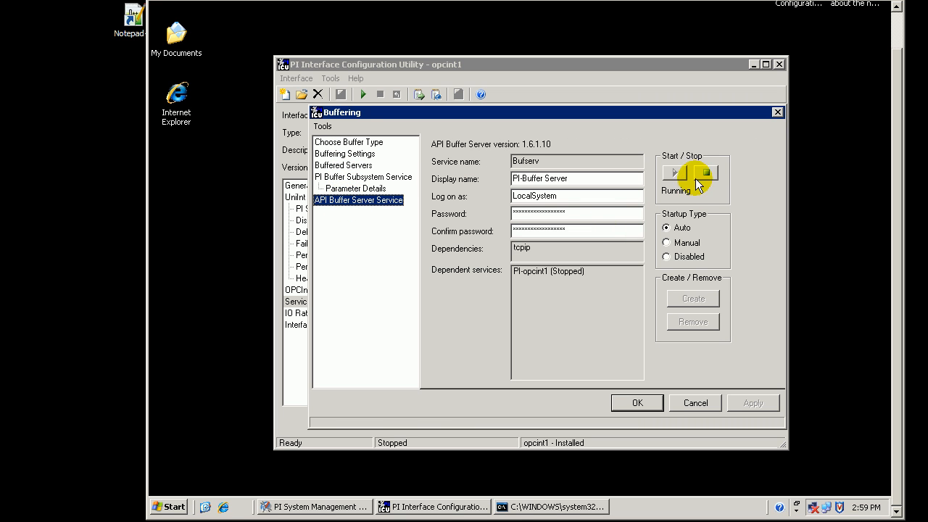
left_click(704, 173)
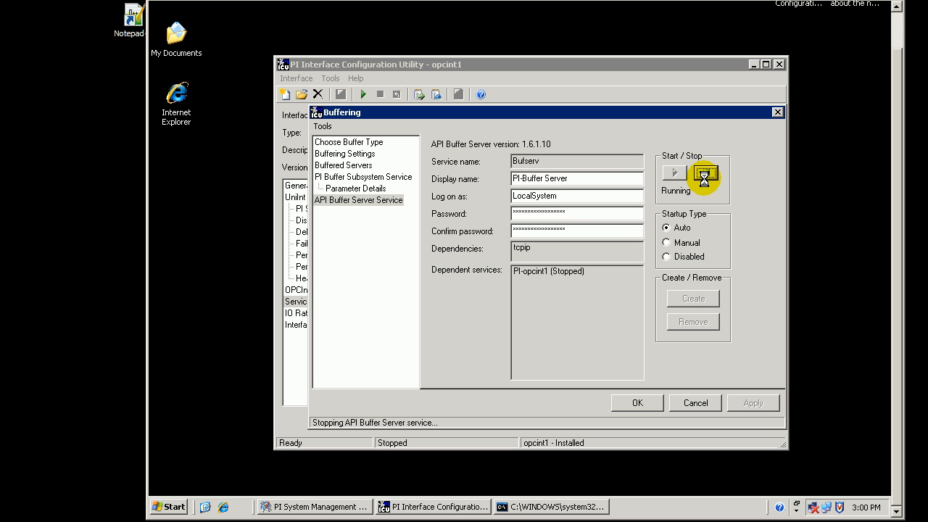
mouse_move(702, 175)
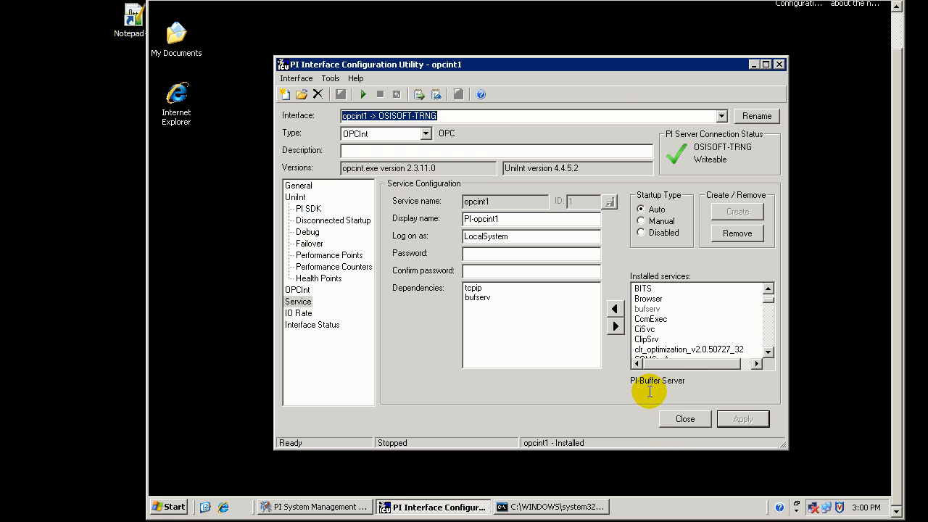
mouse_move(421, 70)
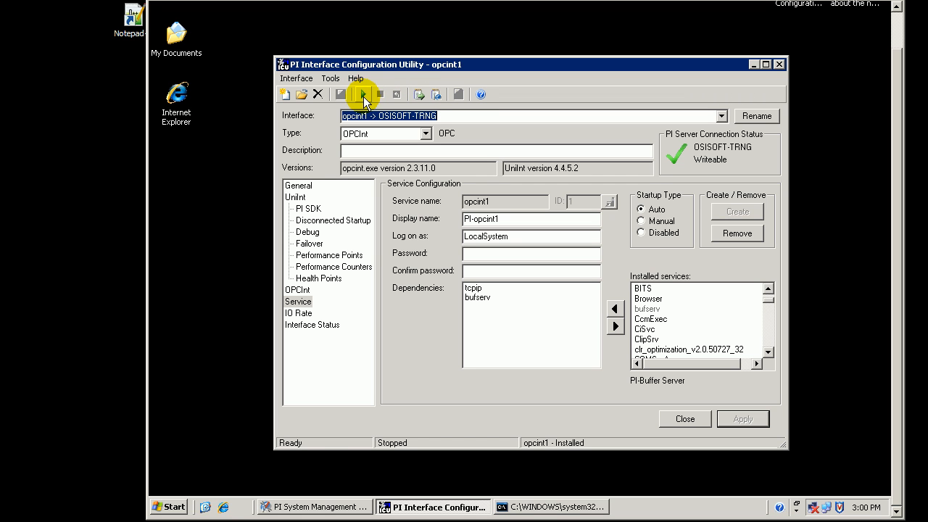
- Start the opcint1 interface service, letting bufserv start first
left_click(363, 95)
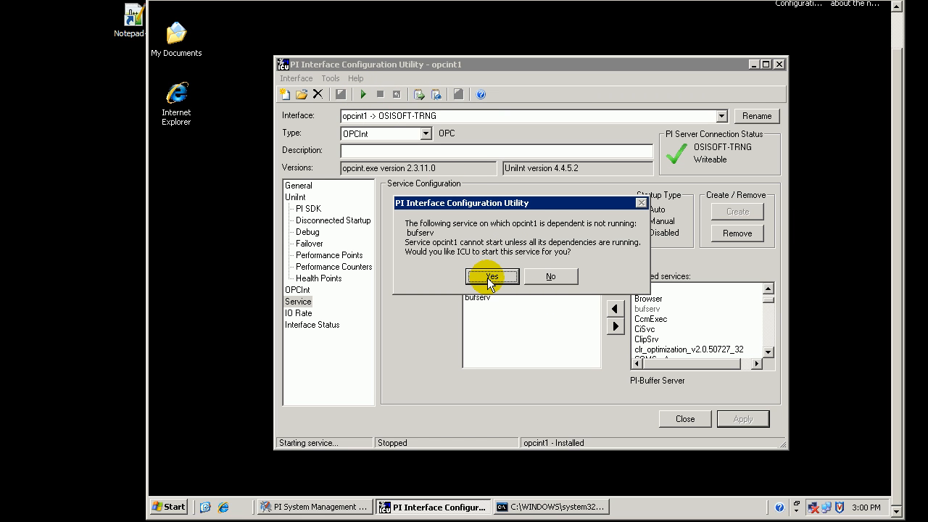
left_click(492, 276)
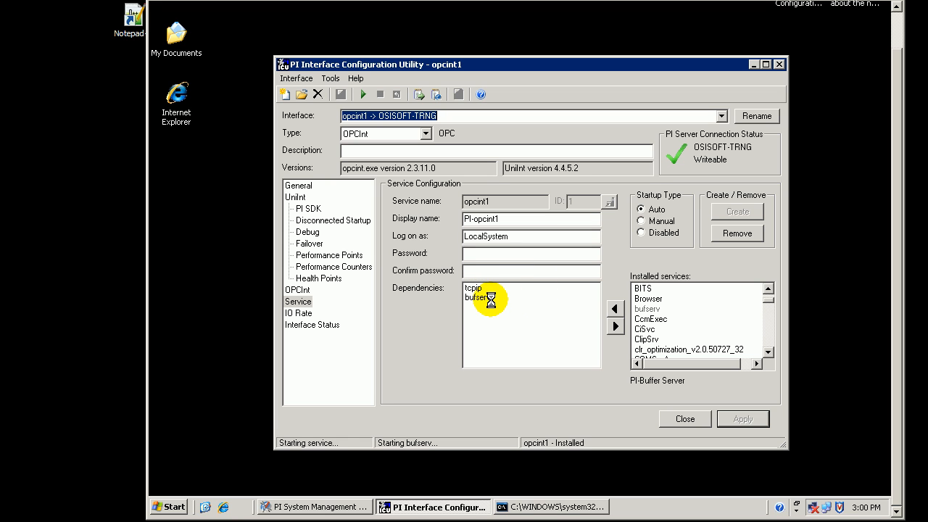
mouse_move(485, 297)
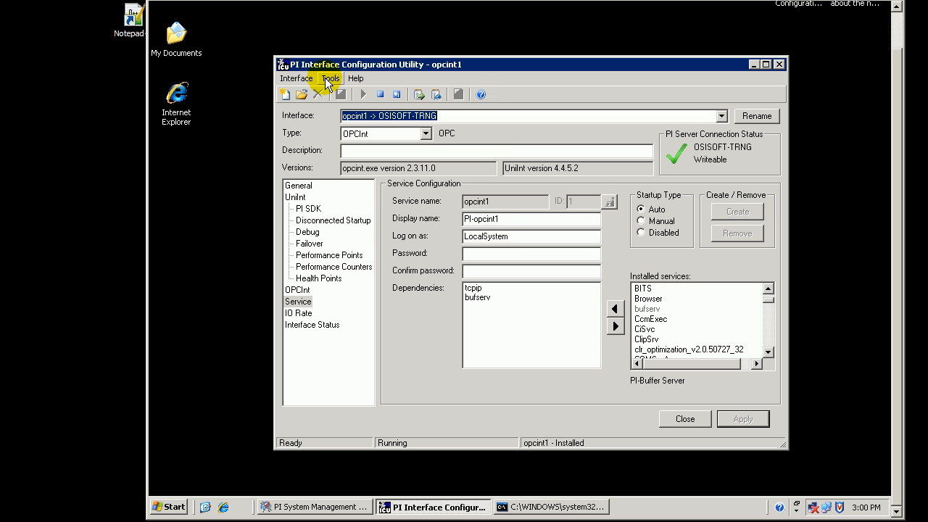
left_click(328, 79)
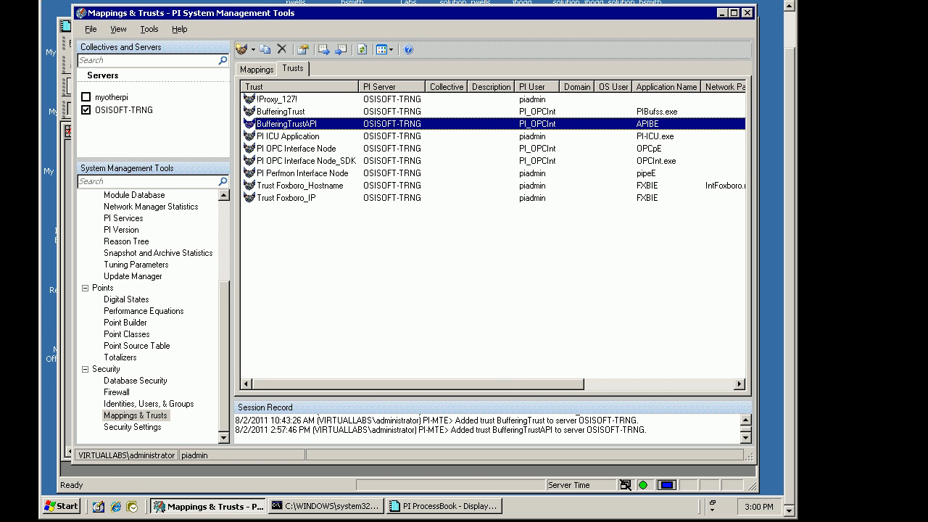
- Update the Display2 trend, shift it back and forth to inspect the gap, then return to Mappings & Trusts
left_click(457, 503)
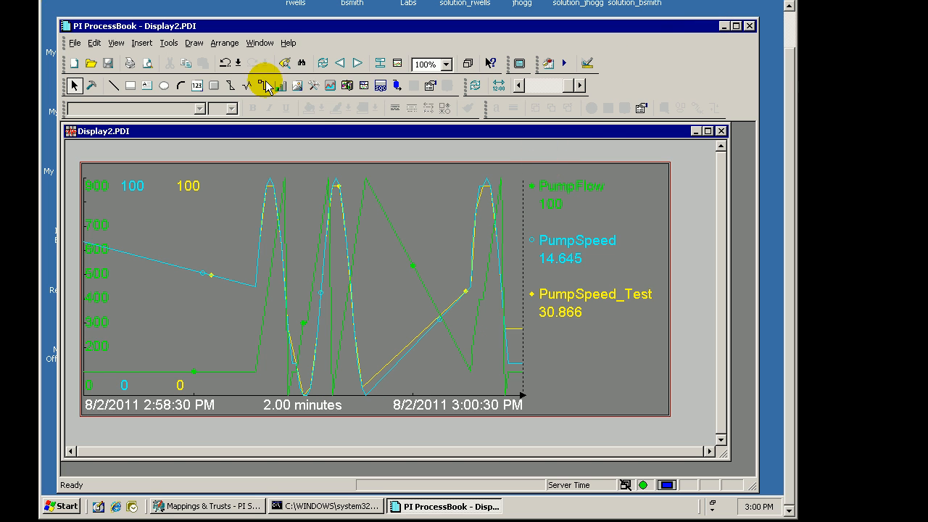
left_click(323, 64)
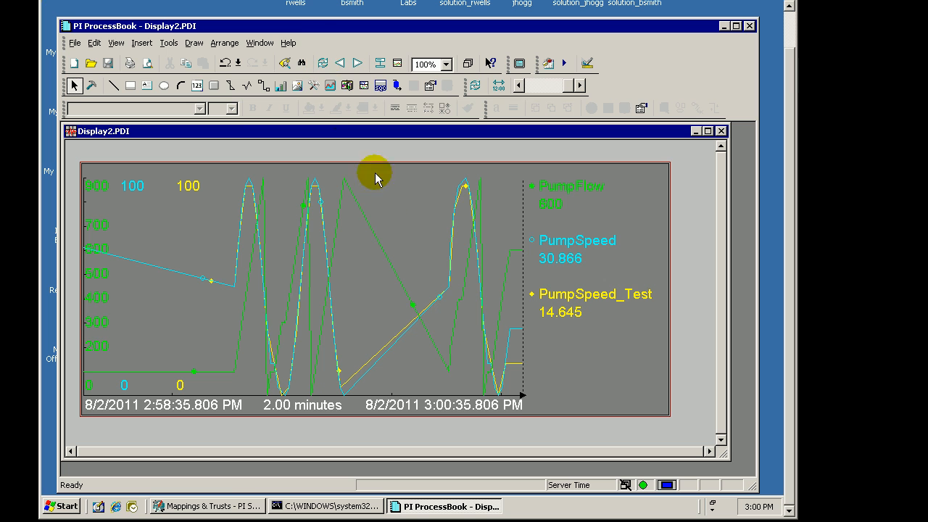
left_click(361, 64)
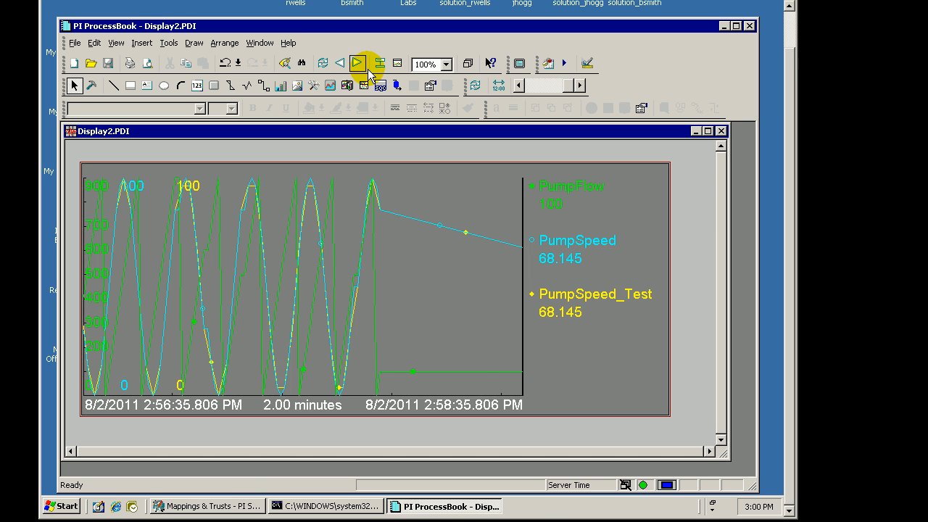
left_click(336, 64)
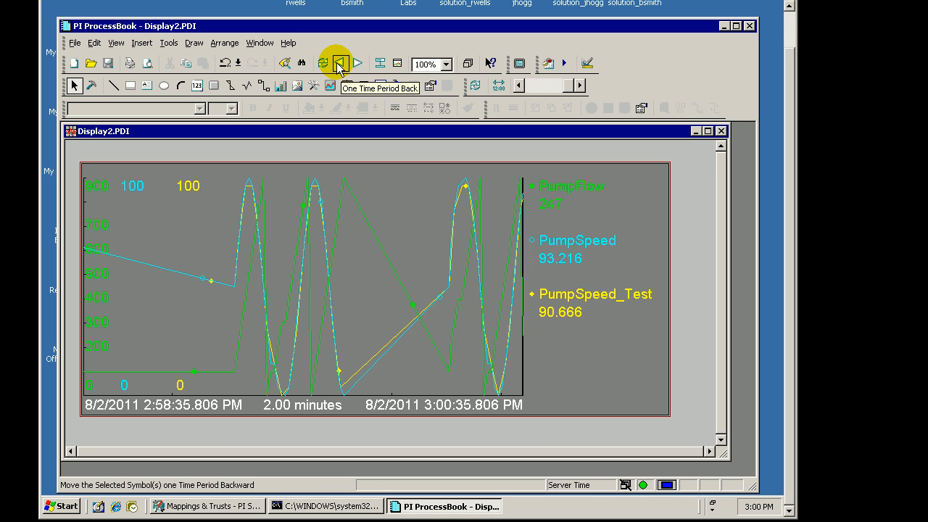
left_click(340, 63)
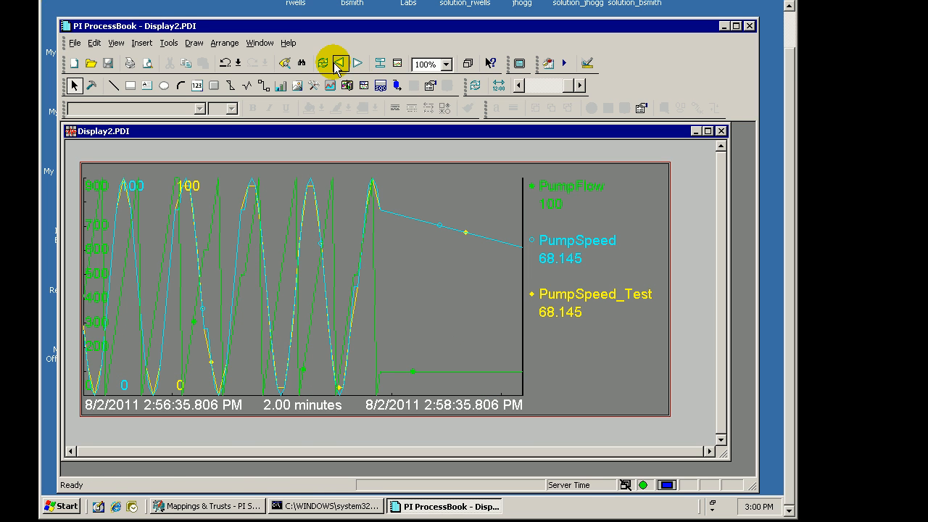
left_click(323, 64)
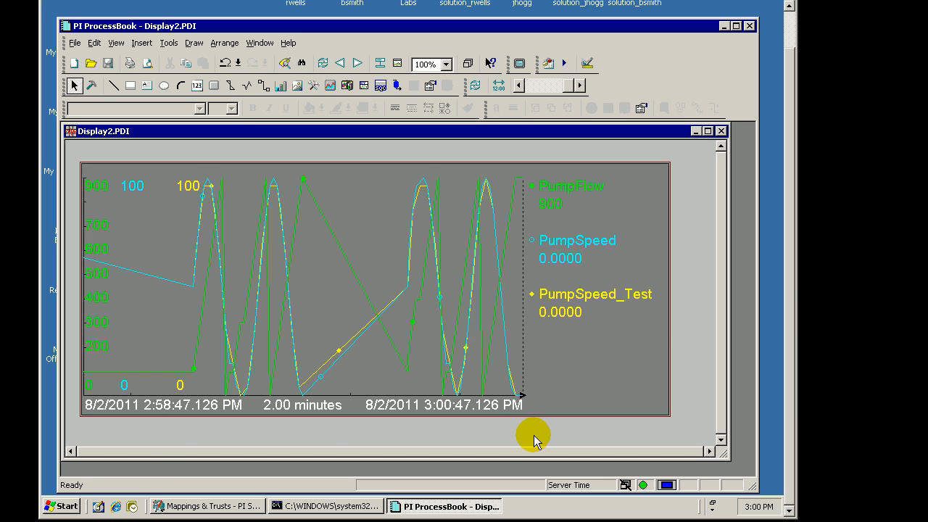
mouse_move(191, 508)
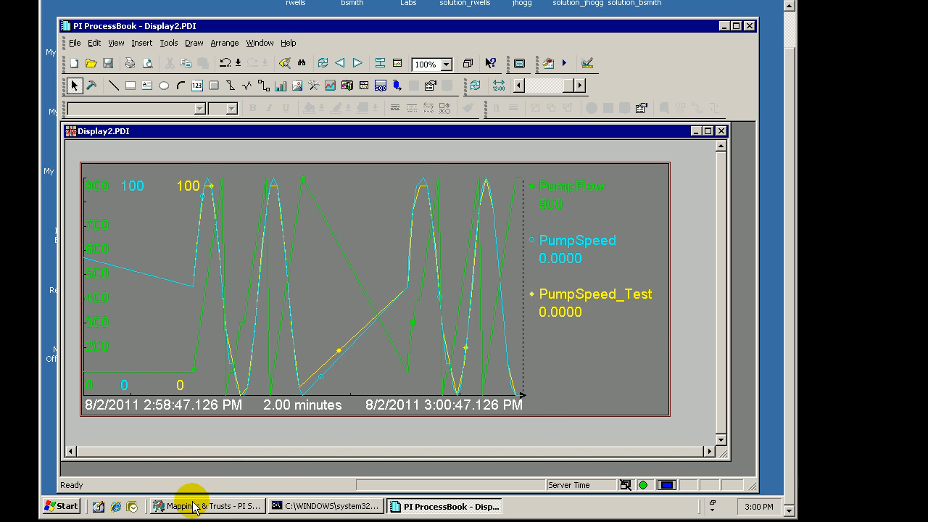
left_click(180, 505)
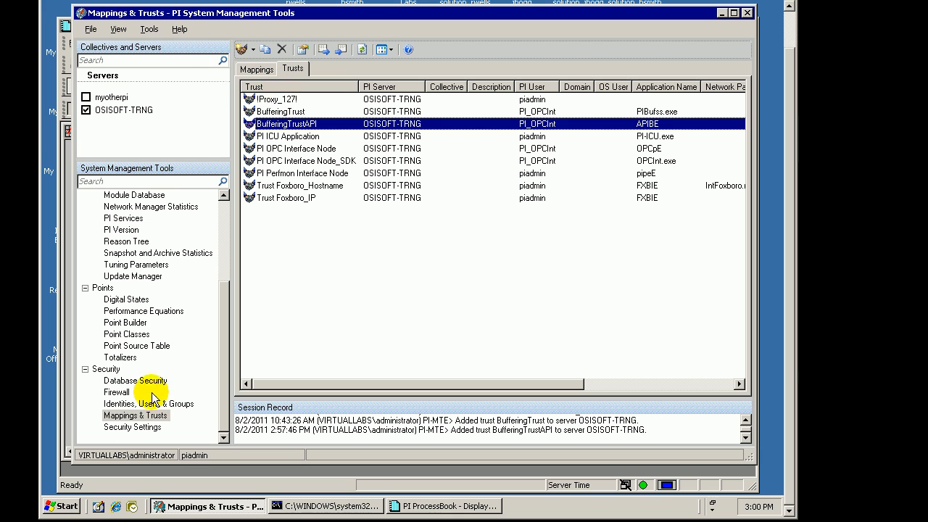
mouse_move(154, 268)
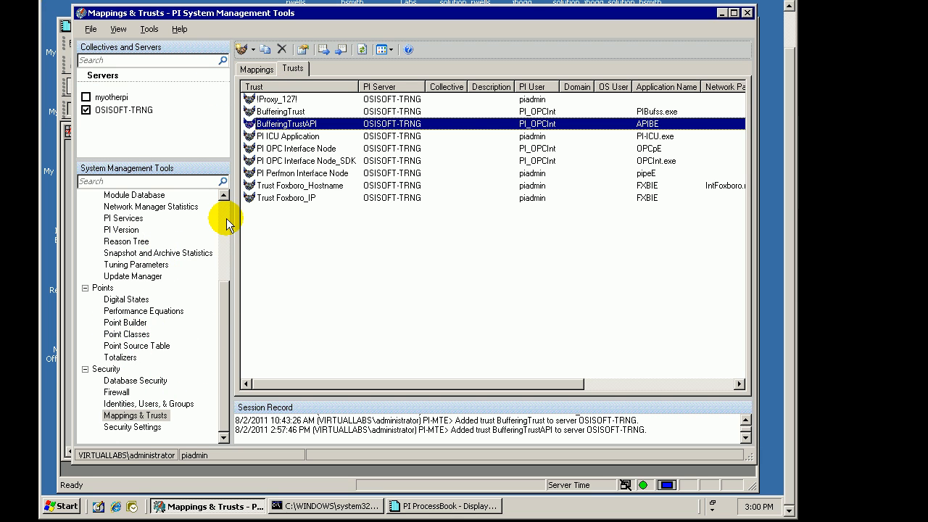
- Retrieve the server message logs and open the newest message in detail
left_click(129, 311)
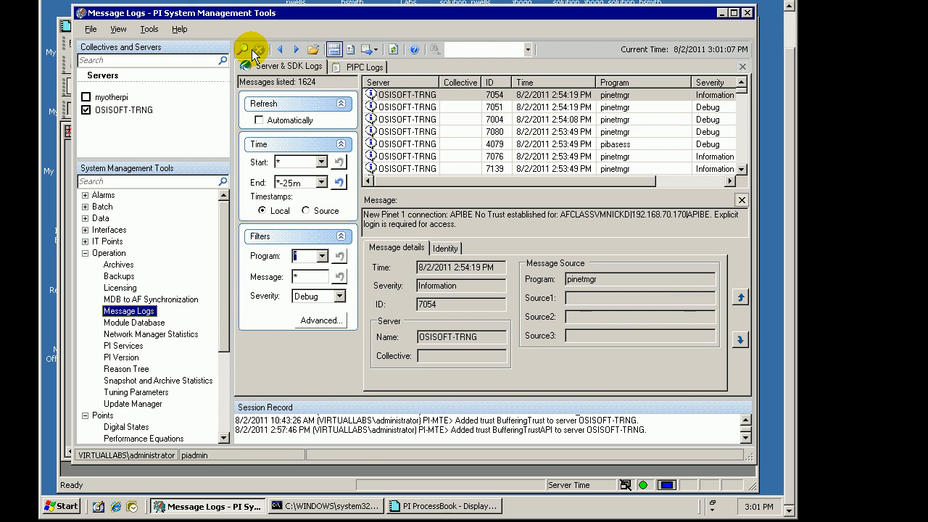
left_click(244, 47)
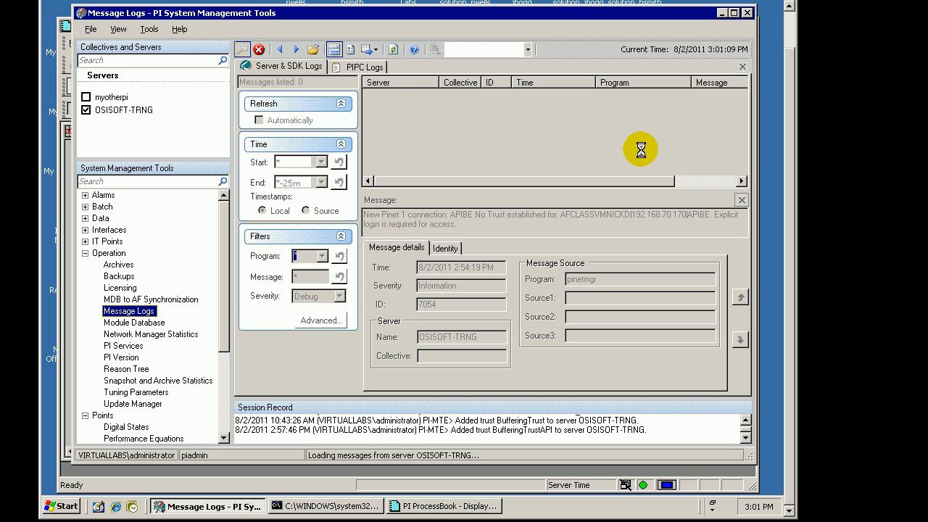
left_click(263, 104)
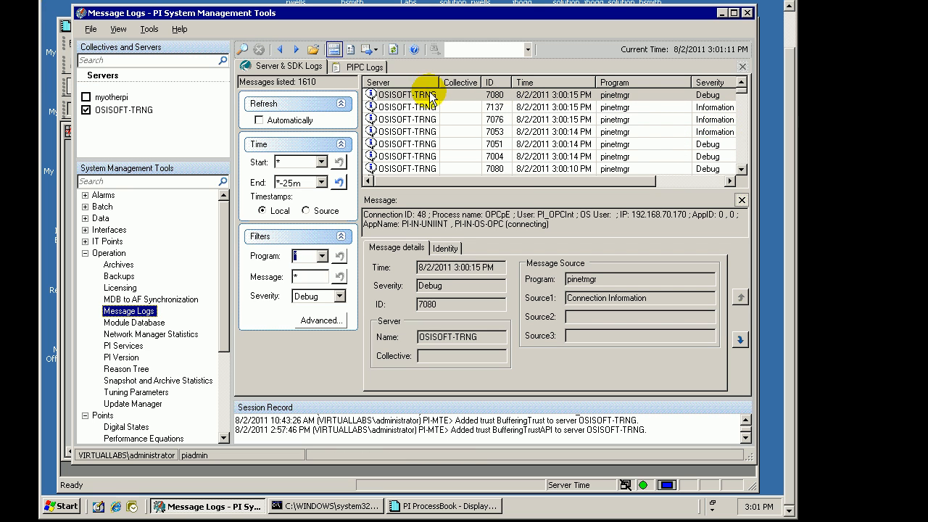
left_click(402, 95)
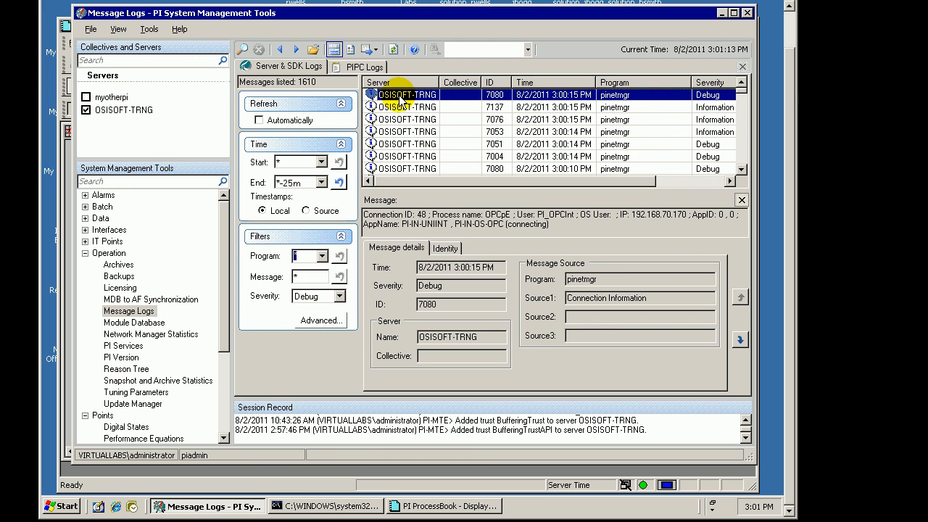
double_click(406, 94)
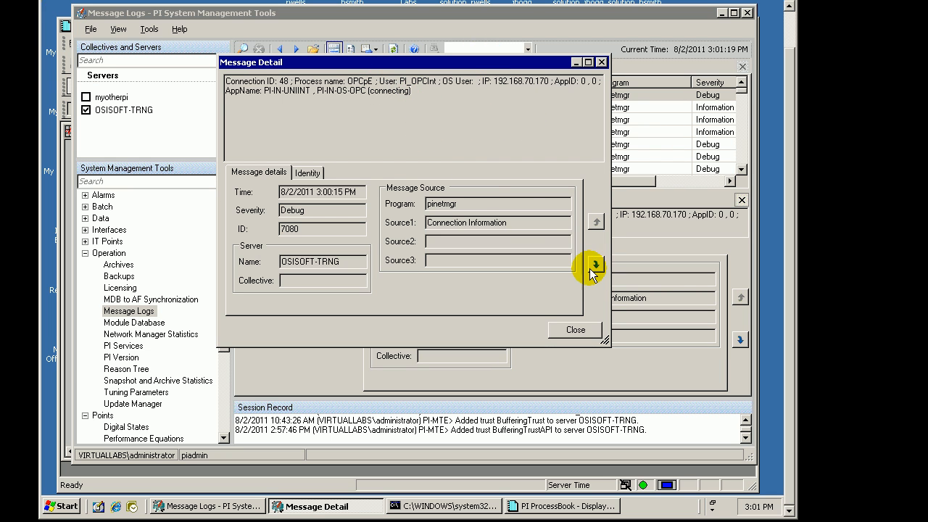
- Step back to APIBE's successful login via BufferingTrustAPI, highlight the trust name, and close
left_click(594, 264)
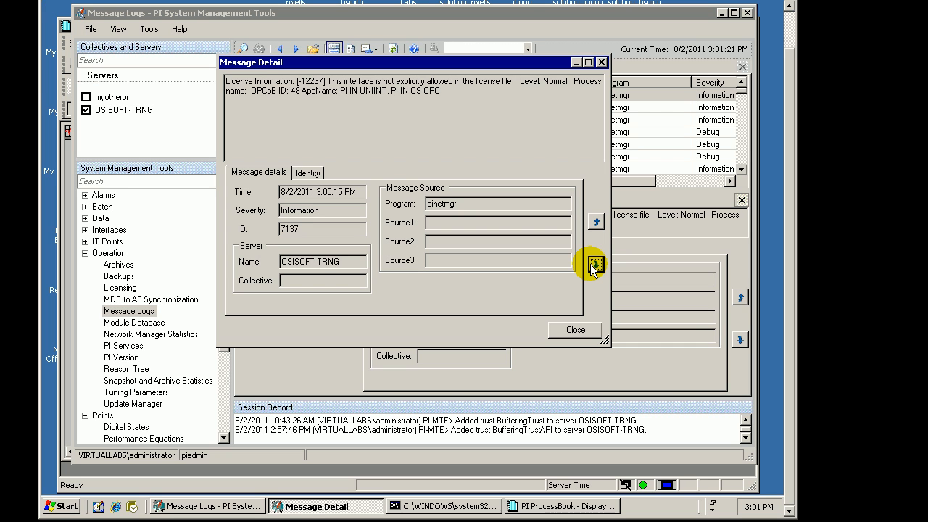
left_click(594, 263)
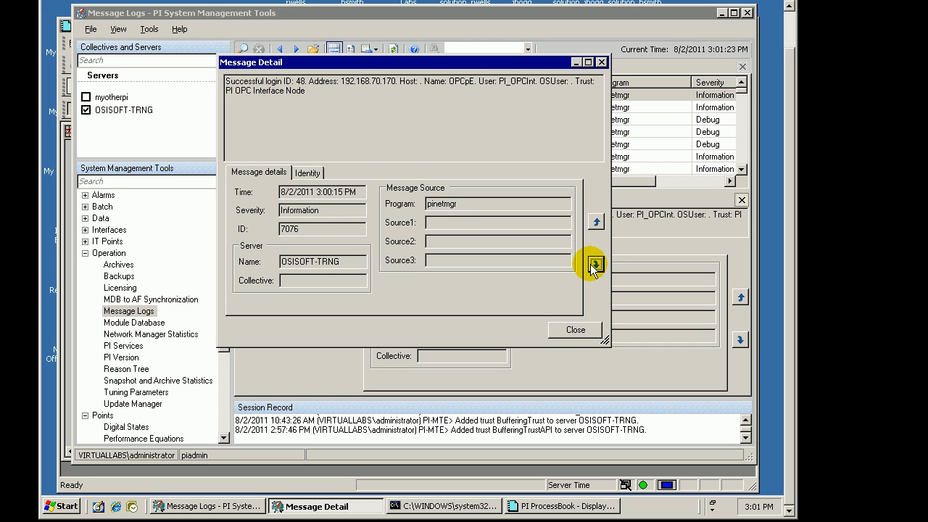
left_click(595, 263)
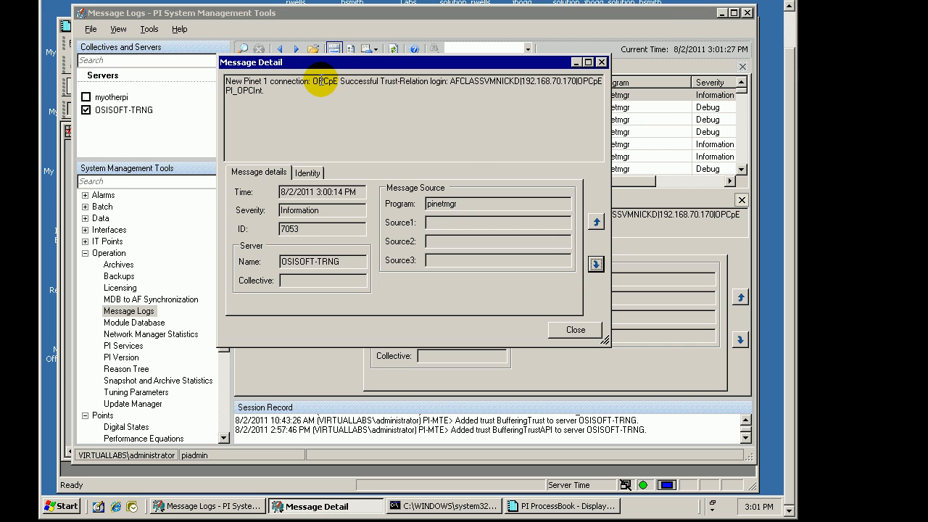
left_click(595, 265)
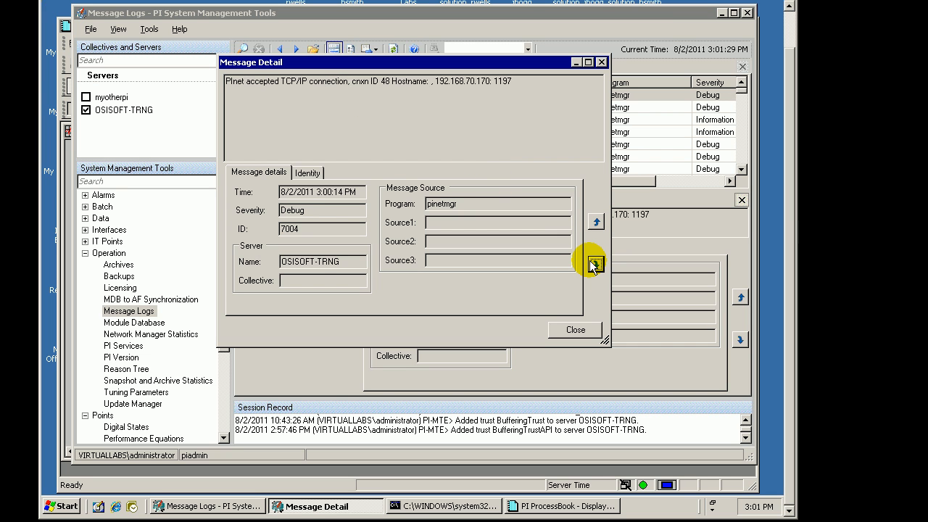
left_click(595, 262)
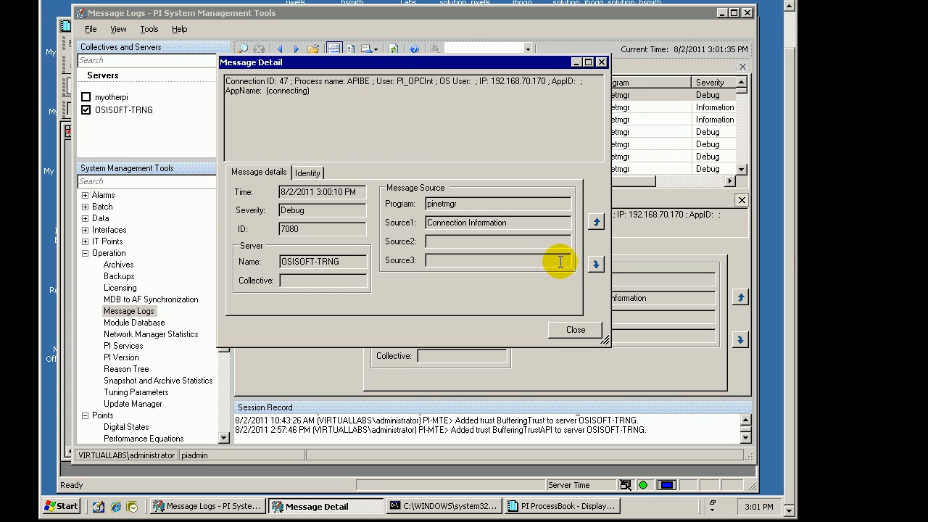
left_click(595, 263)
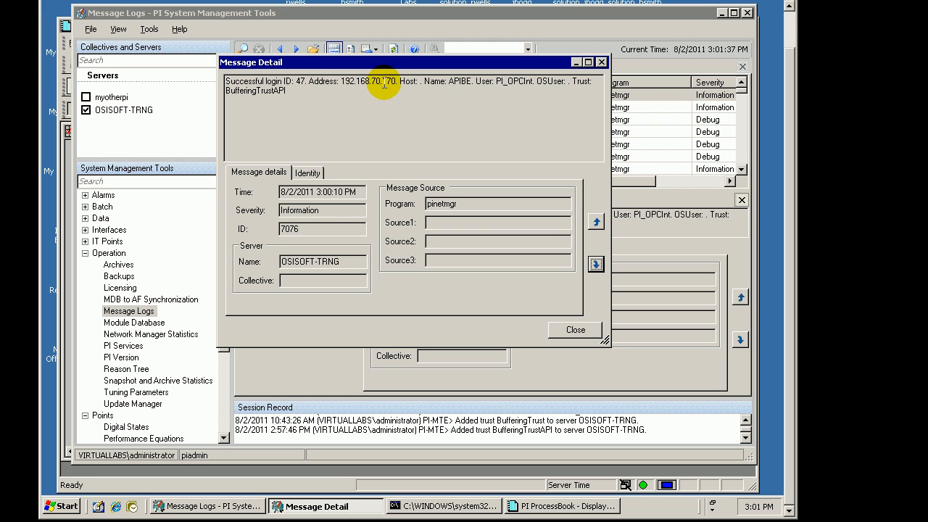
mouse_move(442, 80)
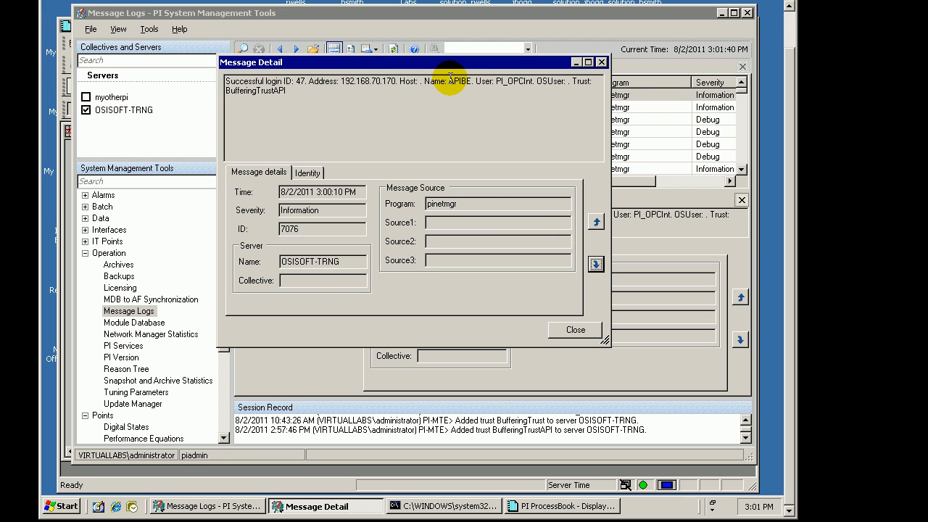
double_click(255, 90)
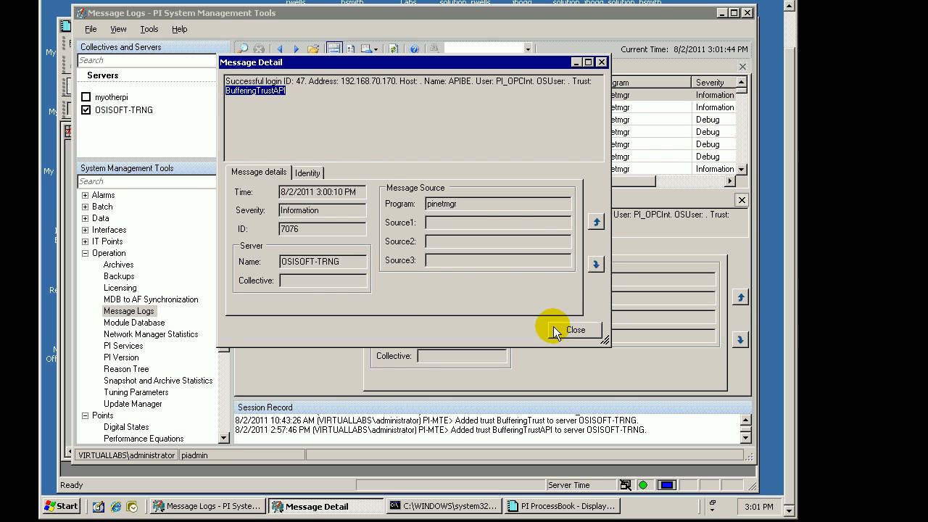
left_click(577, 330)
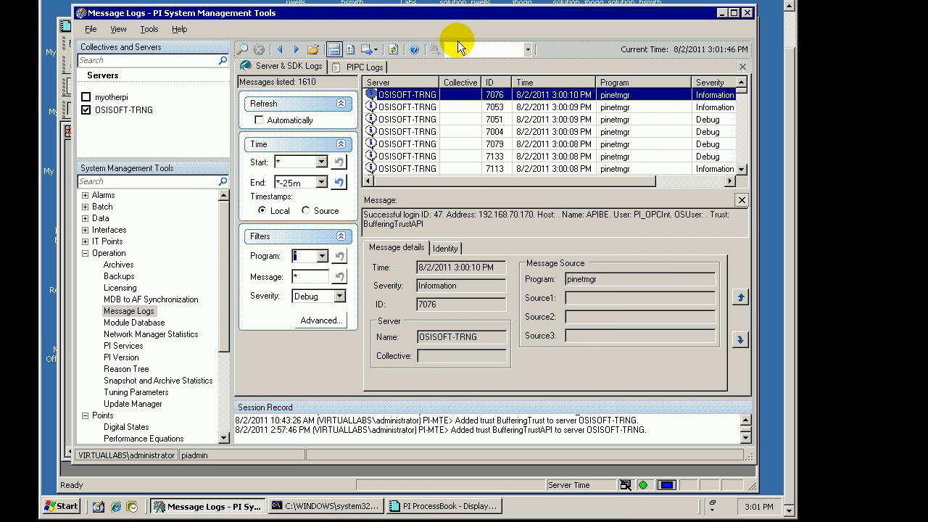
mouse_move(408, 15)
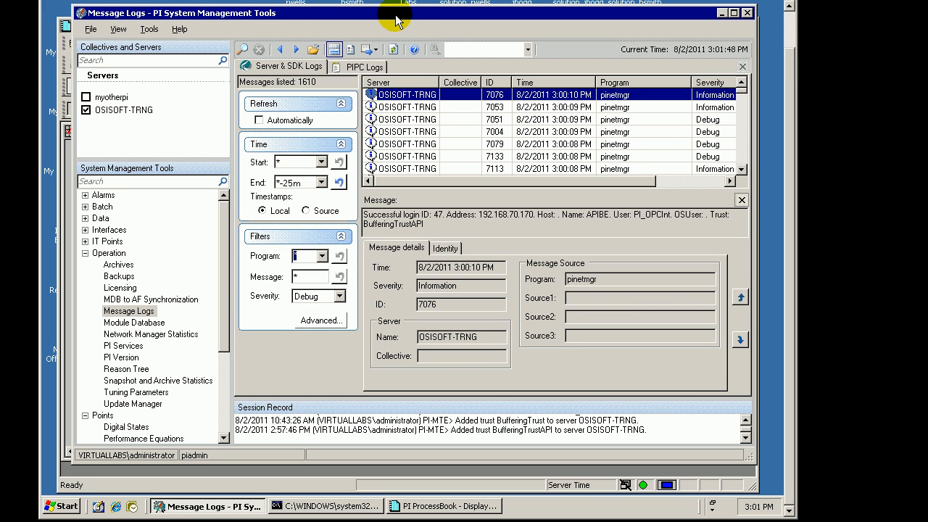
mouse_move(413, 14)
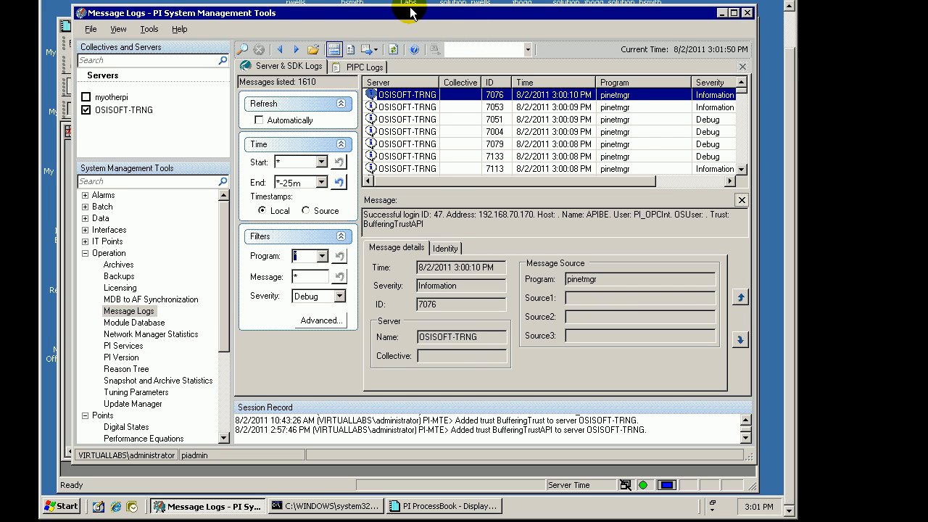
mouse_move(319, 498)
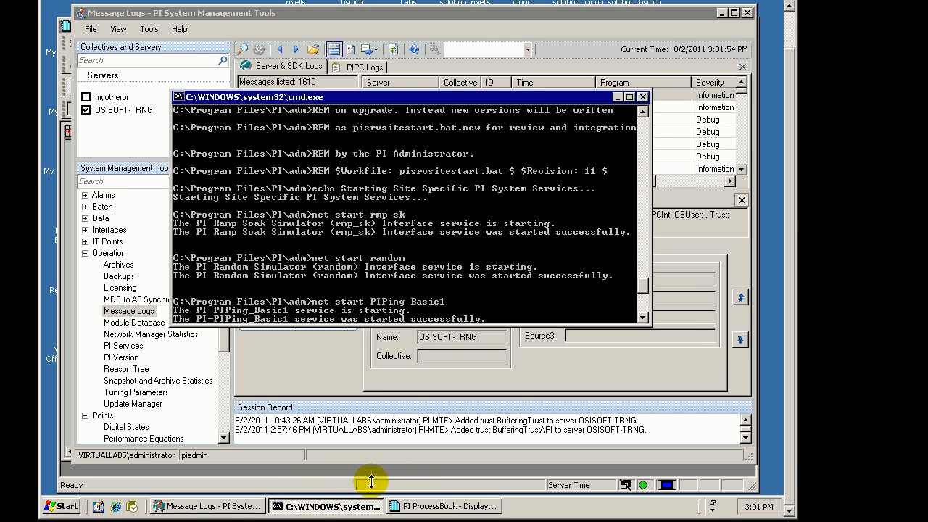
mouse_move(528, 349)
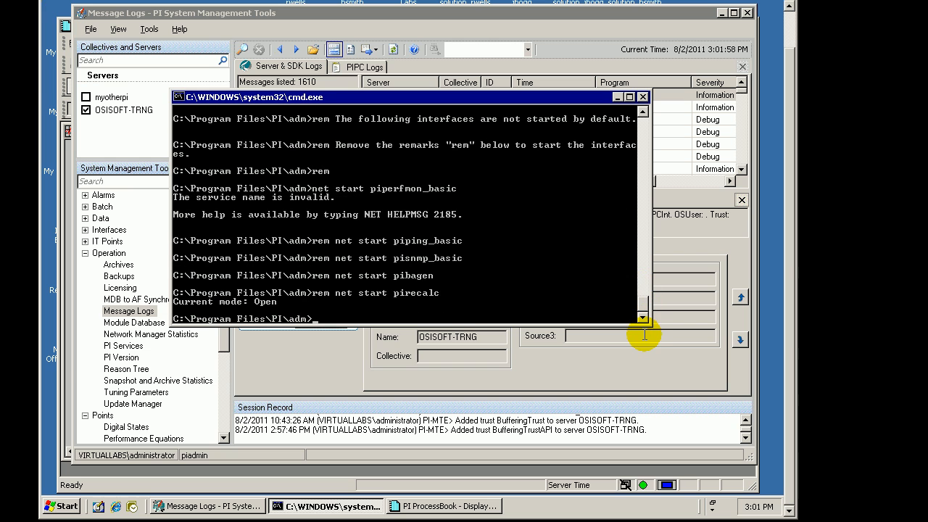
- Run the PI server script in the PI\adm command window to stop the server services
type("pisrvstart")
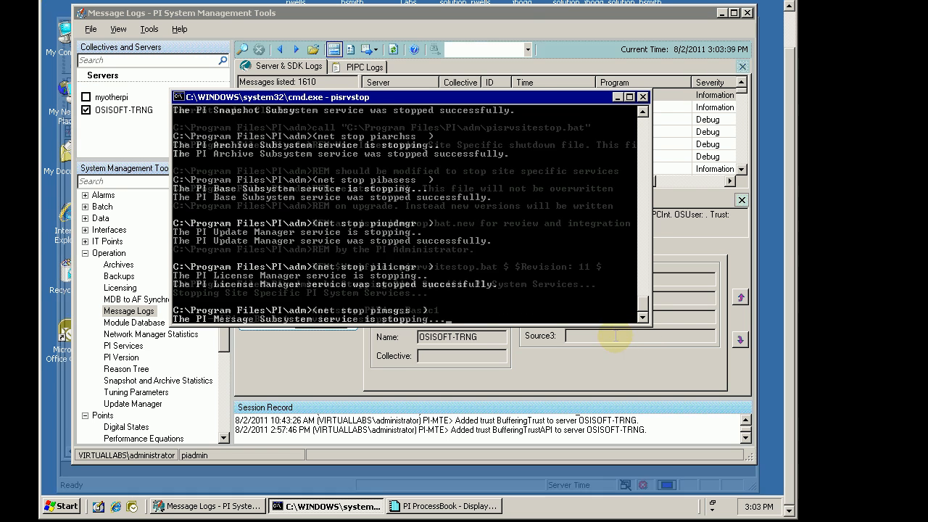
- Bring up the ProcessBook Display2 trend and refresh it to the current time
left_click(453, 504)
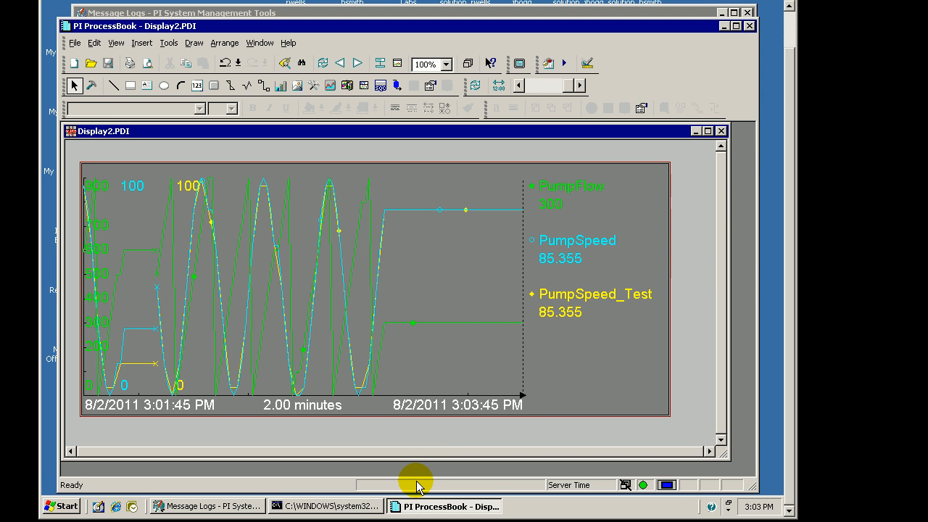
mouse_move(432, 341)
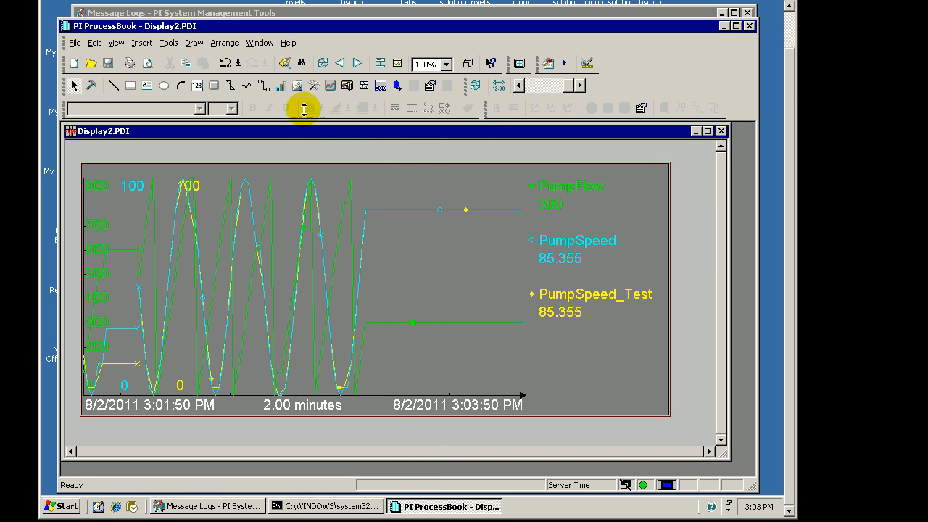
left_click(320, 64)
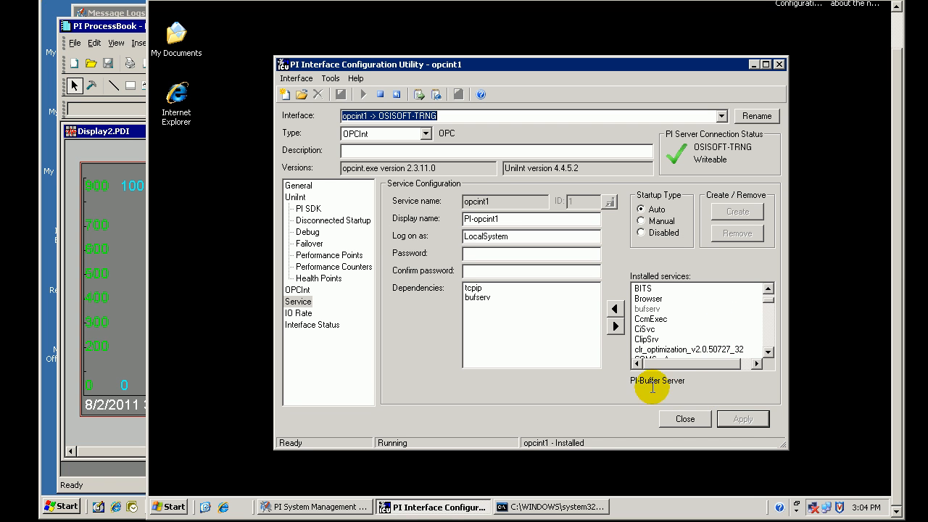
mouse_move(548, 507)
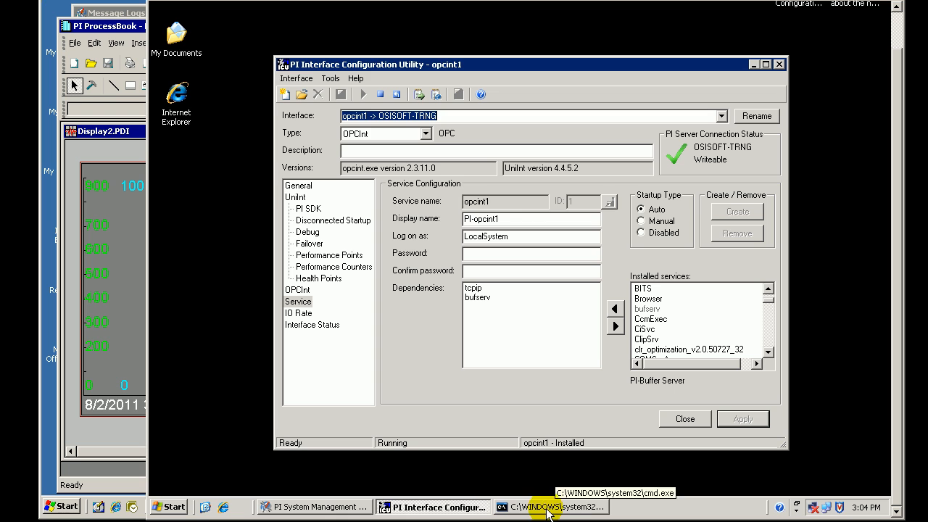
- Run bufutil twice, checking primary buffer status with option 1 and quitting with 5
left_click(547, 507)
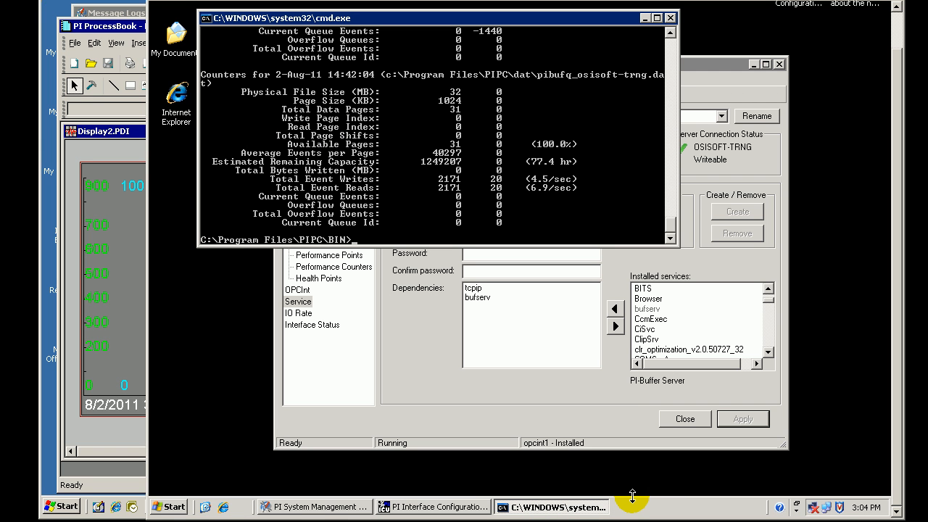
type("bufut")
type("1")
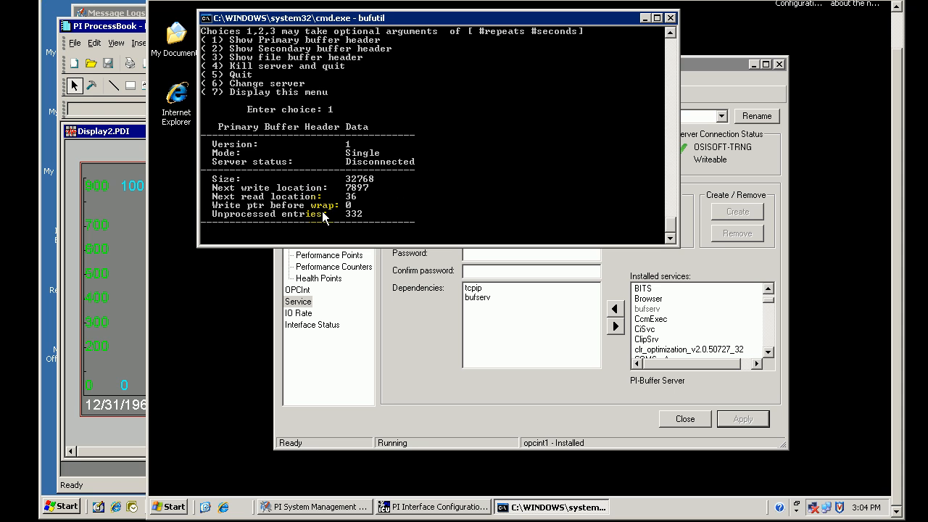
mouse_move(369, 234)
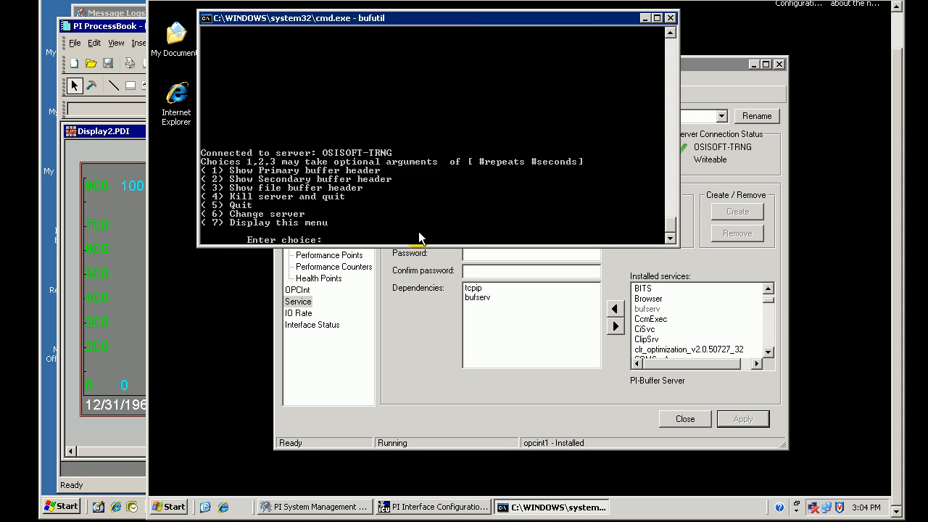
type("1")
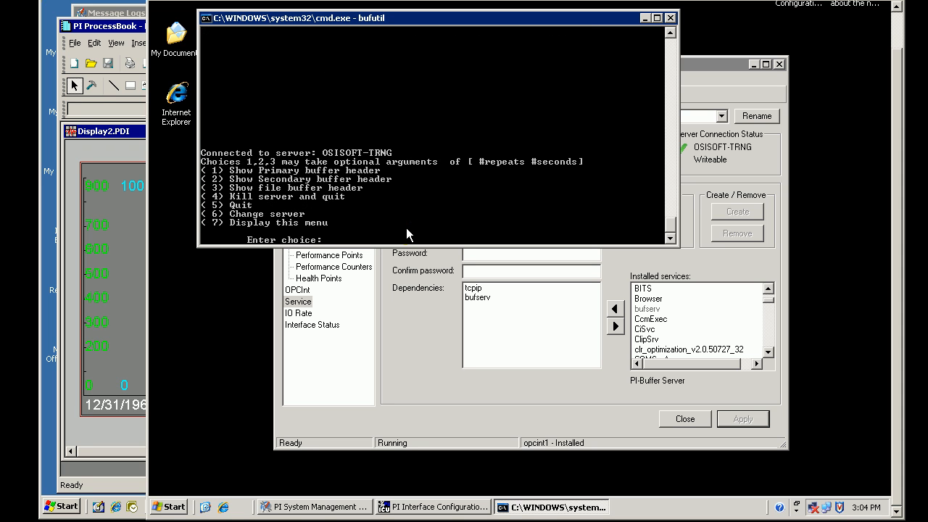
type("5")
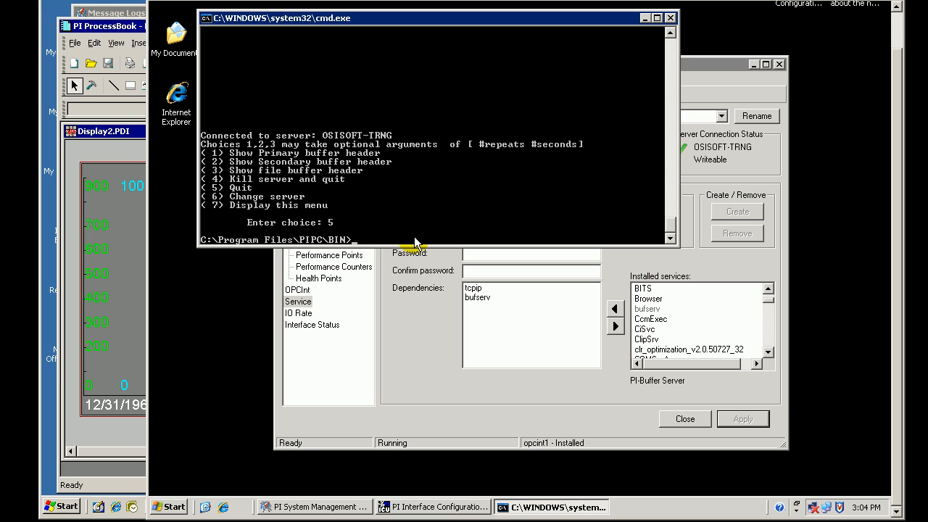
type("bufu")
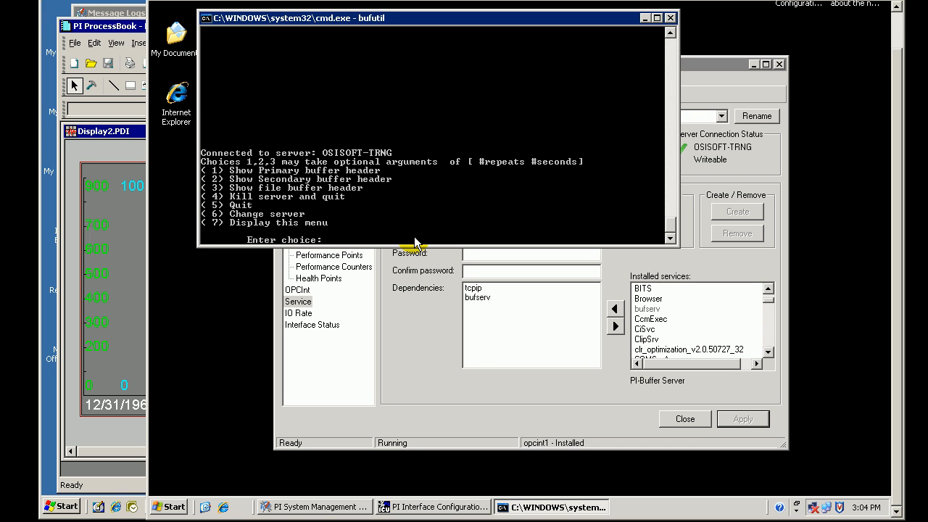
type("1")
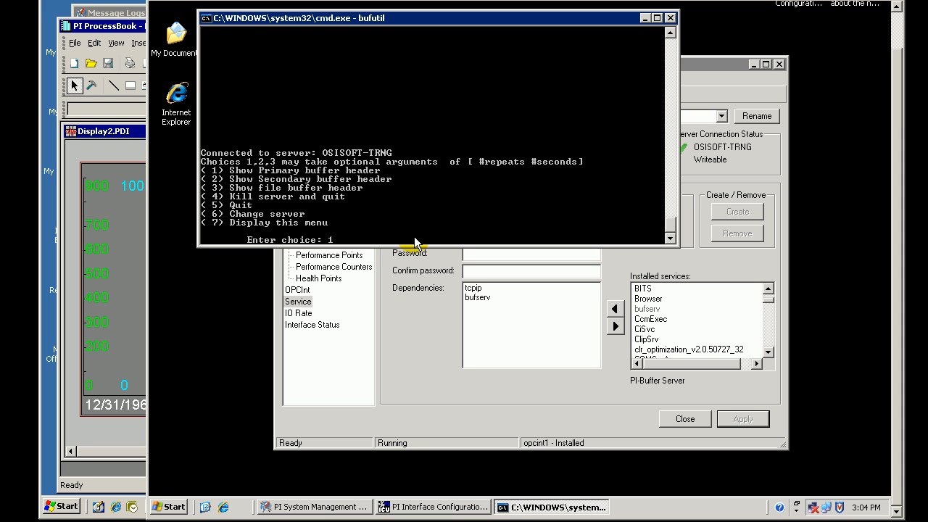
key("BackSpace")
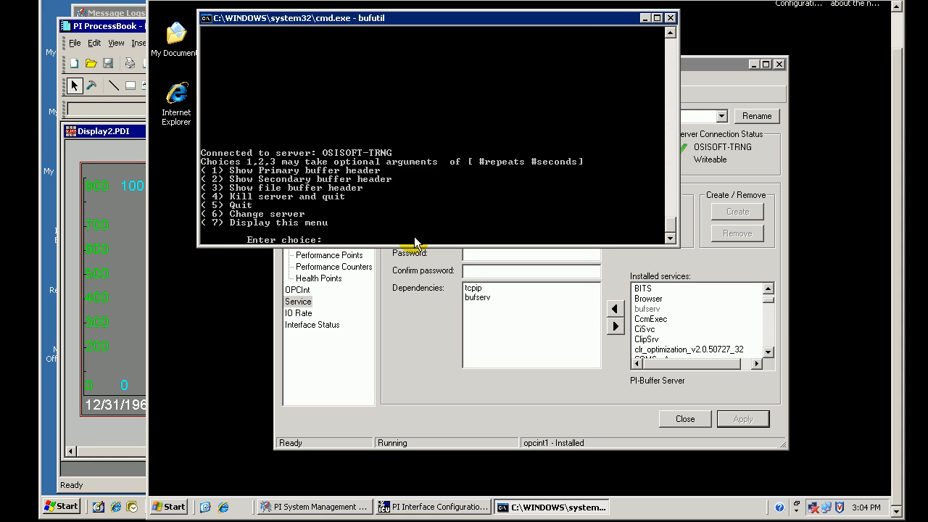
type("1")
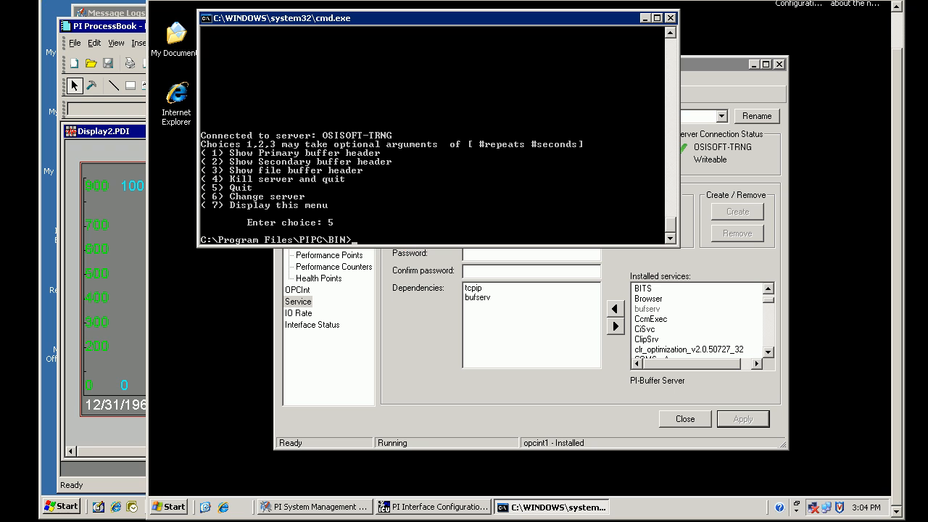
mouse_move(497, 488)
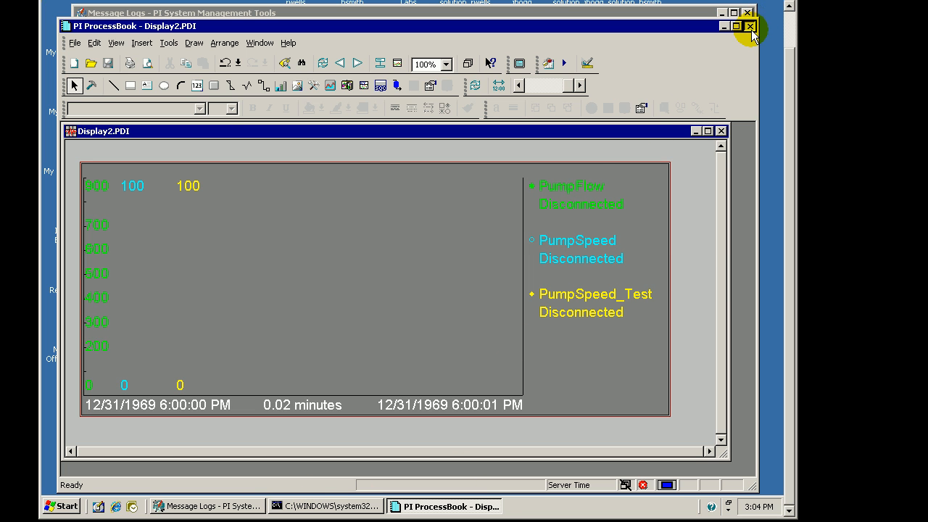
- Close PI ProcessBook and run 'pisrv start' in the server's command window
left_click(748, 27)
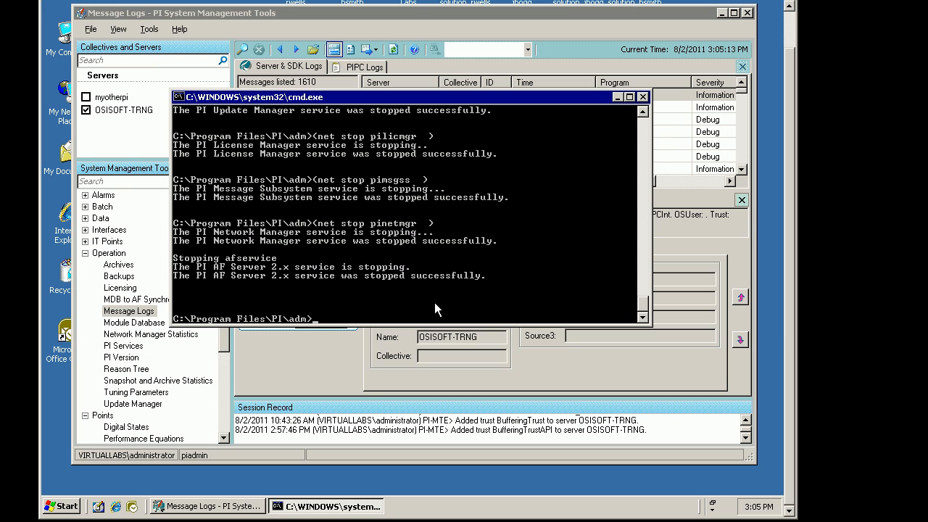
type("pisrv")
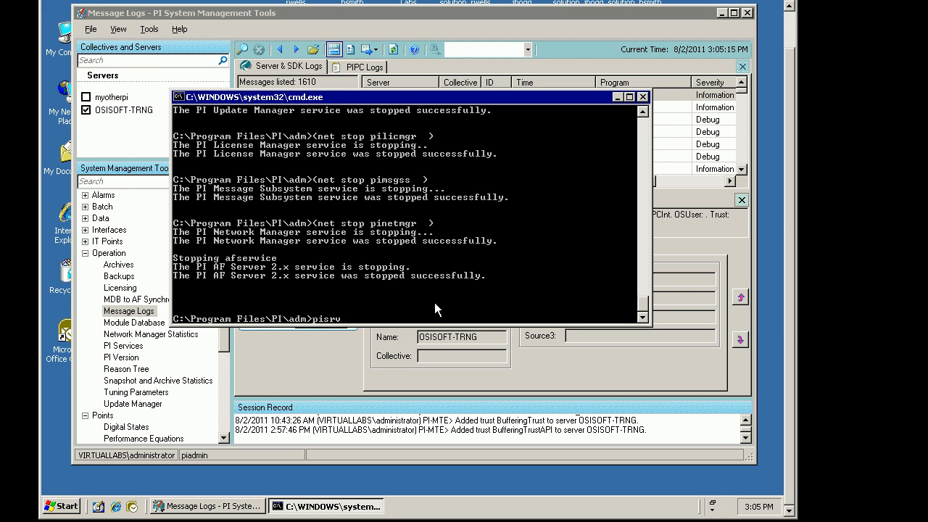
type("start")
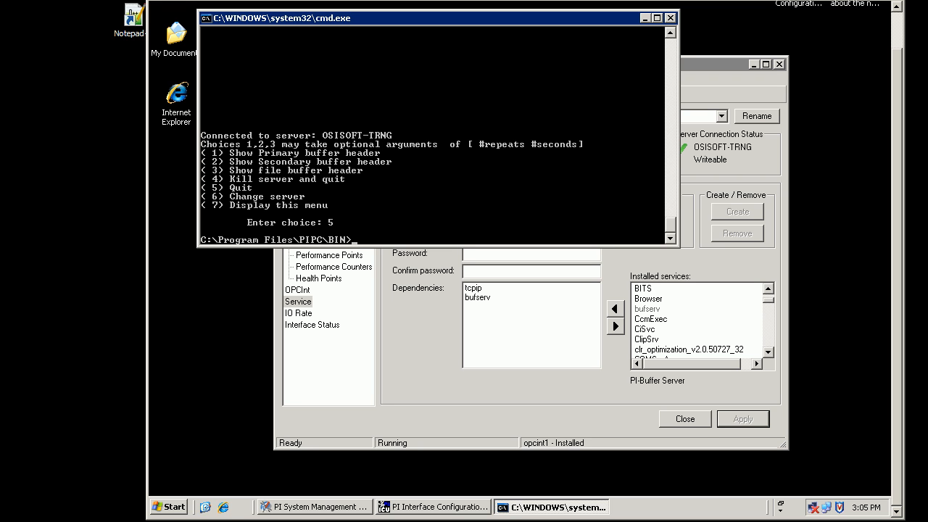
- Run bufutil and enter 1 repeatedly until the primary buffer shows connected with 2 unprocessed entries
type("bufutil")
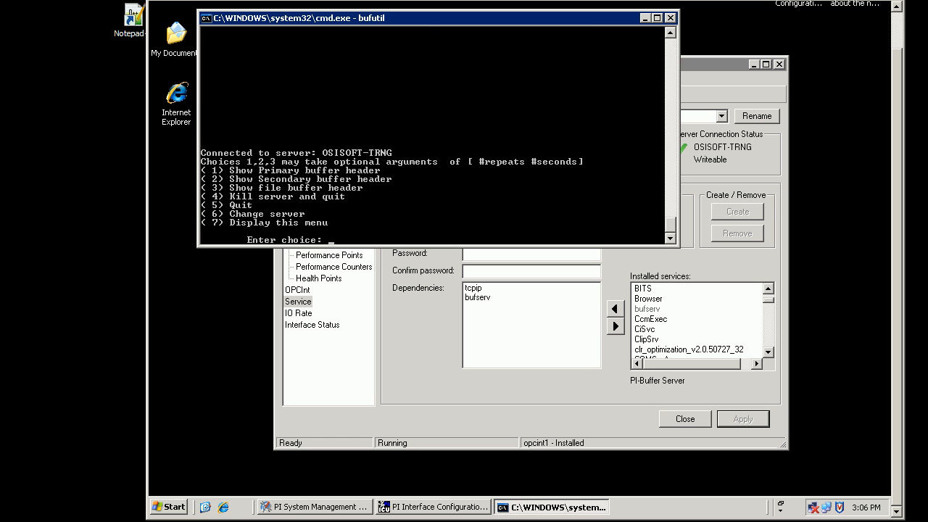
type("1")
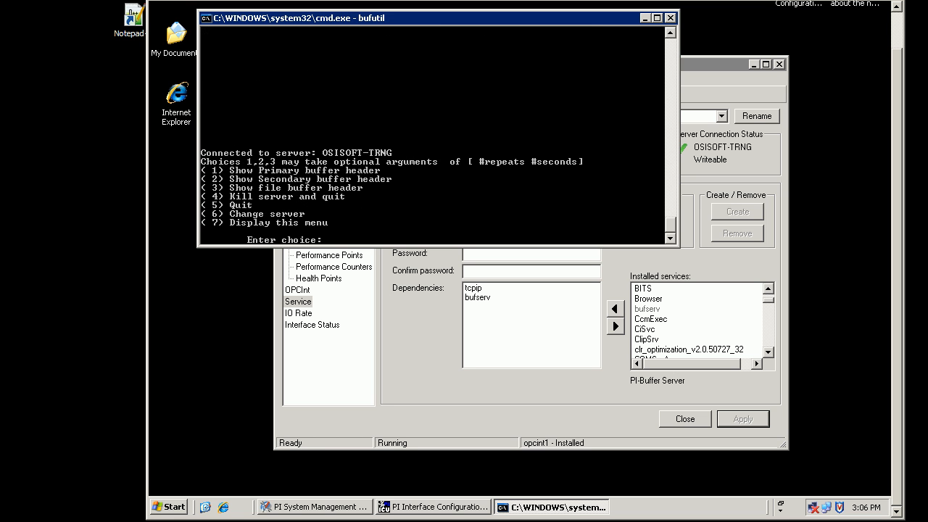
type("1")
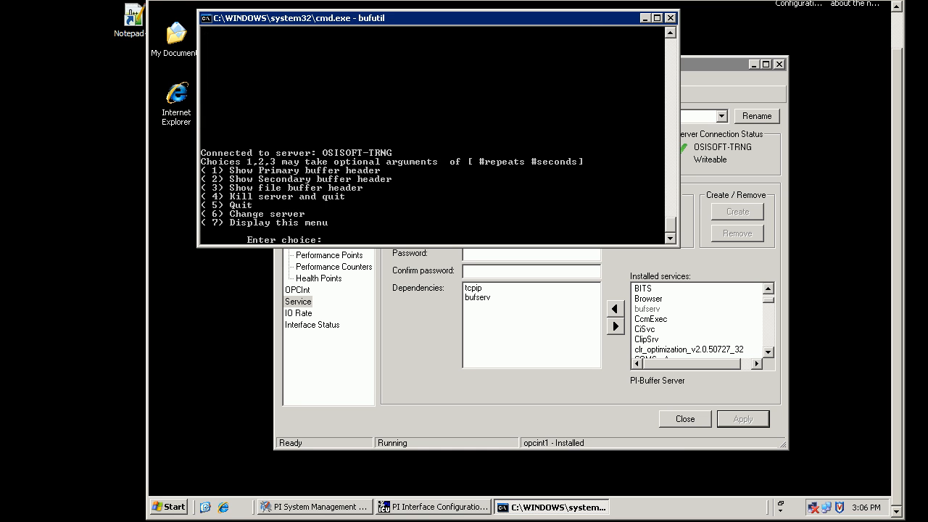
type("1")
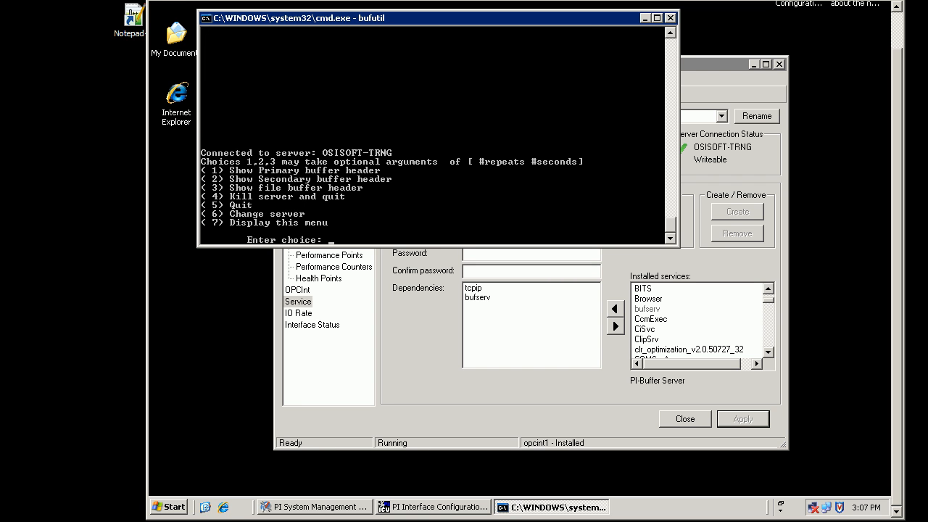
type("1")
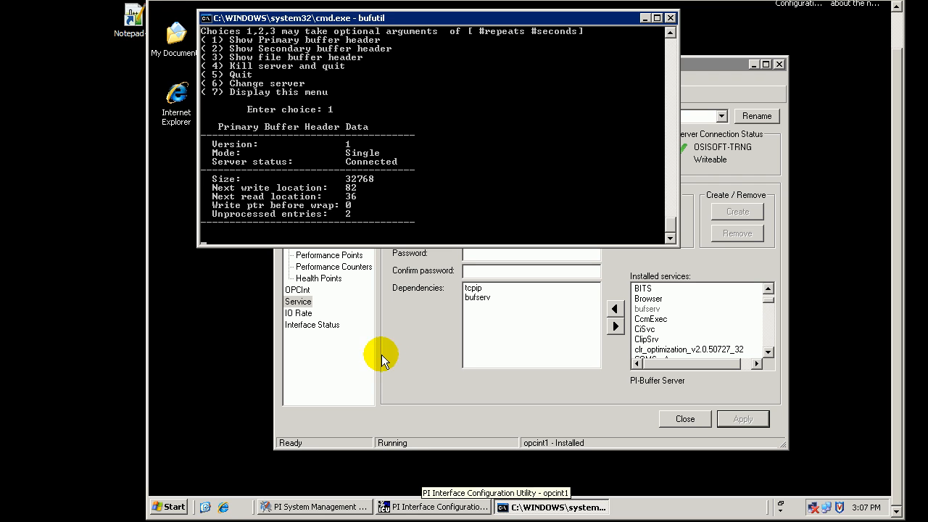
mouse_move(498, 239)
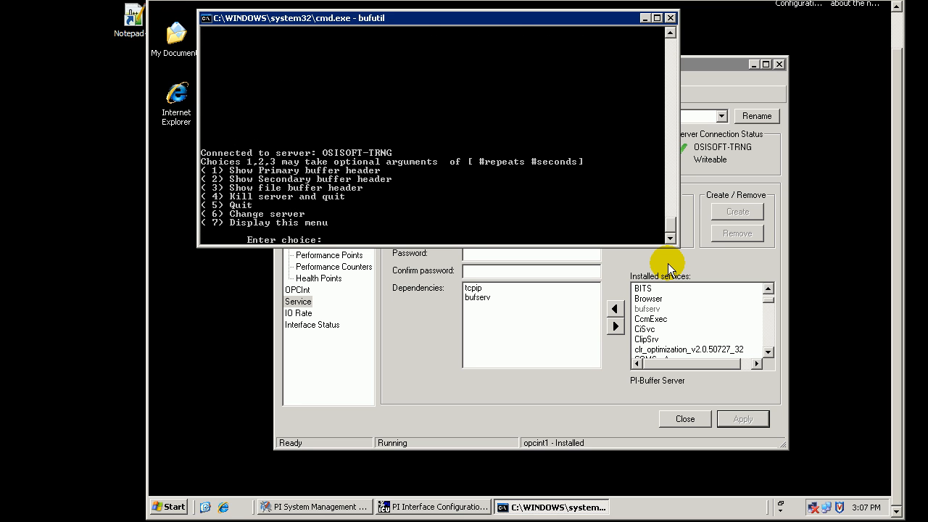
- View the primary buffer header in bufutil (option 1), then quit with option 5
type("1")
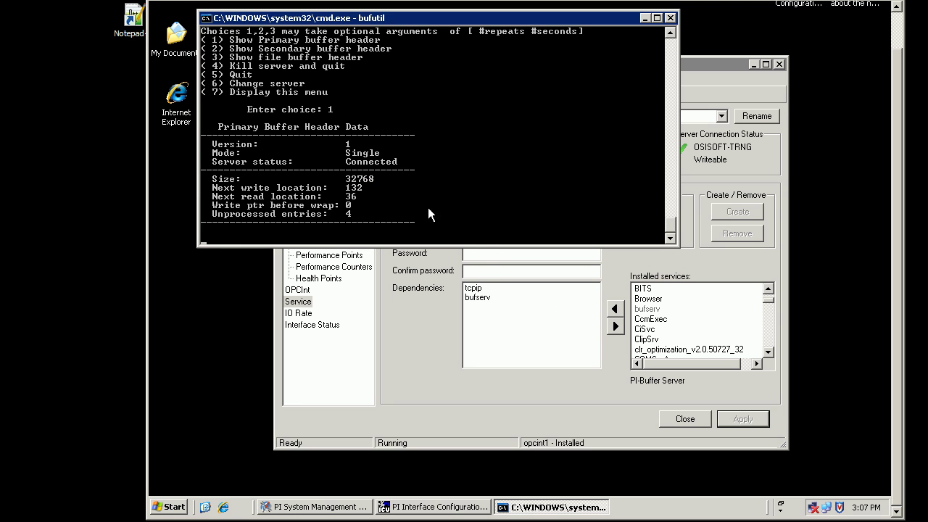
type("5")
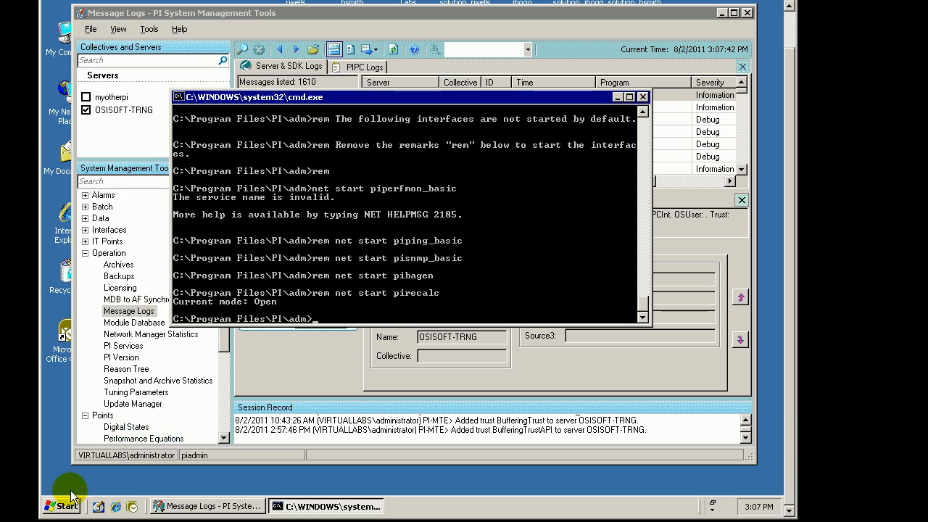
- Launch PI ProcessBook, dismiss the Welcome screen, and reopen Display2.PDI from recent files
left_click(102, 316)
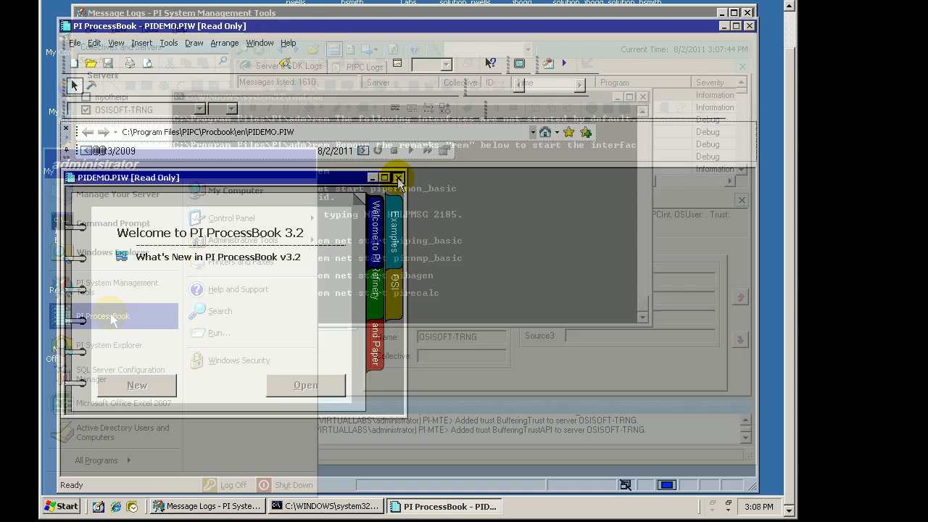
left_click(398, 177)
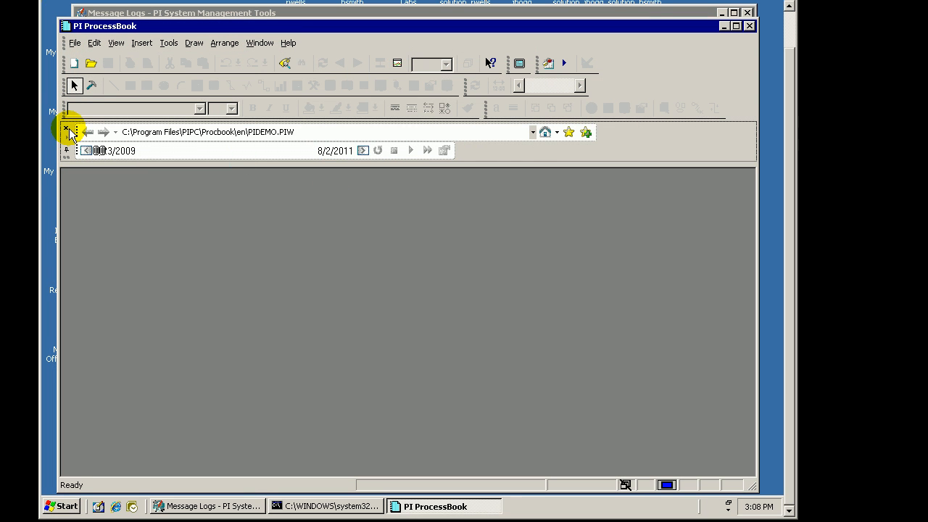
left_click(77, 41)
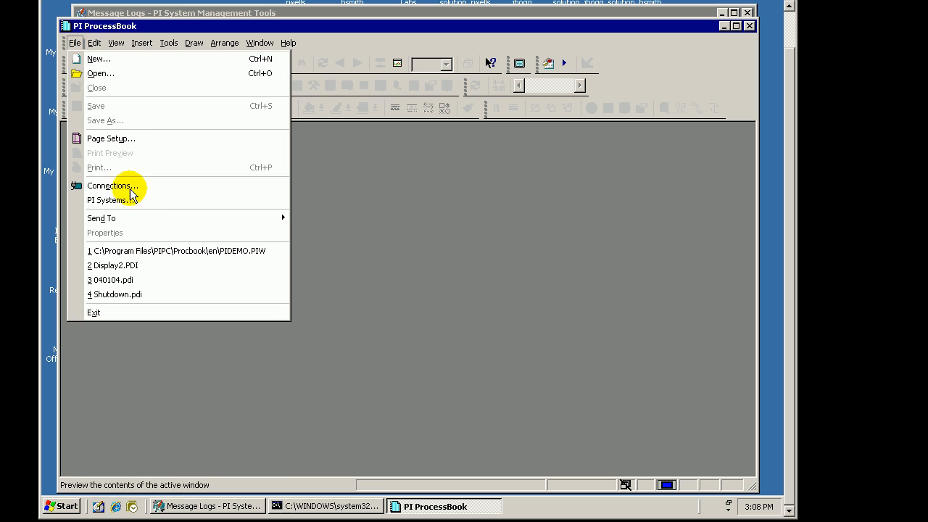
left_click(112, 185)
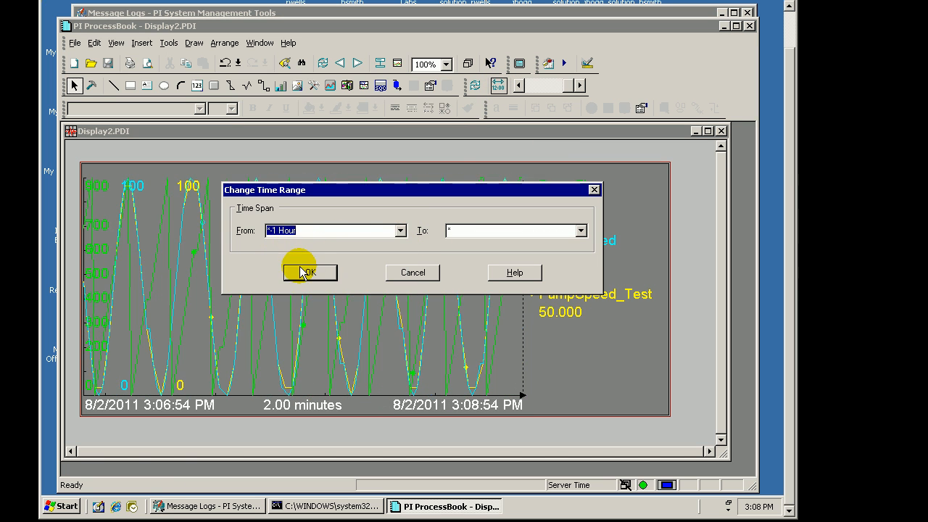
- Apply the new time range, then step the trend one period forward and back
left_click(309, 273)
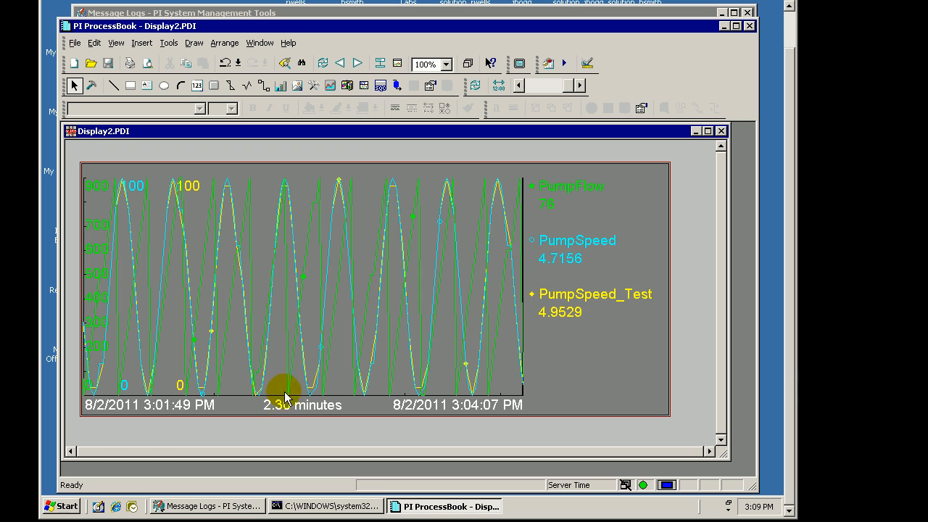
mouse_move(448, 318)
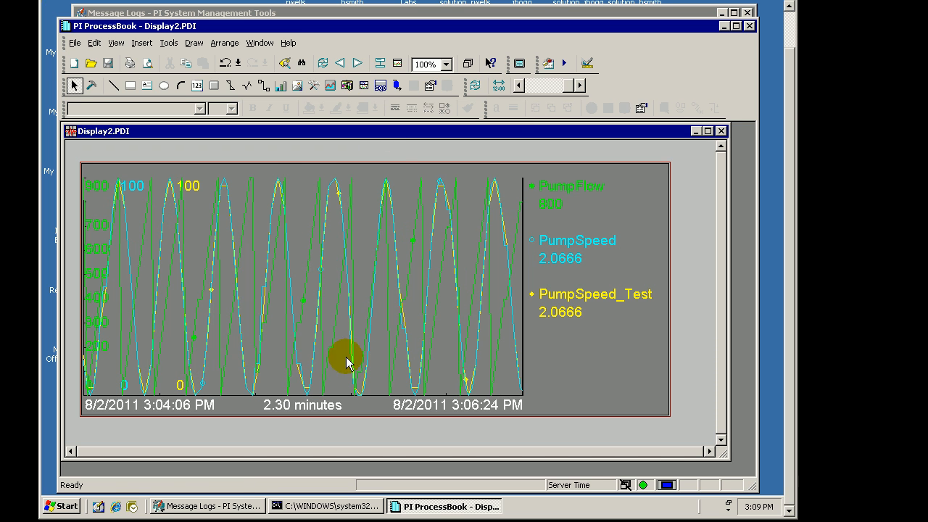
mouse_move(356, 65)
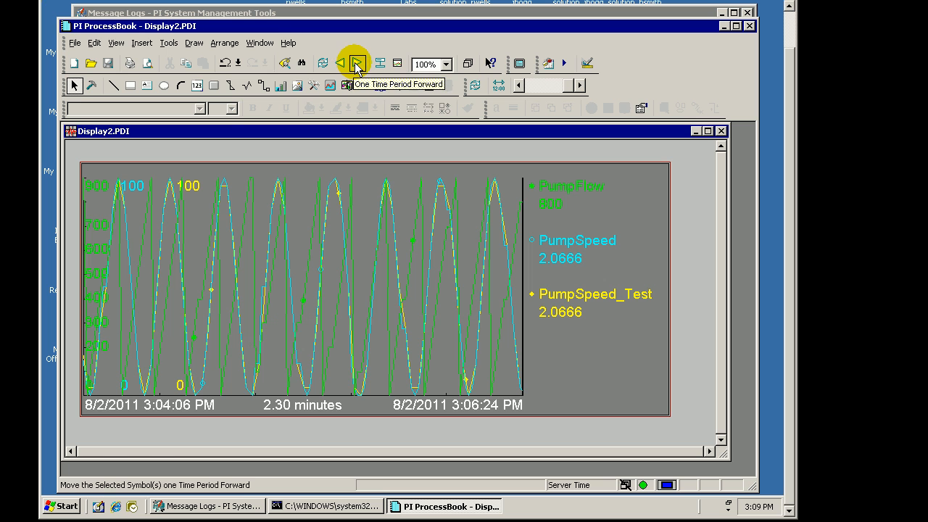
left_click(358, 64)
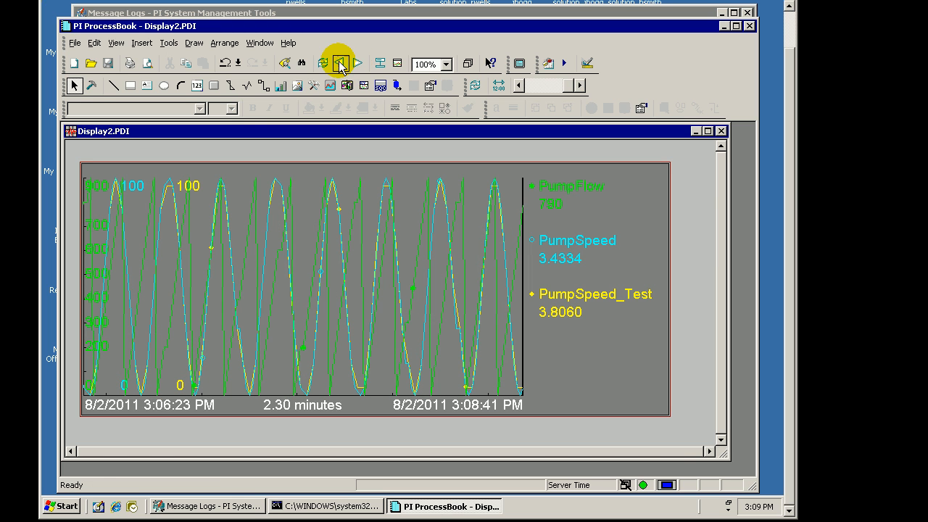
left_click(337, 64)
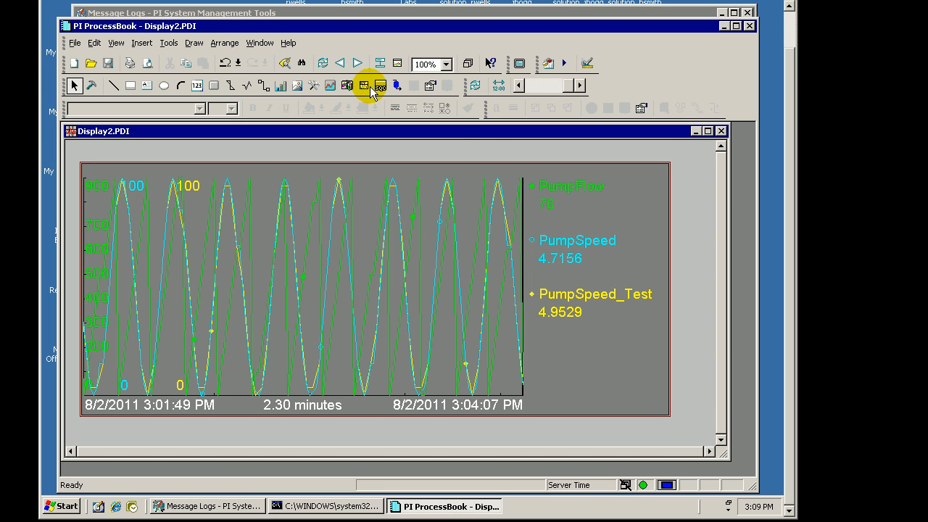